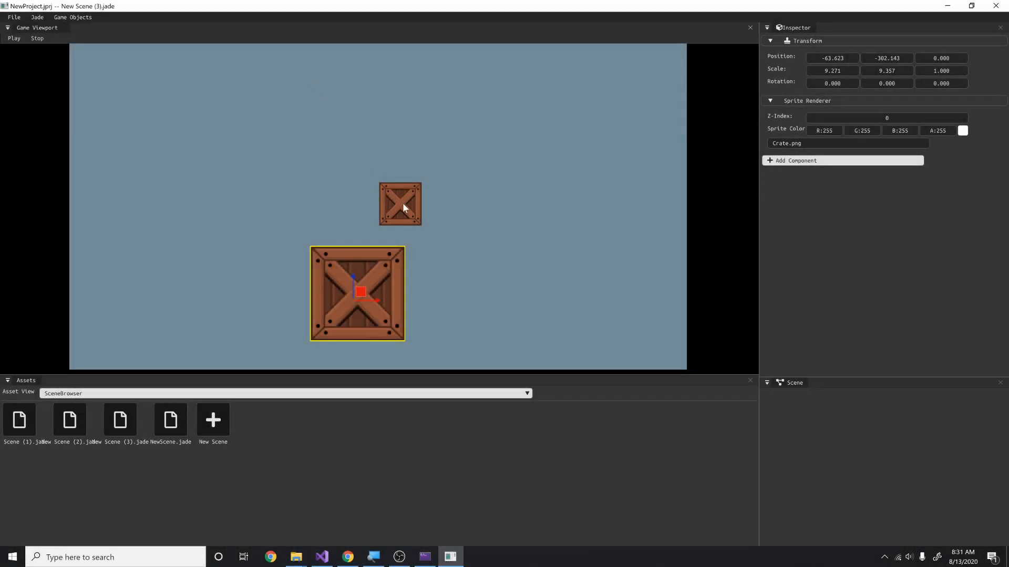
Nudge the small crate slightly up and right, then reselect it after clicking the large crate.
left_click(400, 204)
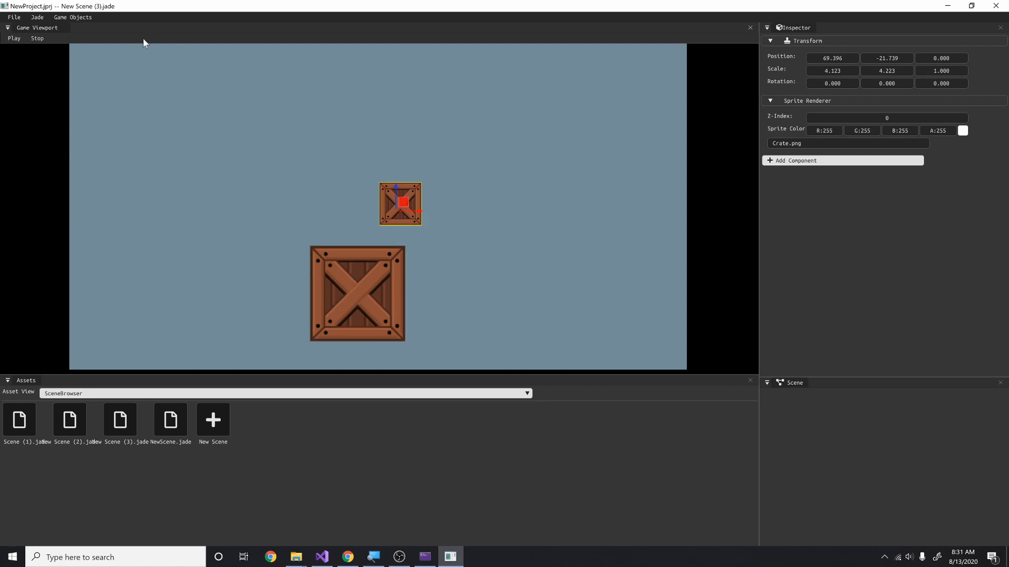
mouse_move(312, 210)
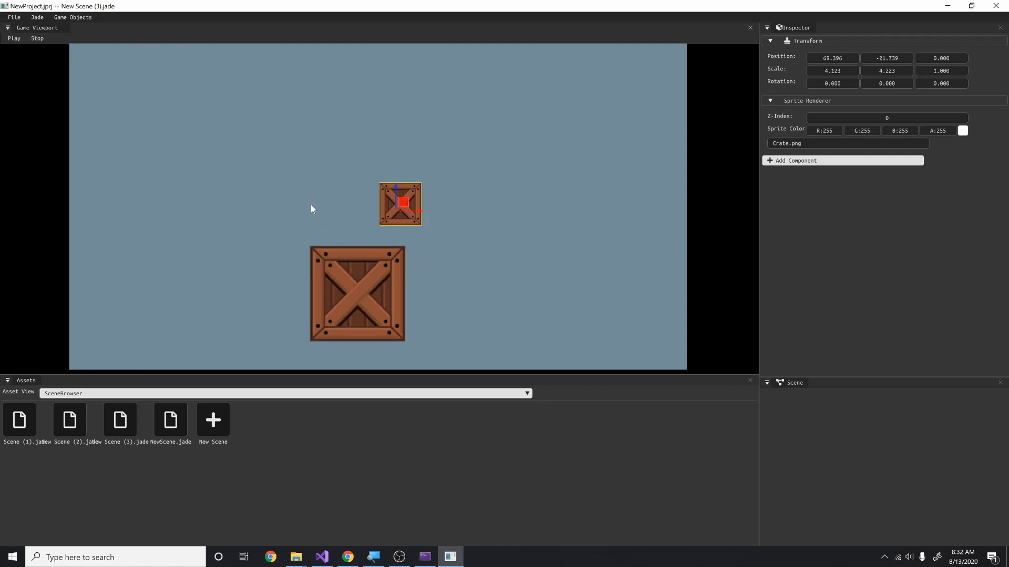
mouse_move(400, 204)
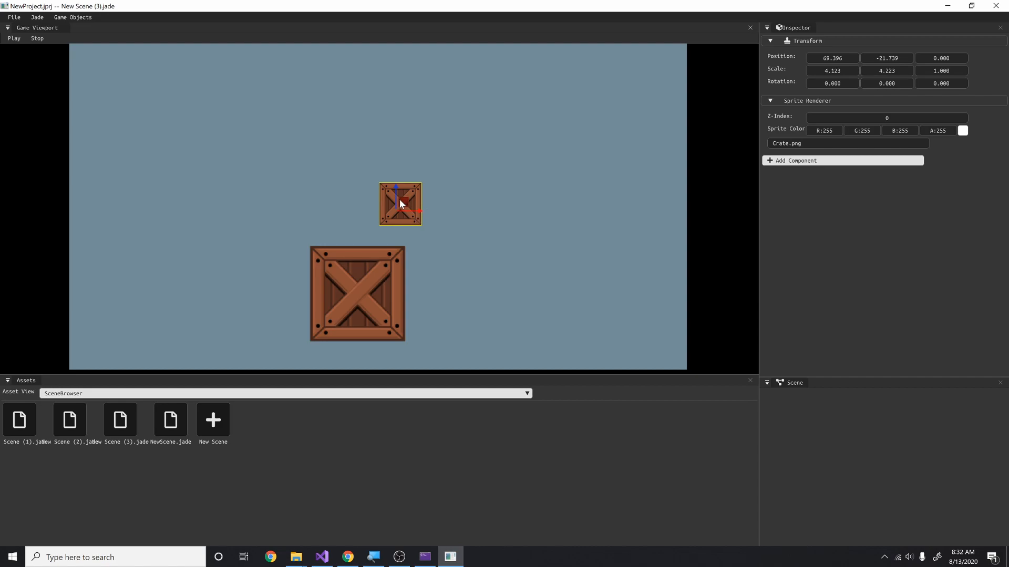
left_click_drag(399, 203, 410, 197)
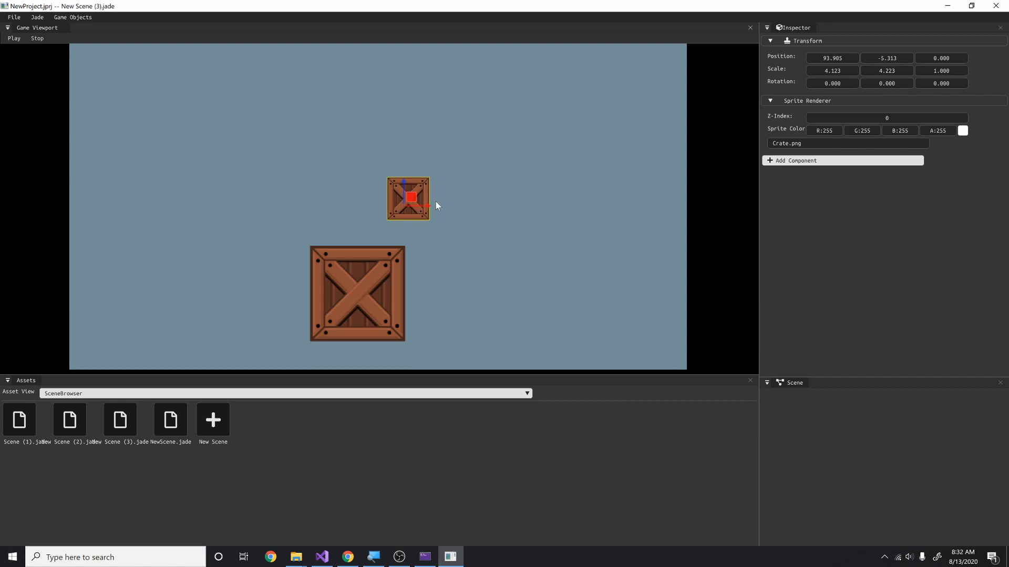
mouse_move(430, 204)
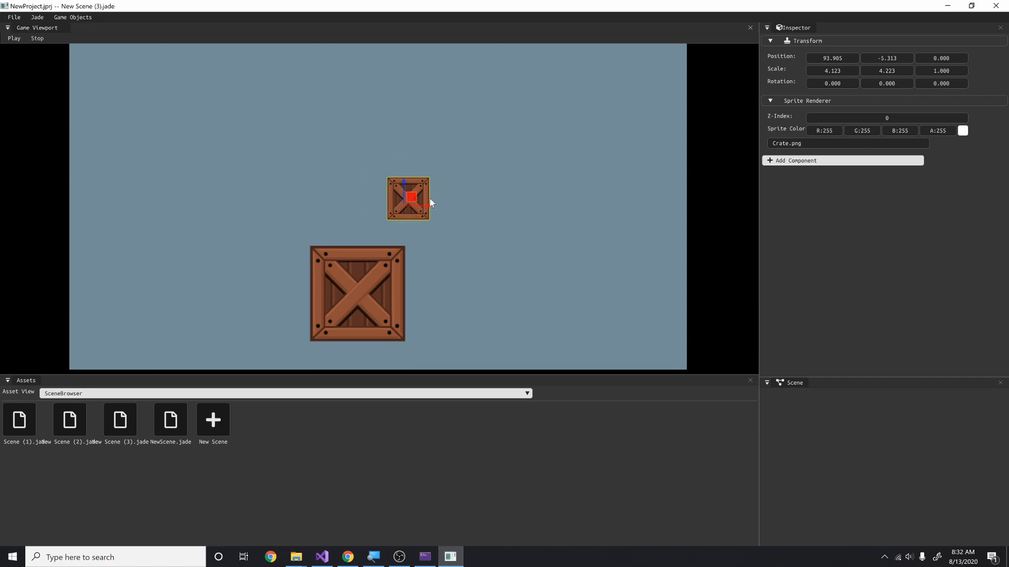
mouse_move(424, 199)
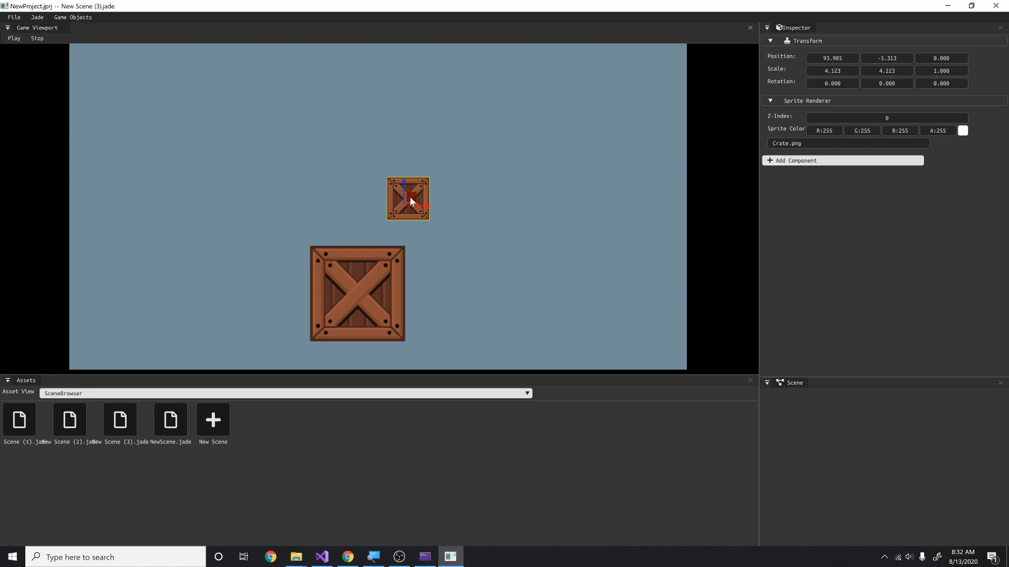
left_click(358, 294)
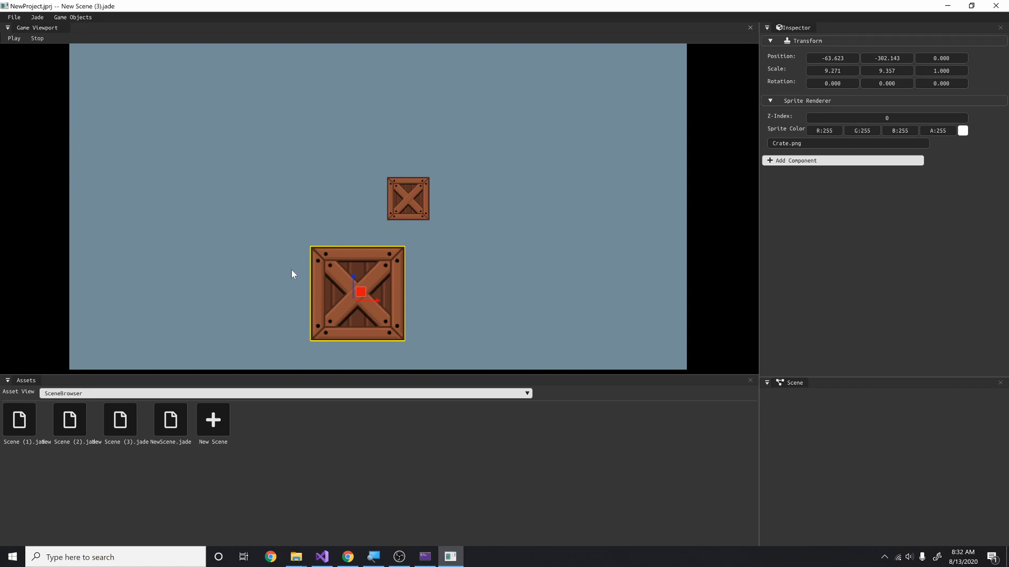
mouse_move(442, 245)
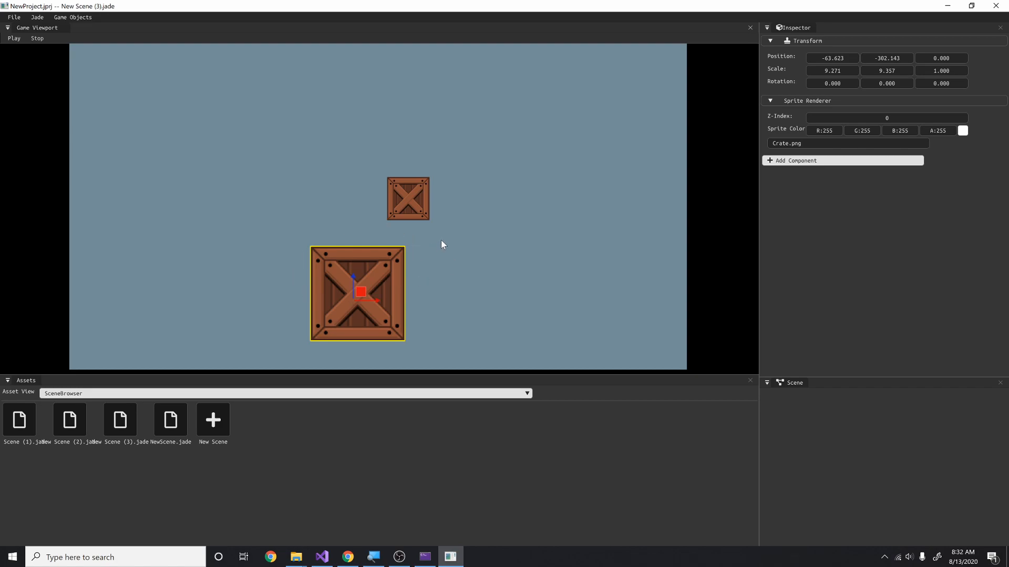
mouse_move(763, 223)
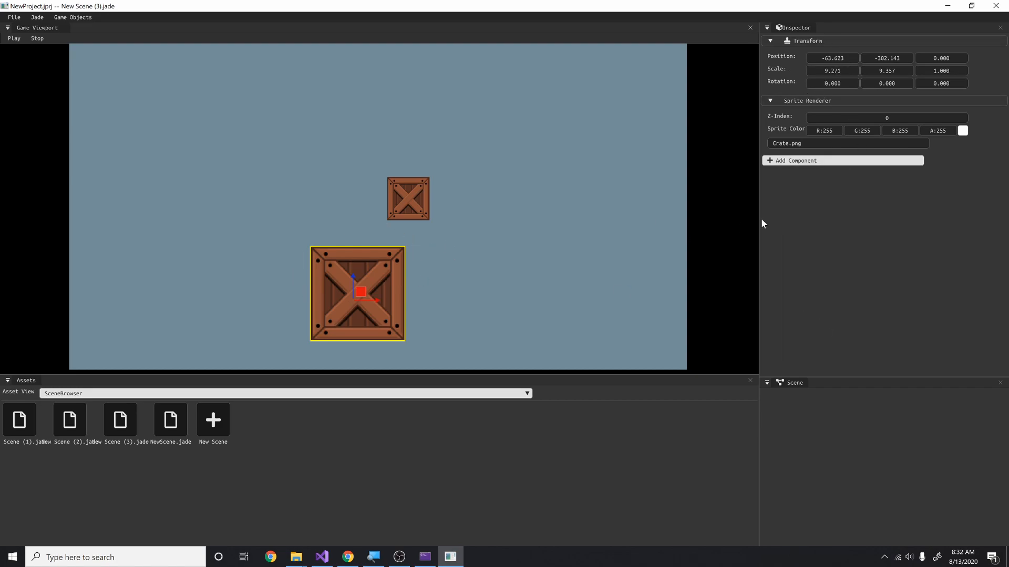
mouse_move(408, 203)
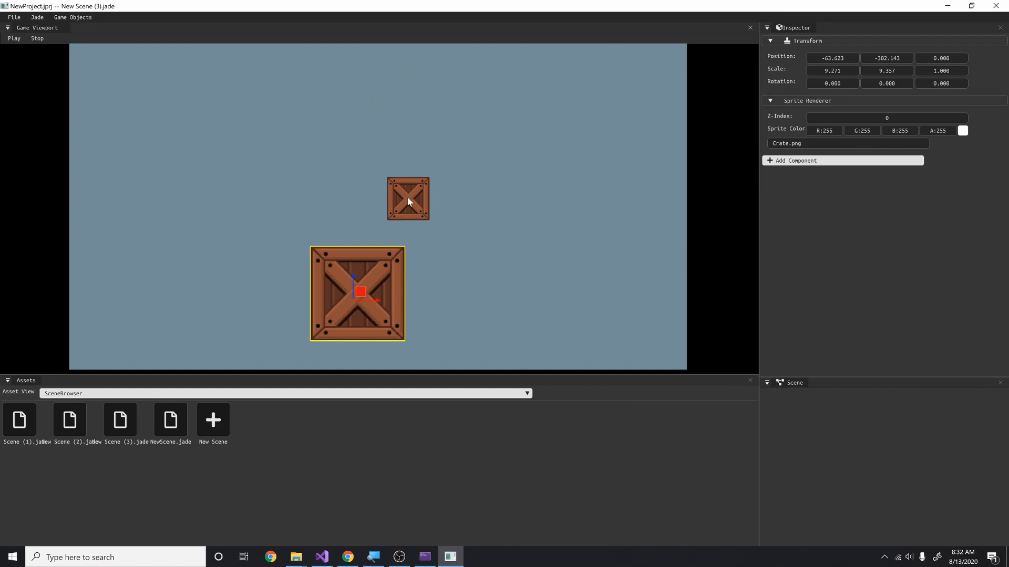
mouse_move(415, 198)
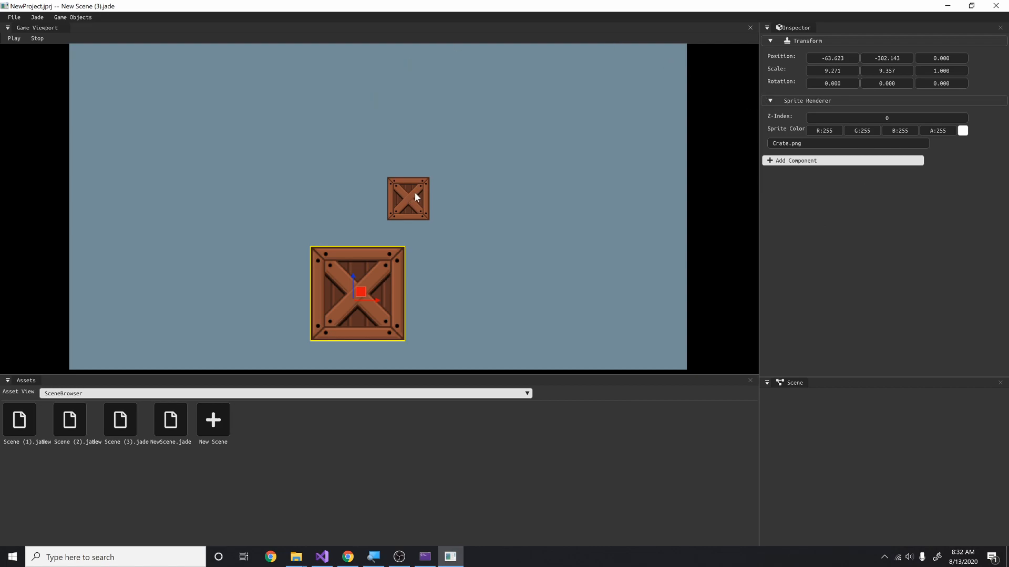
mouse_move(390, 230)
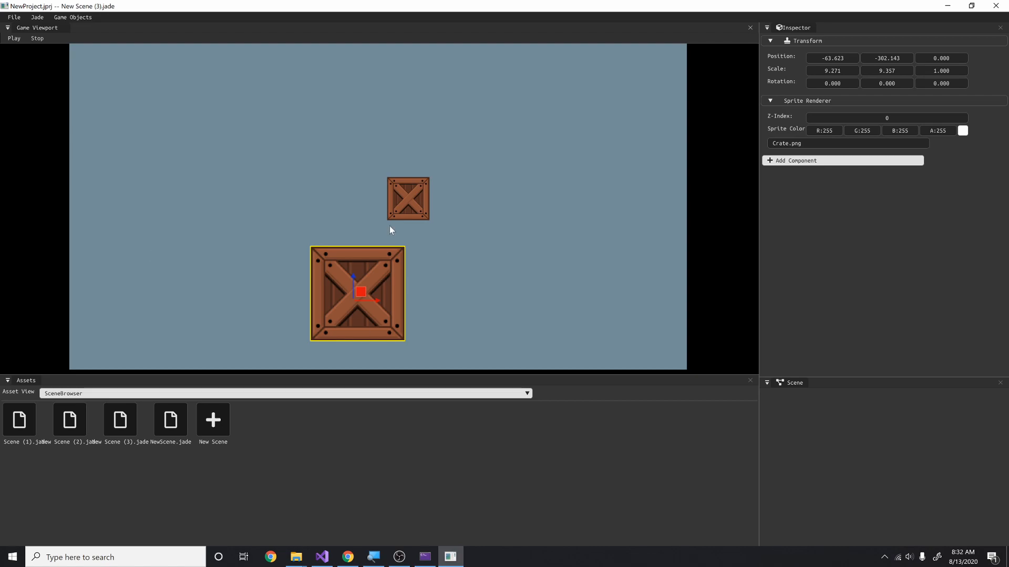
mouse_move(405, 194)
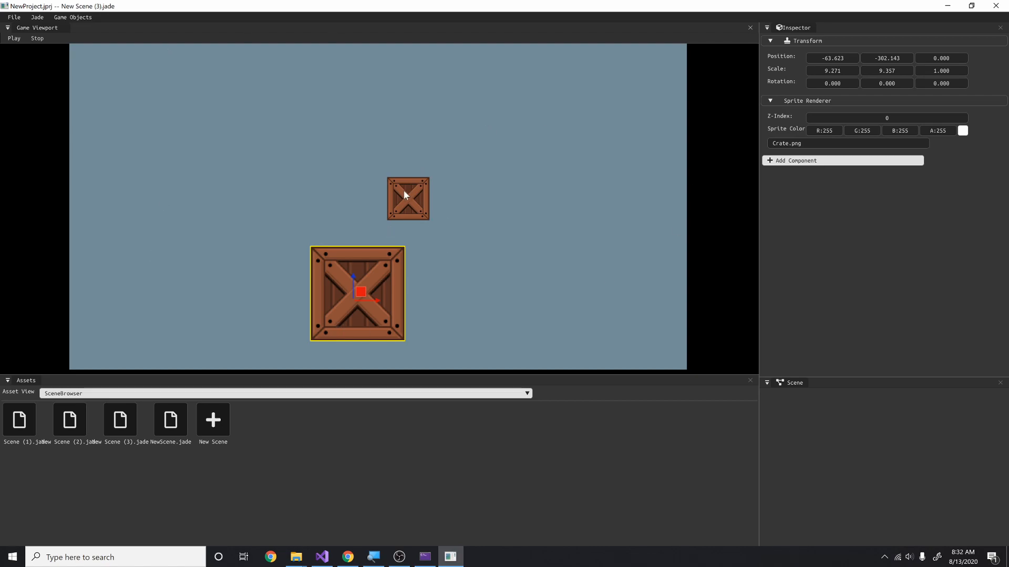
left_click(407, 198)
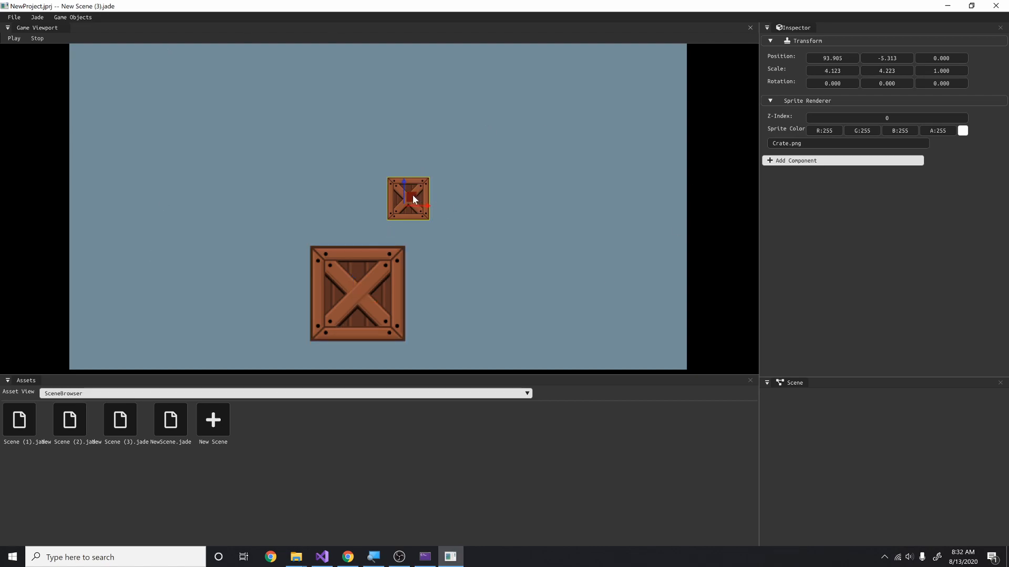
mouse_move(422, 130)
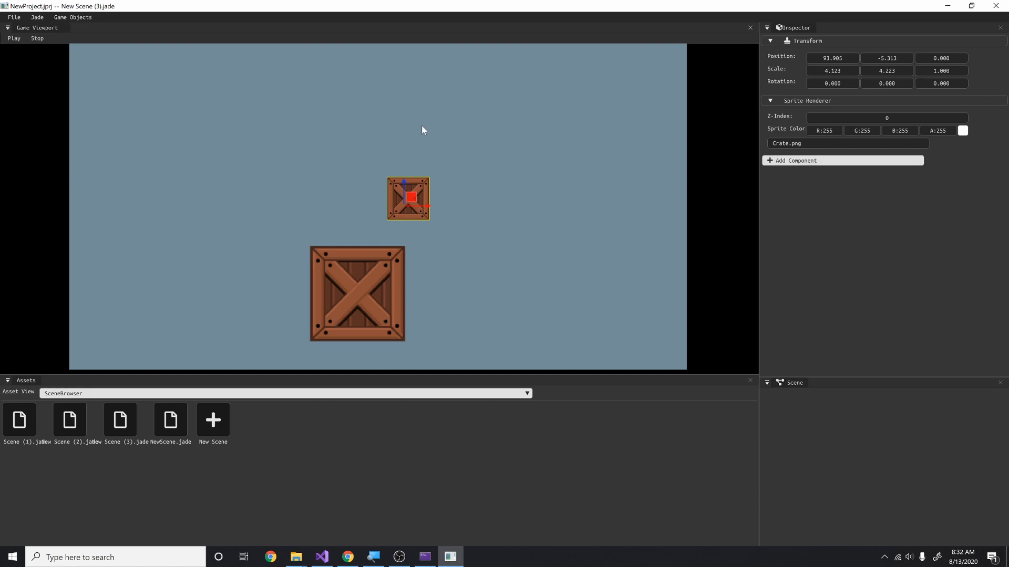
mouse_move(443, 184)
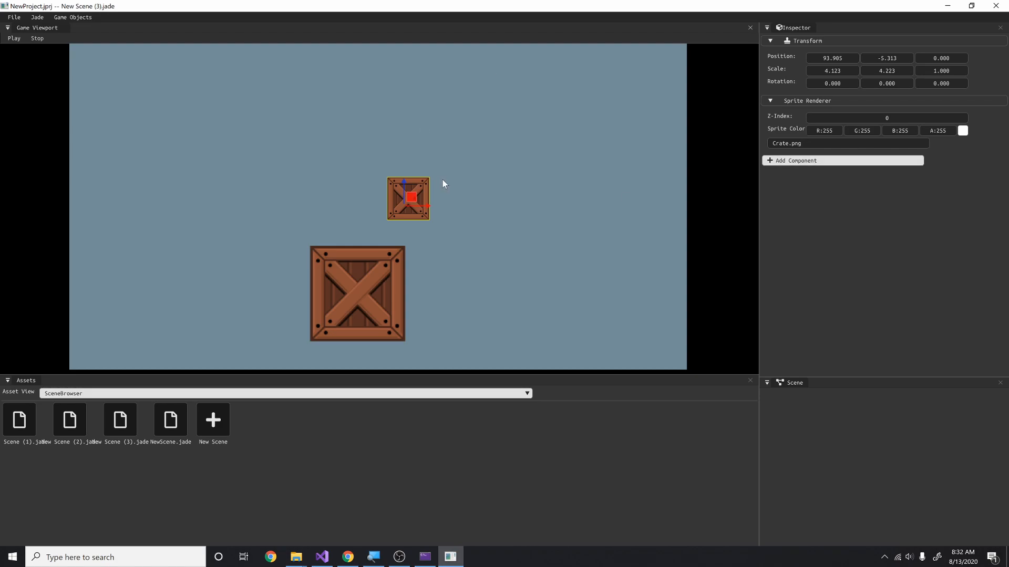
mouse_move(382, 337)
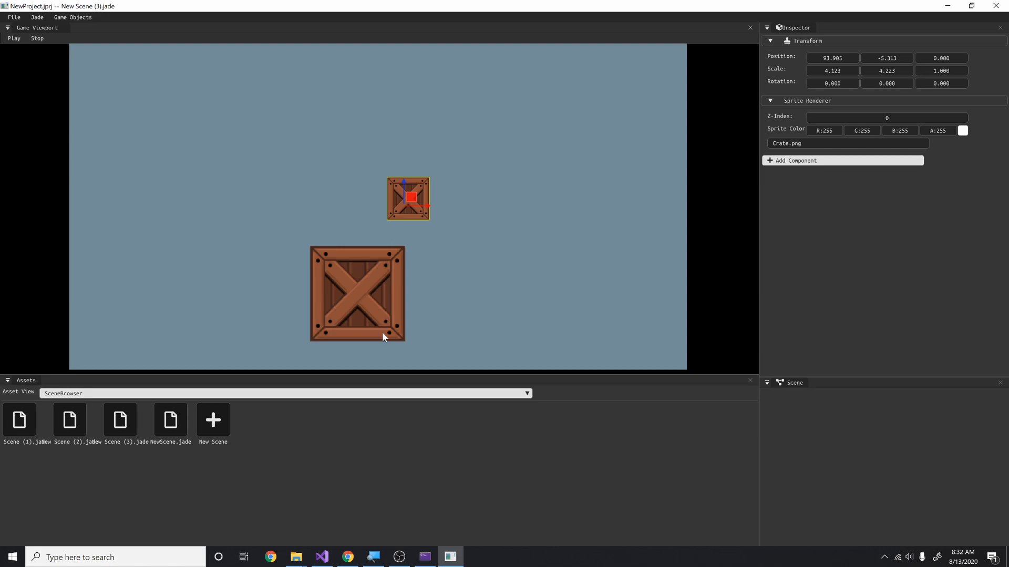
mouse_move(57, 402)
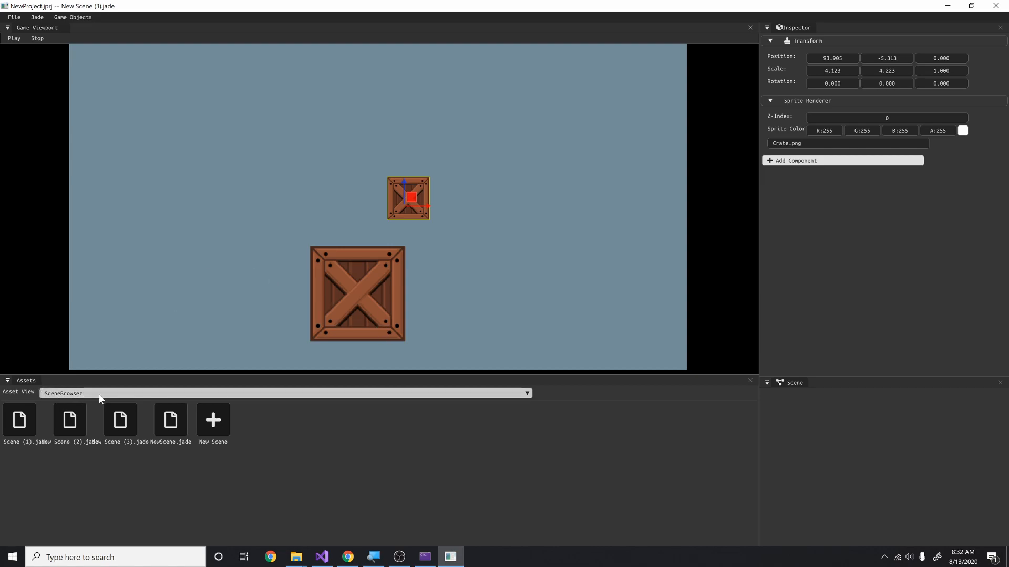
mouse_move(52, 441)
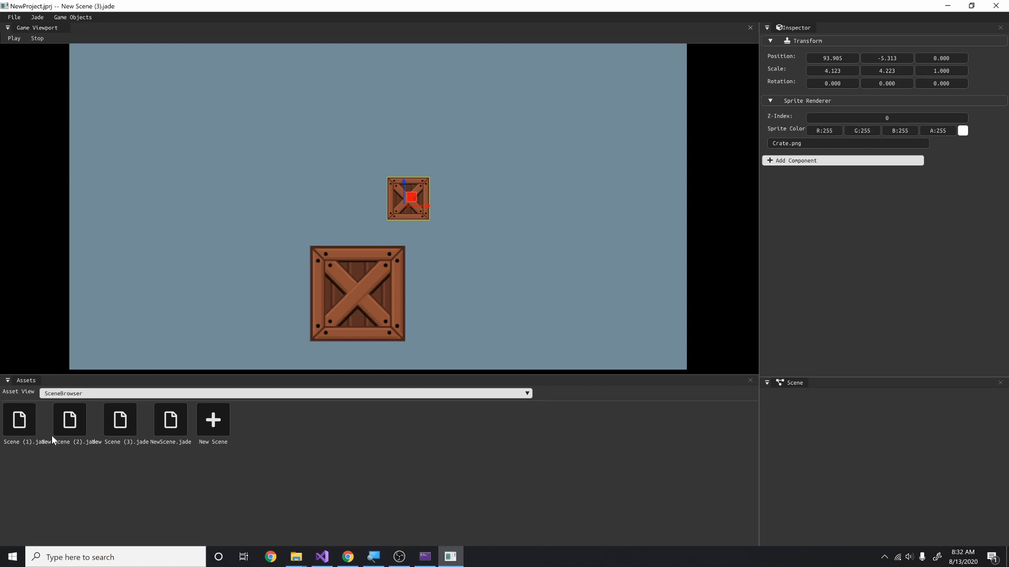
mouse_move(124, 445)
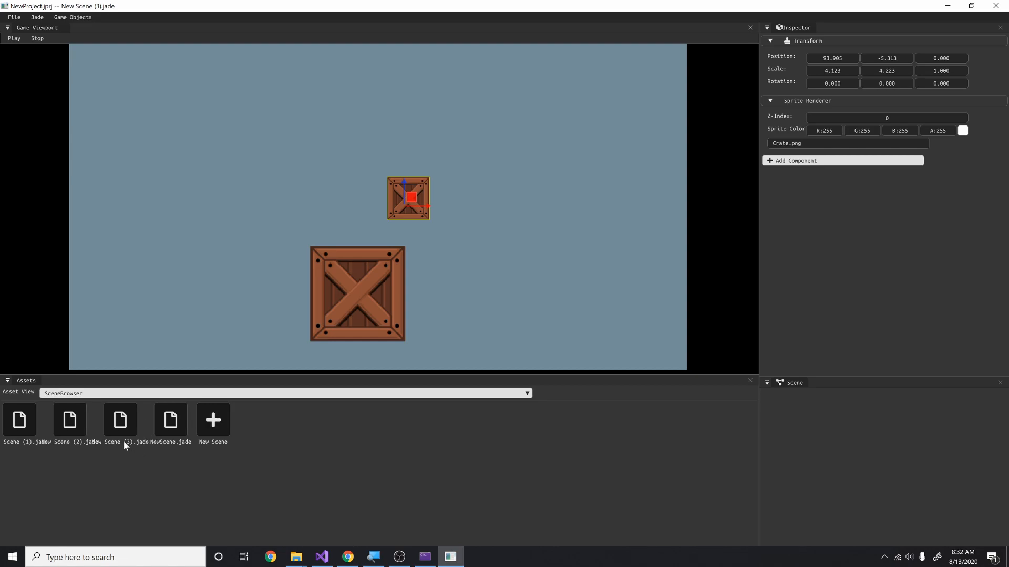
mouse_move(127, 476)
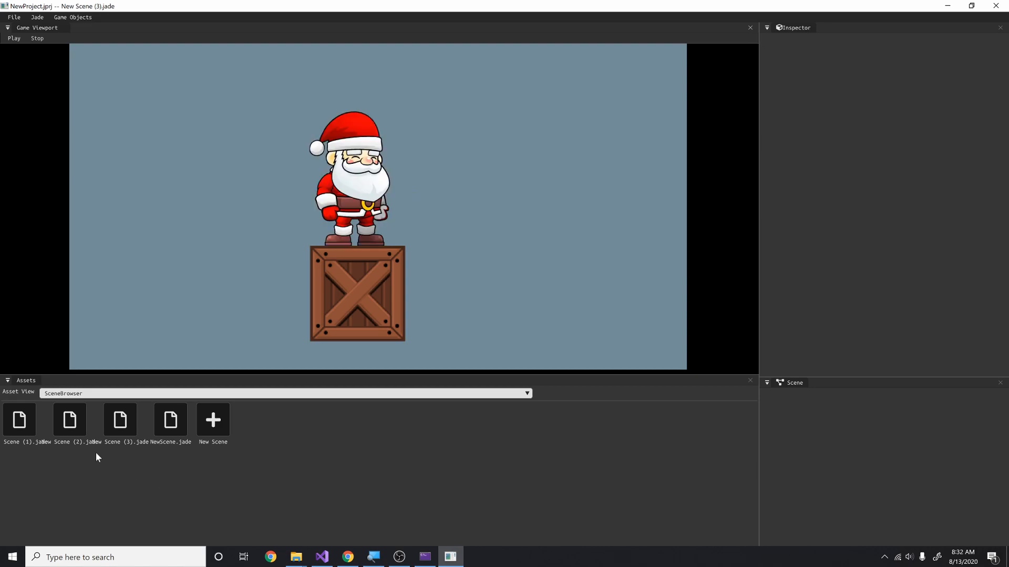
mouse_move(290, 399)
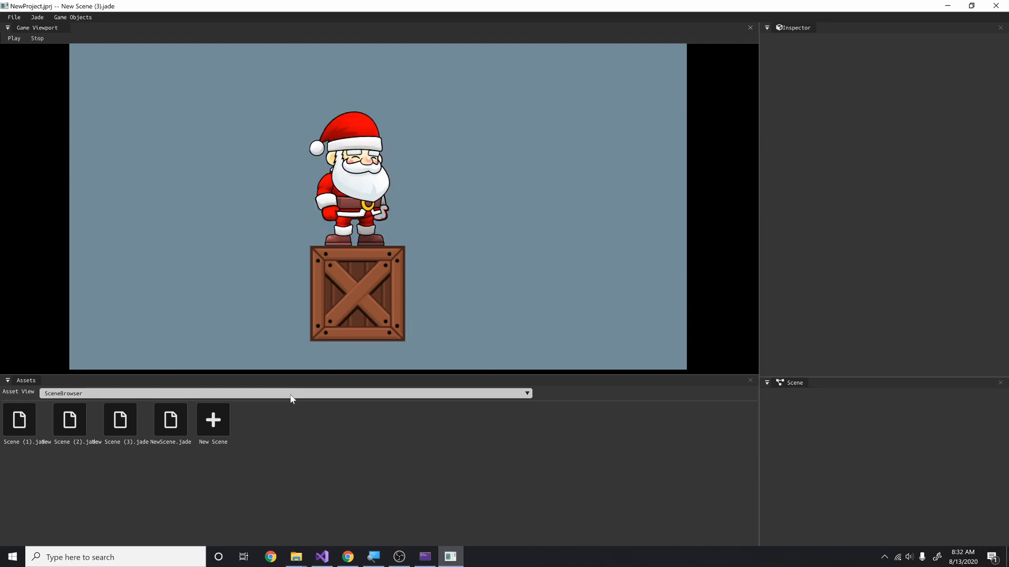
Toggle Asset View between TextureBrowser and SceneBrowser, loading NewScene.jade along the way.
left_click(521, 393)
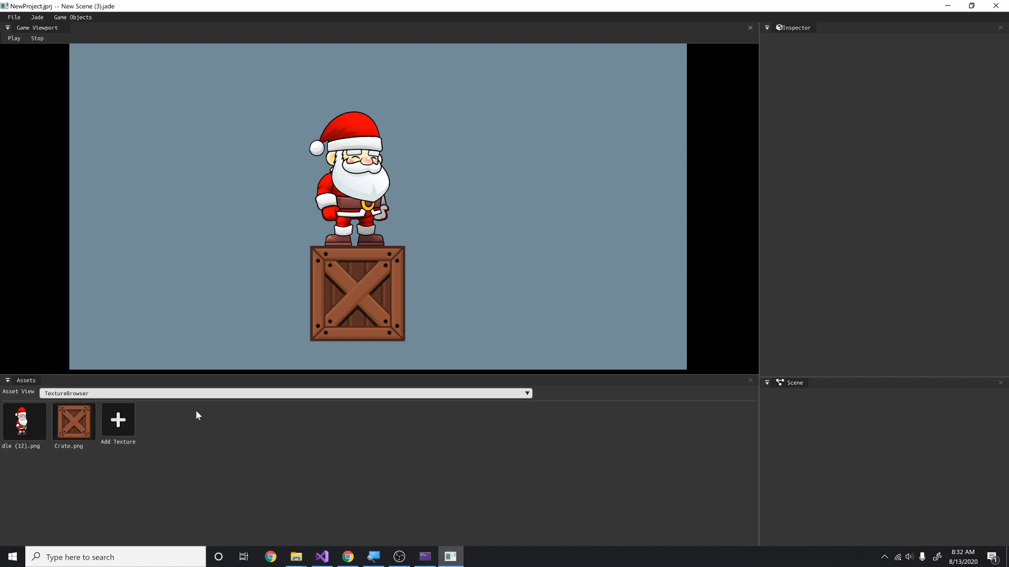
left_click(525, 393)
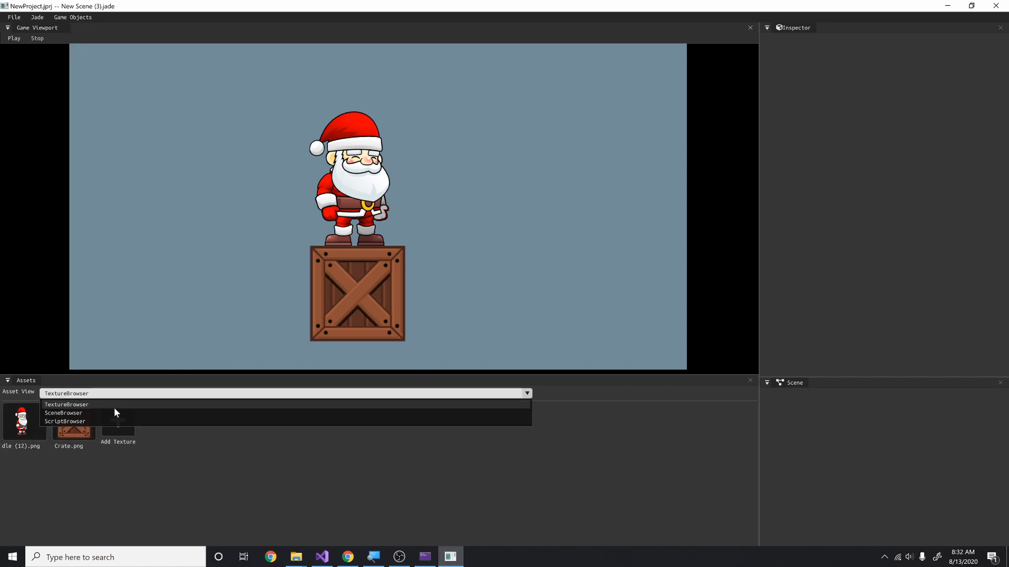
left_click(63, 412)
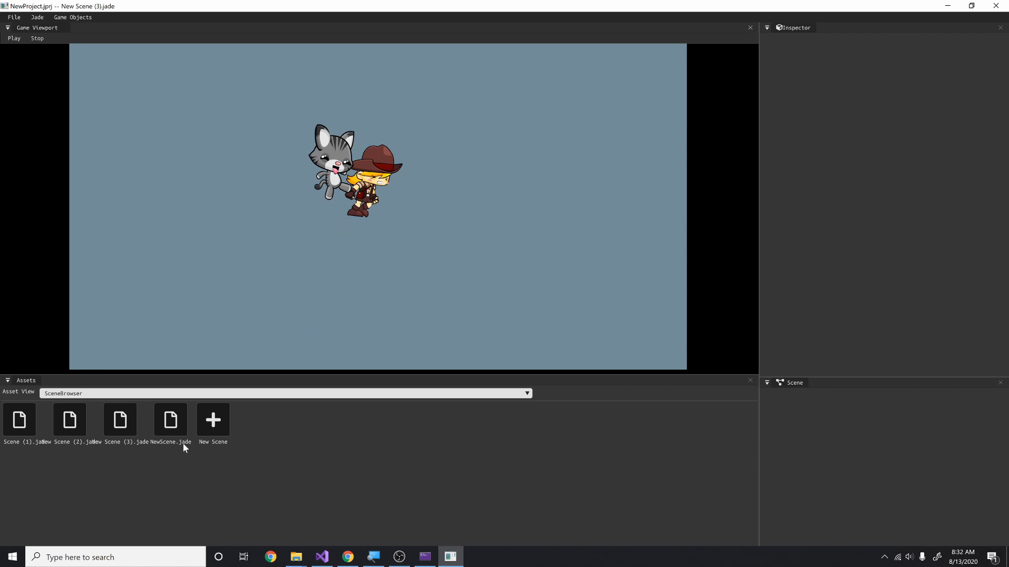
left_click(525, 393)
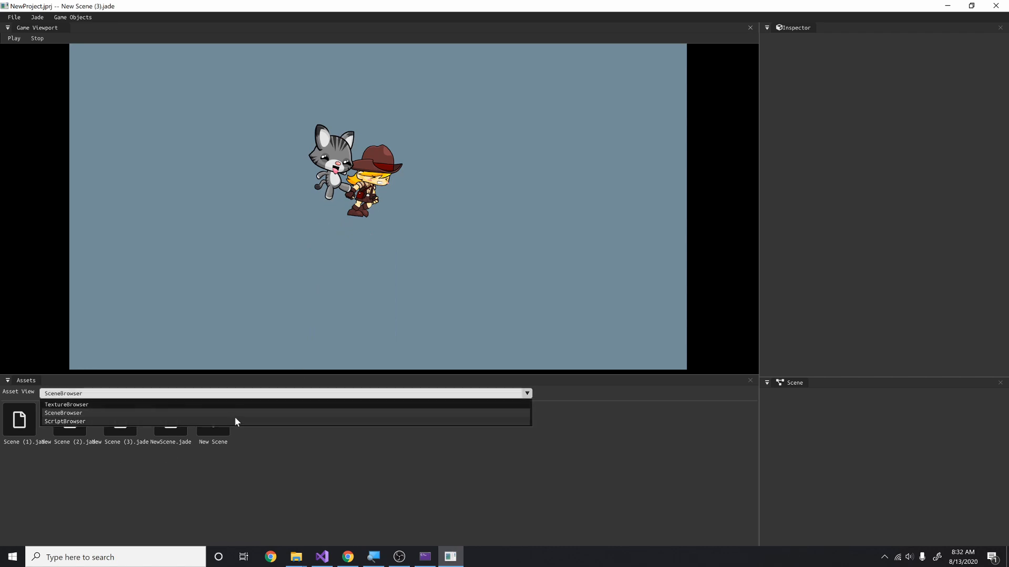
left_click(66, 404)
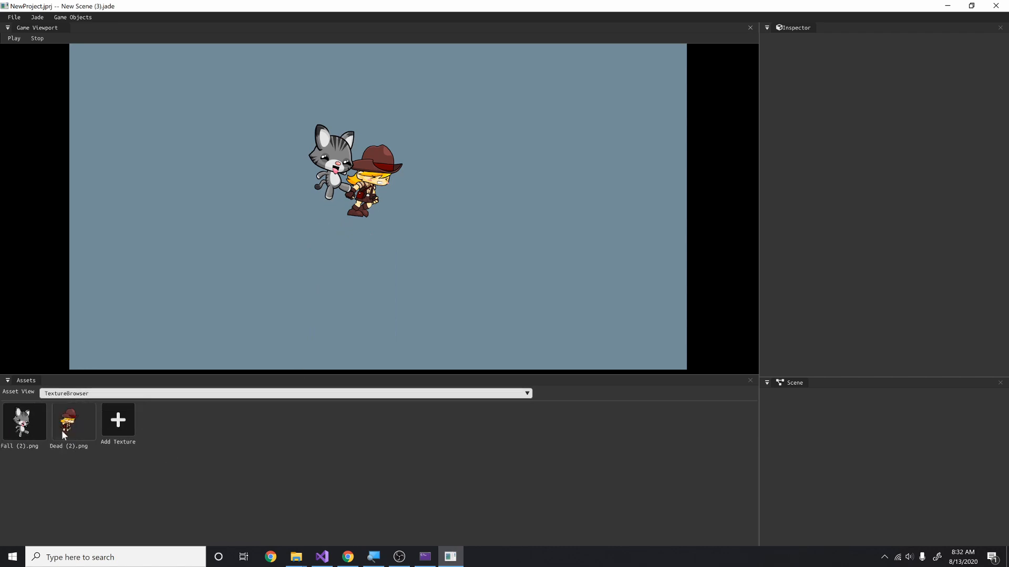
left_click(526, 393)
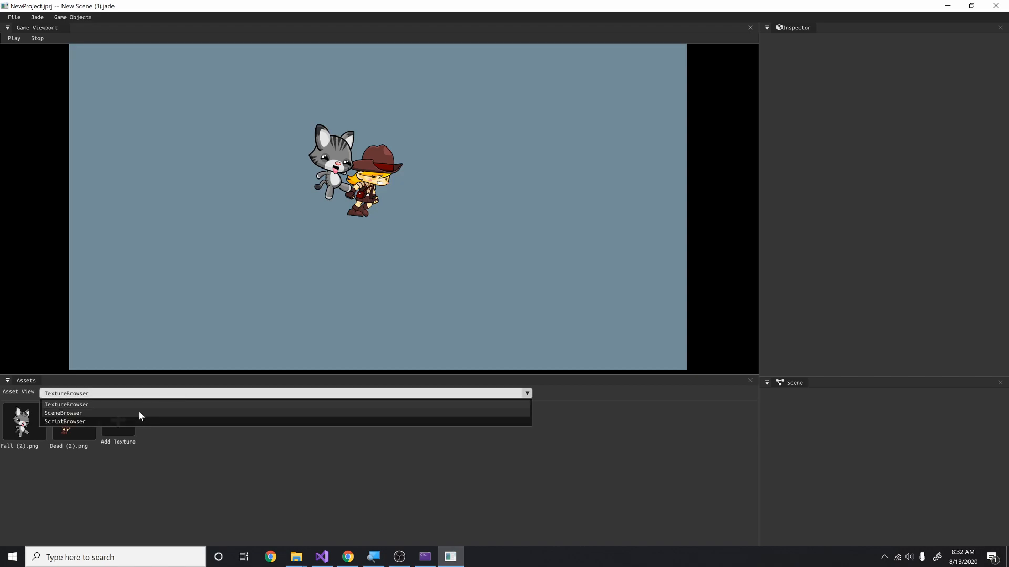
left_click(63, 413)
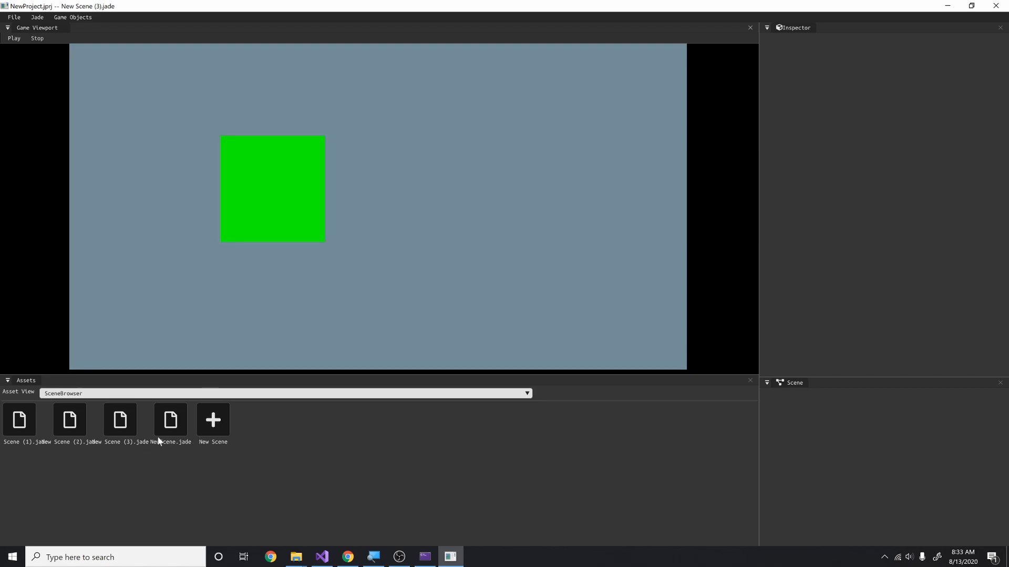
mouse_move(99, 445)
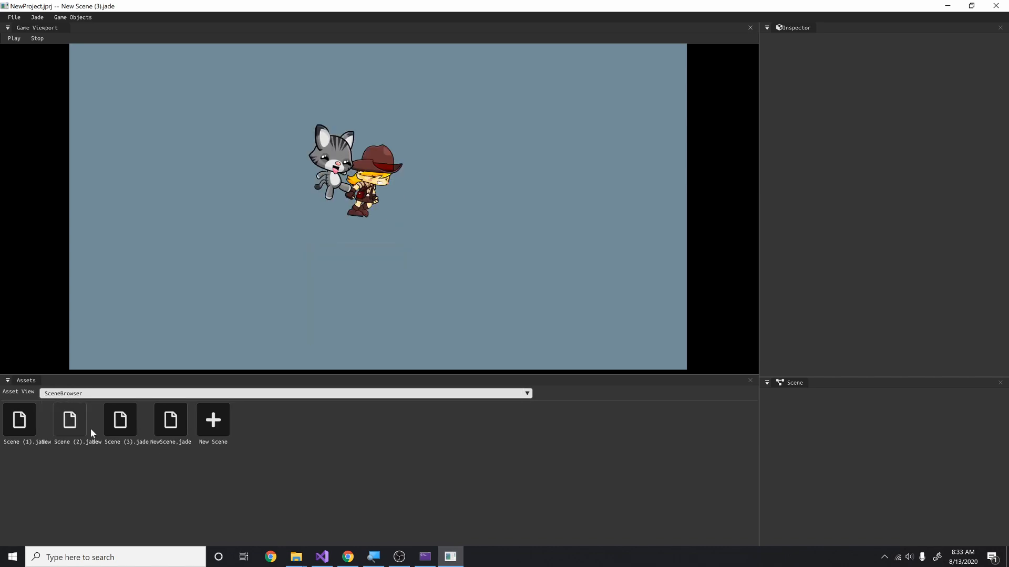
Load another saved scene and select the grey cat sprite.
left_click(332, 164)
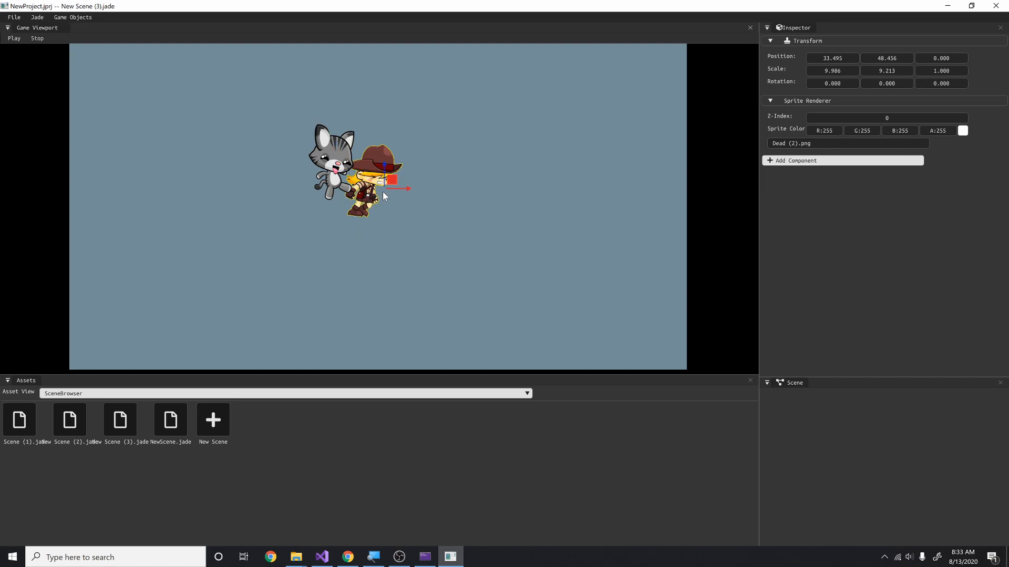
mouse_move(393, 172)
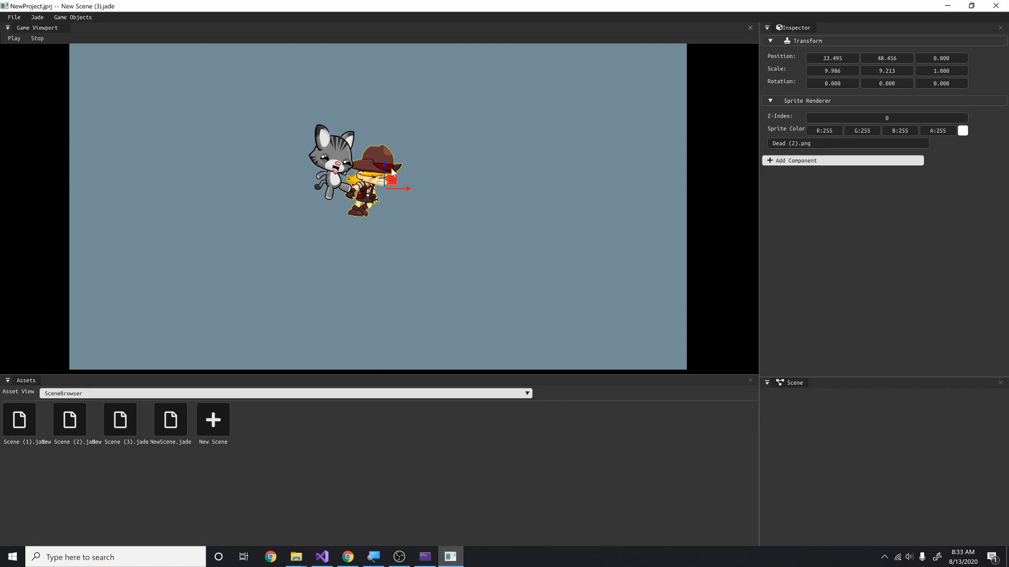
mouse_move(409, 175)
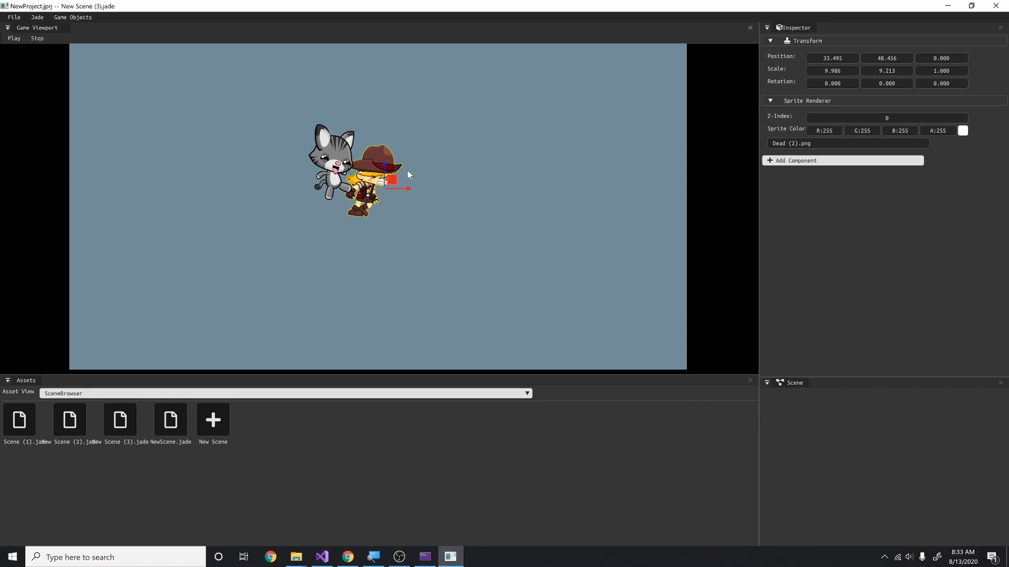
mouse_move(355, 157)
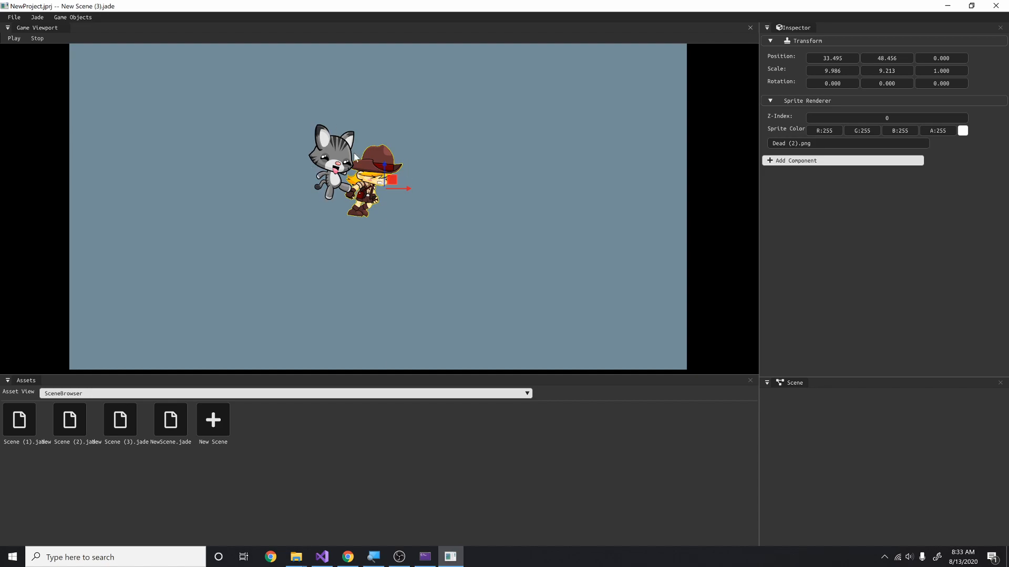
mouse_move(375, 159)
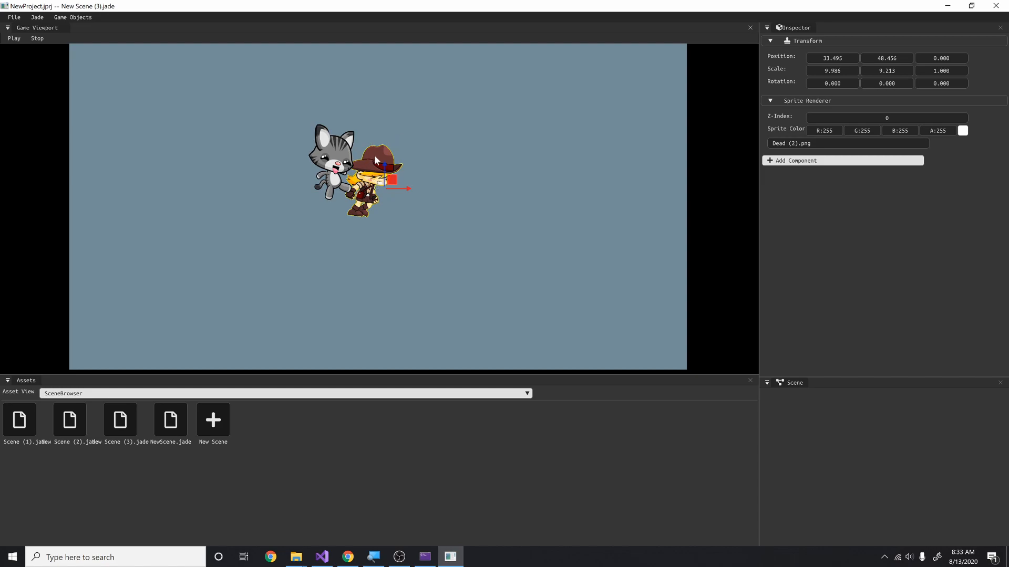
mouse_move(364, 162)
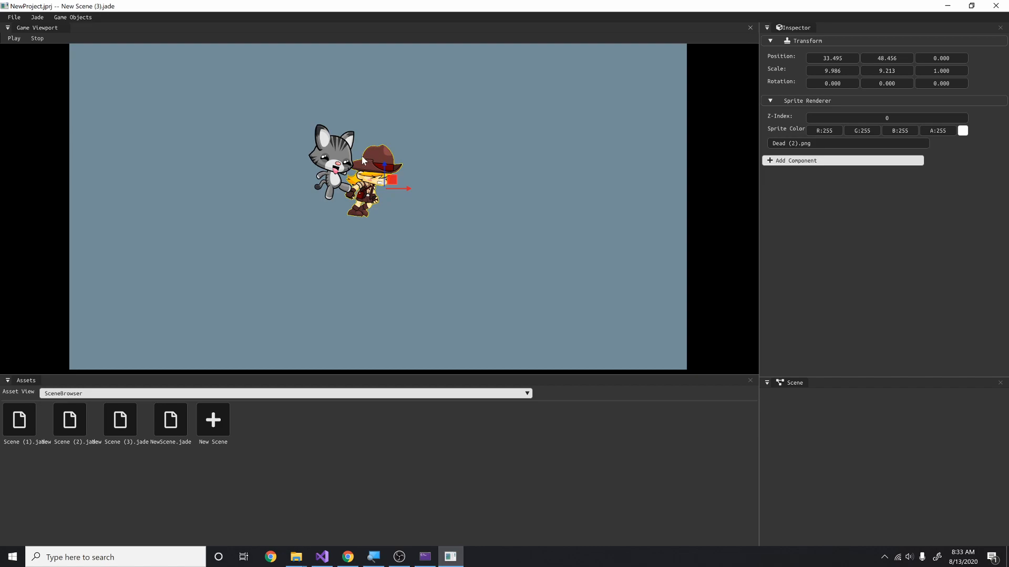
left_click(330, 154)
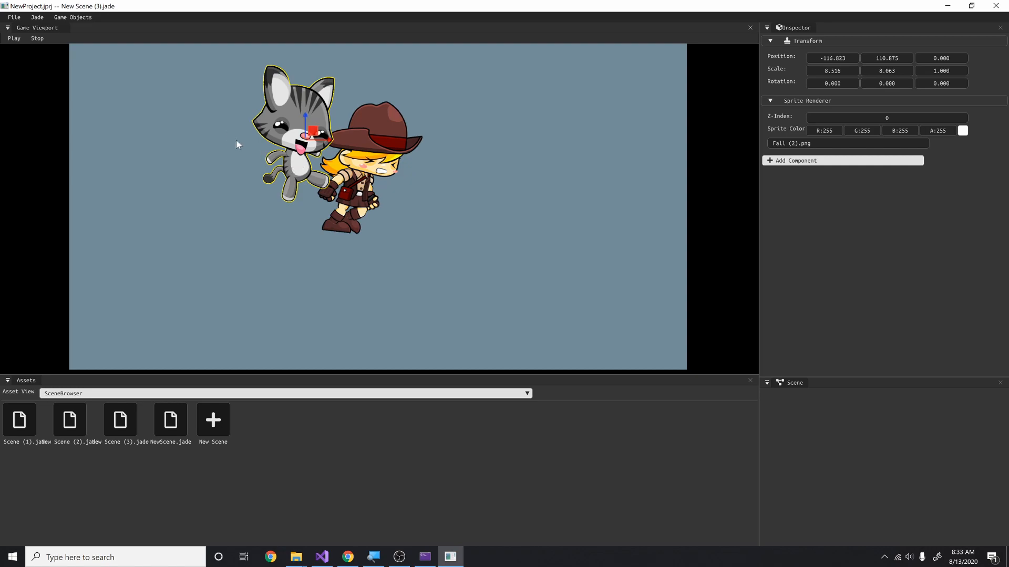
mouse_move(290, 89)
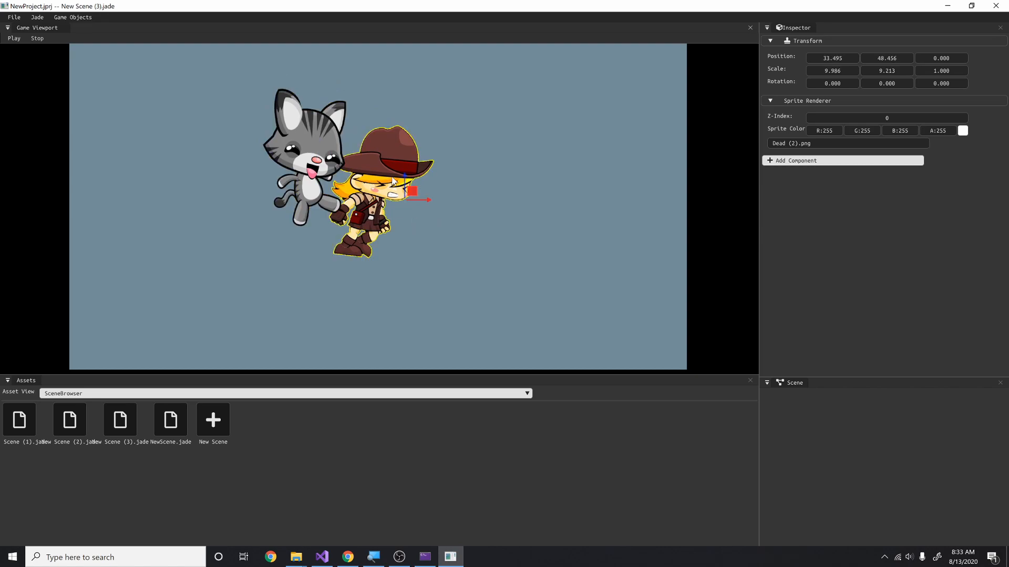
mouse_move(304, 158)
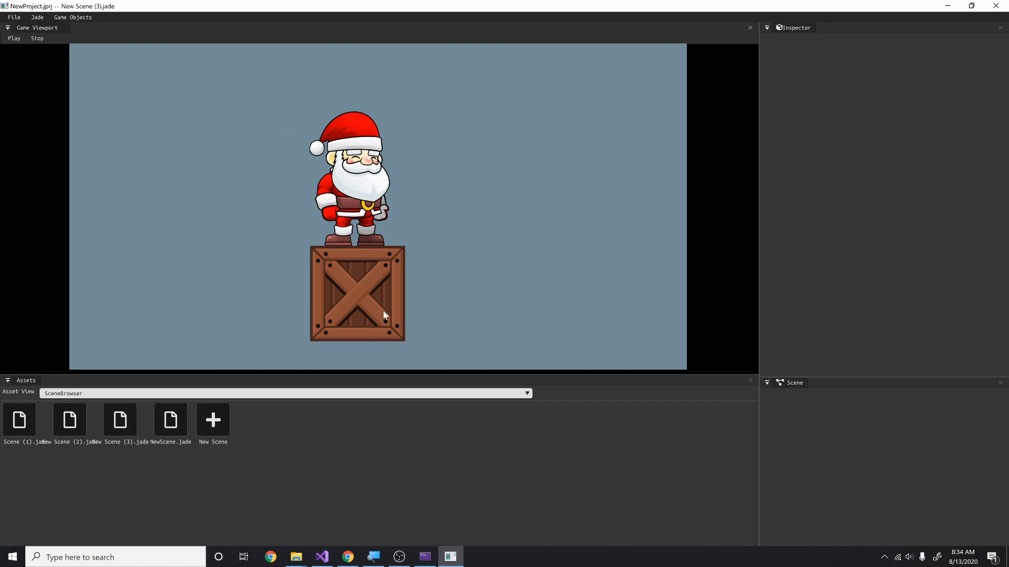
Open New Scene (3).jade and drag the cowgirl sprite over the cat.
left_click(350, 174)
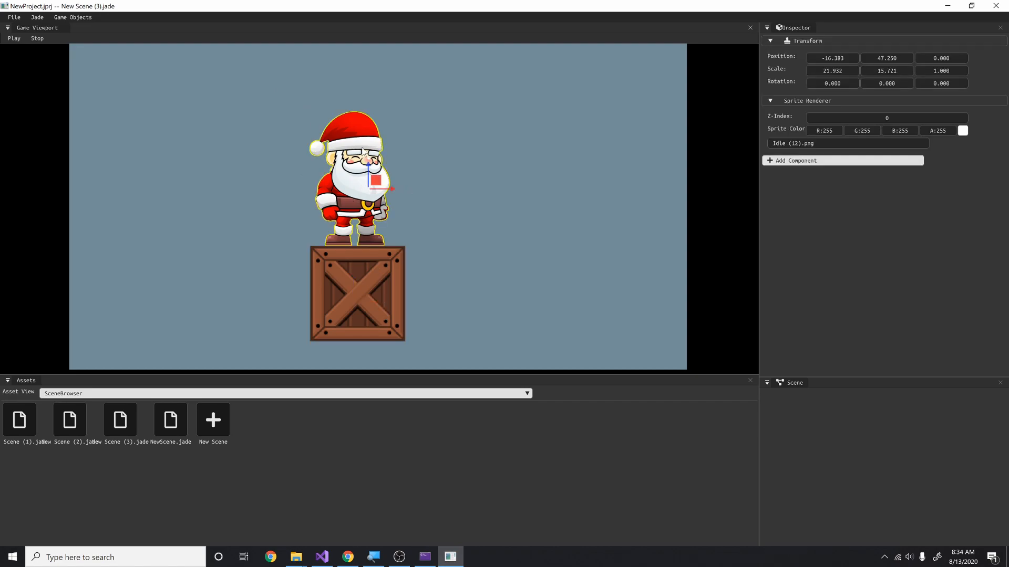
mouse_move(353, 140)
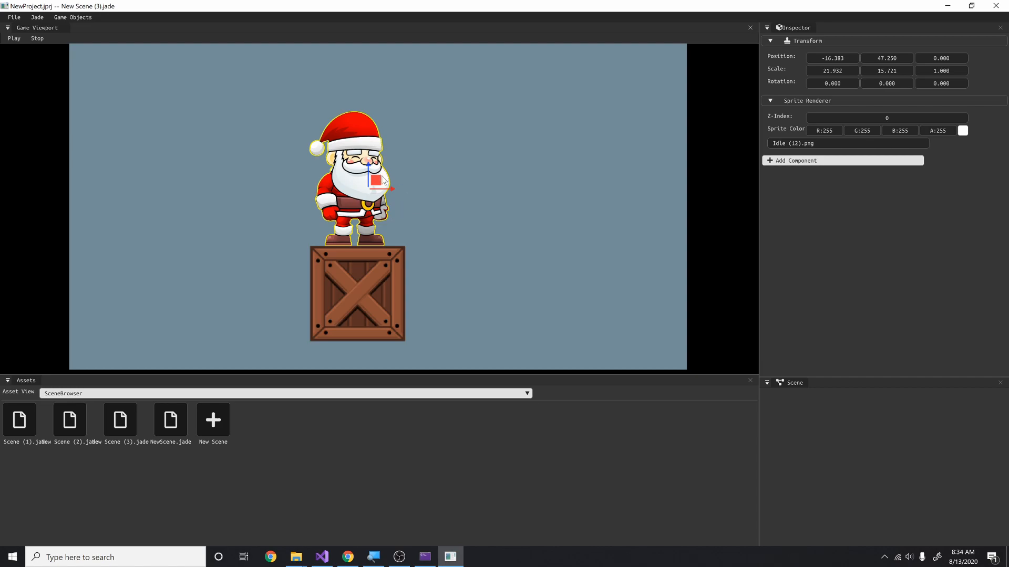
double_click(120, 419)
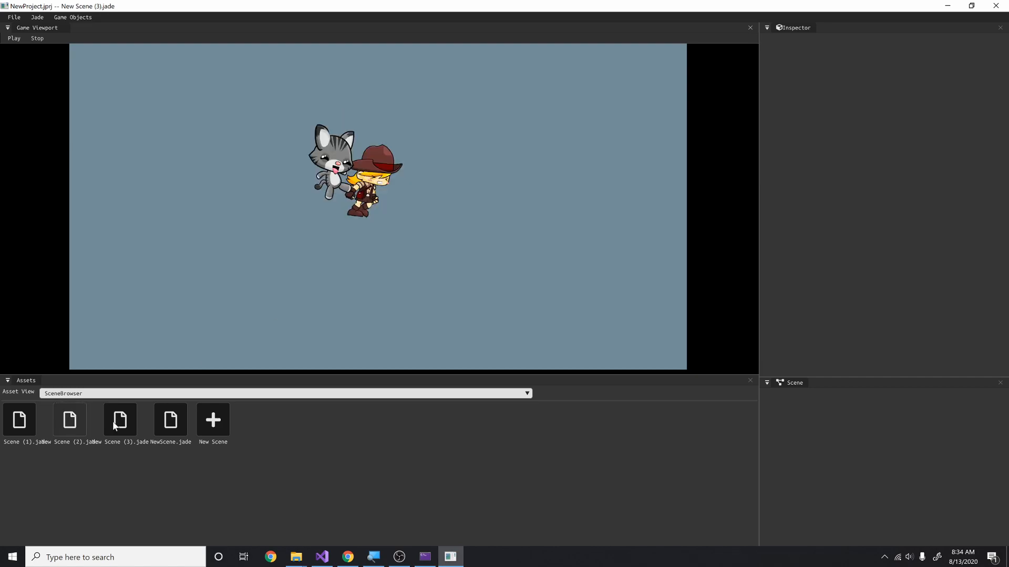
left_click(375, 164)
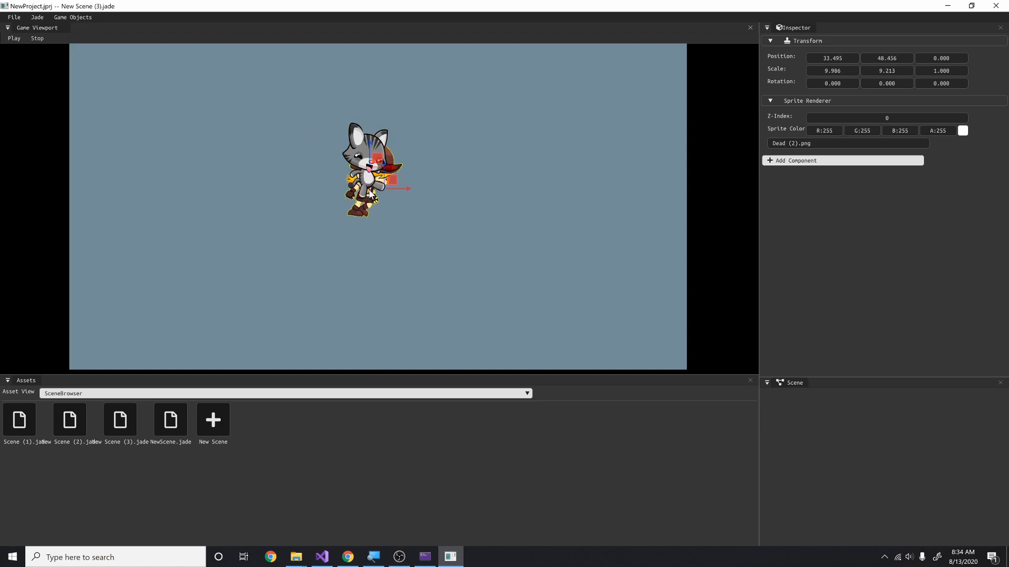
left_click_drag(376, 167, 427, 161)
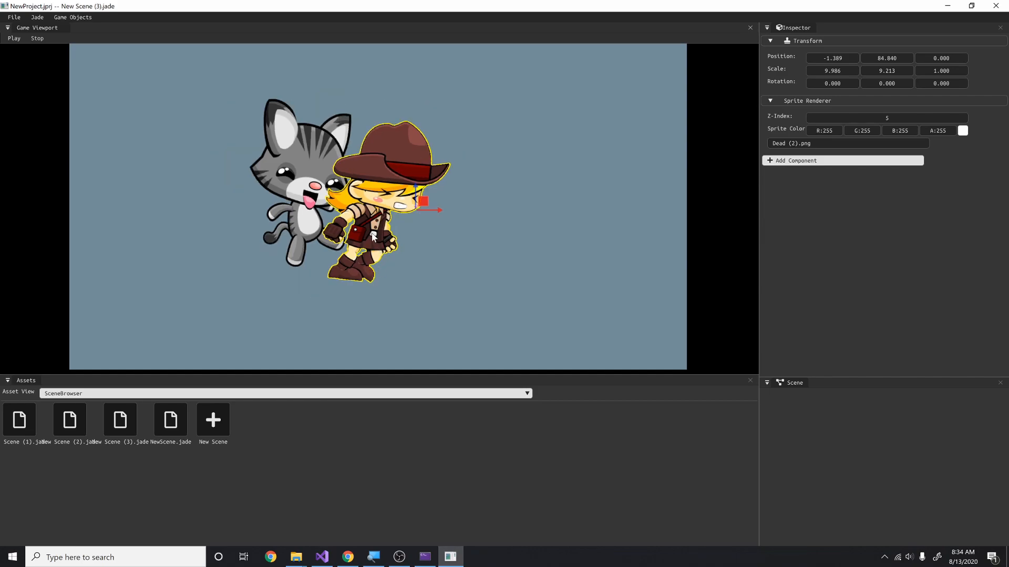
mouse_move(330, 244)
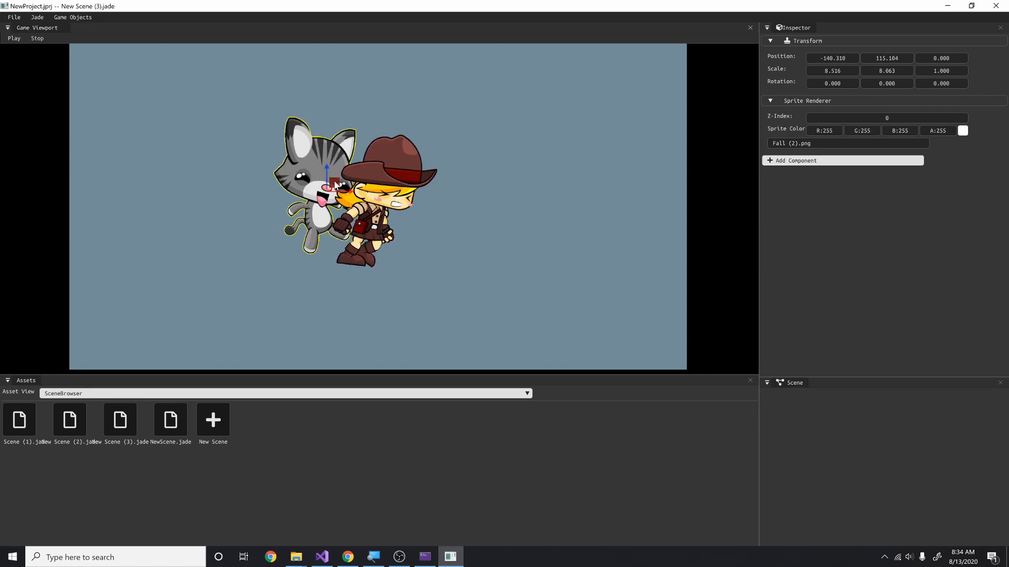
mouse_move(305, 164)
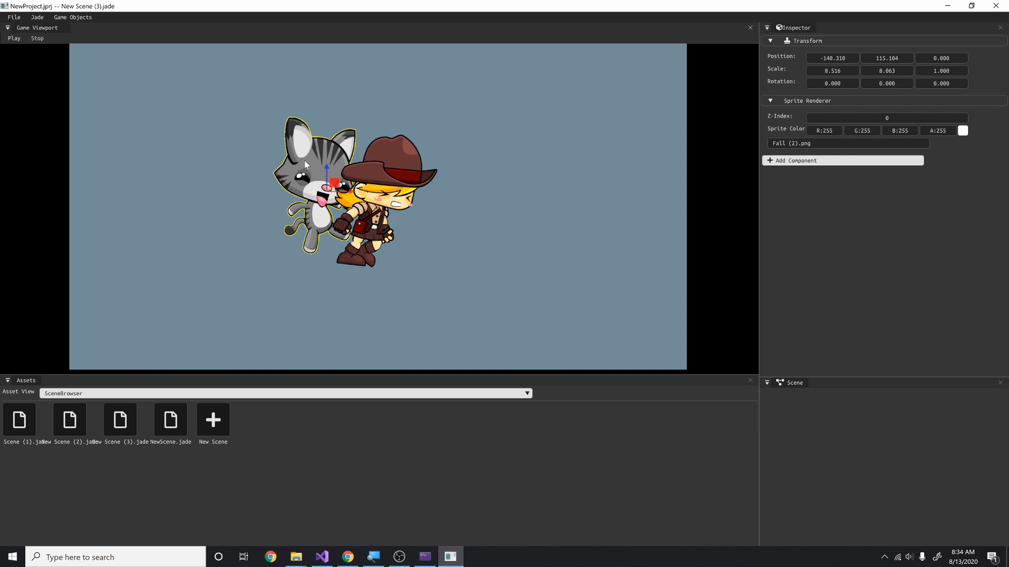
mouse_move(316, 182)
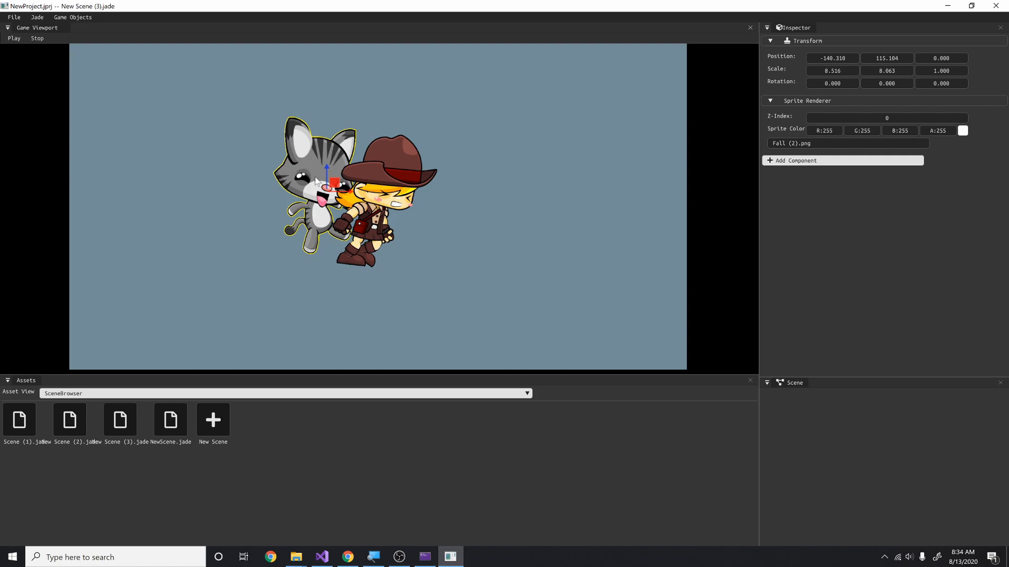
mouse_move(306, 169)
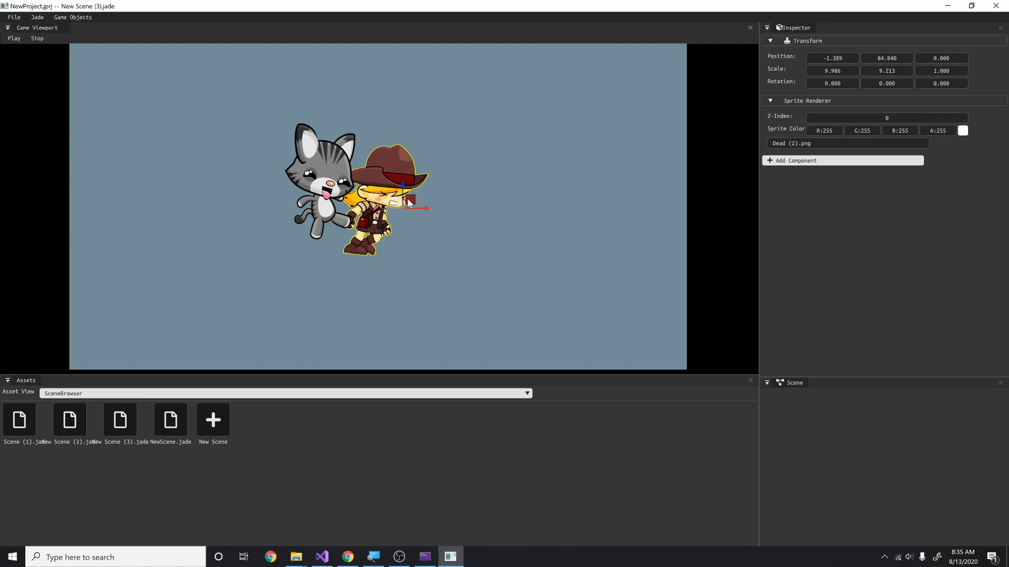
Switch to the Santa-on-crate scene with a white default-sprite square active.
left_click(18, 419)
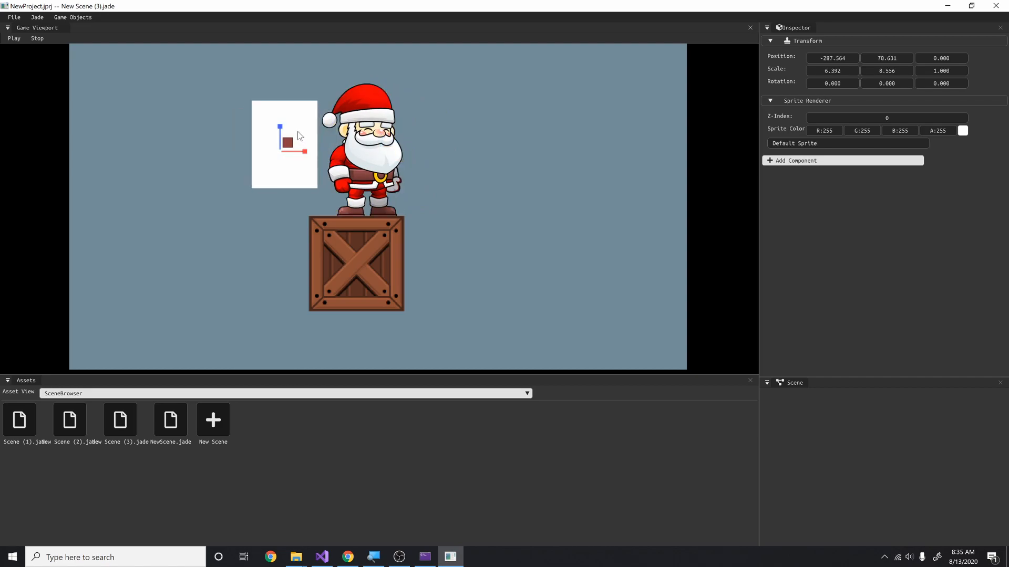
Switch Asset View to TextureBrowser and move the new crate sprite beside Santa.
left_click(525, 393)
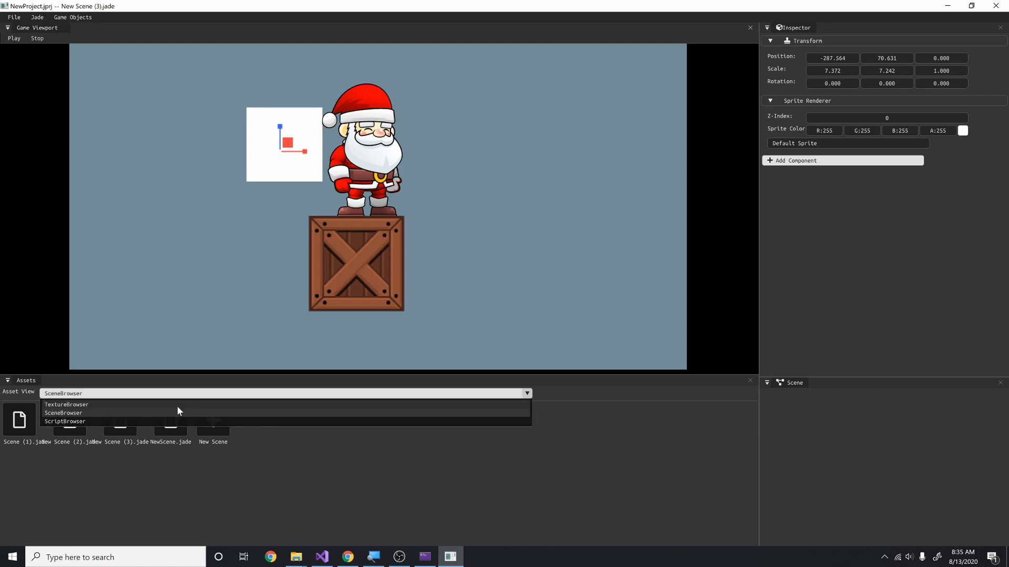
left_click(66, 404)
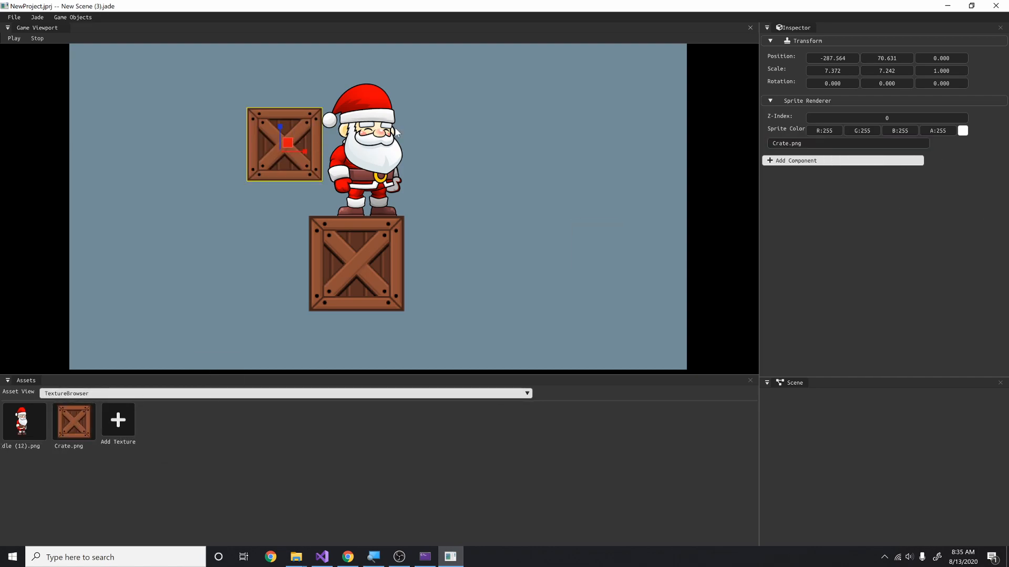
left_click_drag(283, 144, 315, 151)
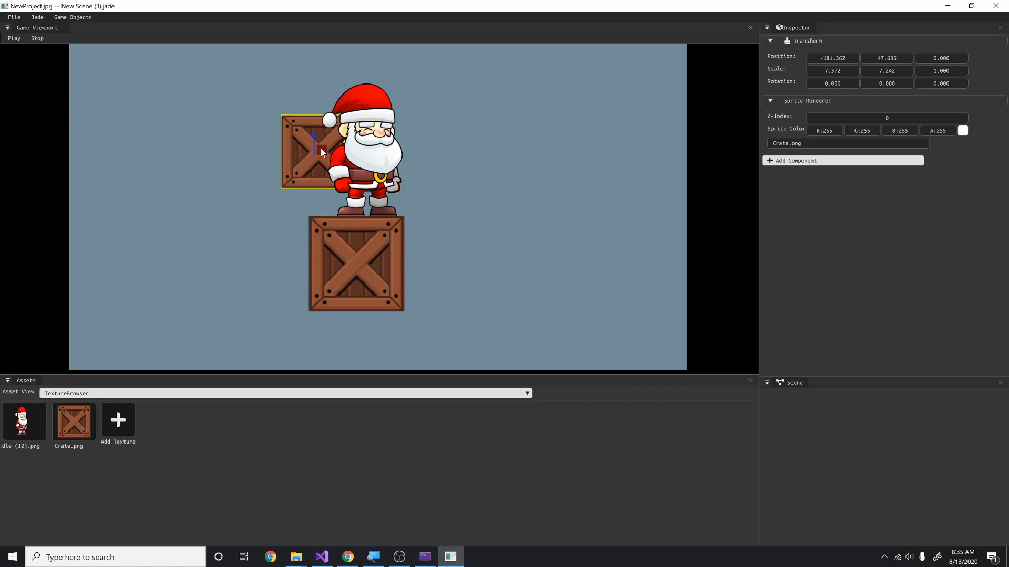
Set the small crate's Z-Index to -2 and drag the large crate under Santa.
left_click(363, 148)
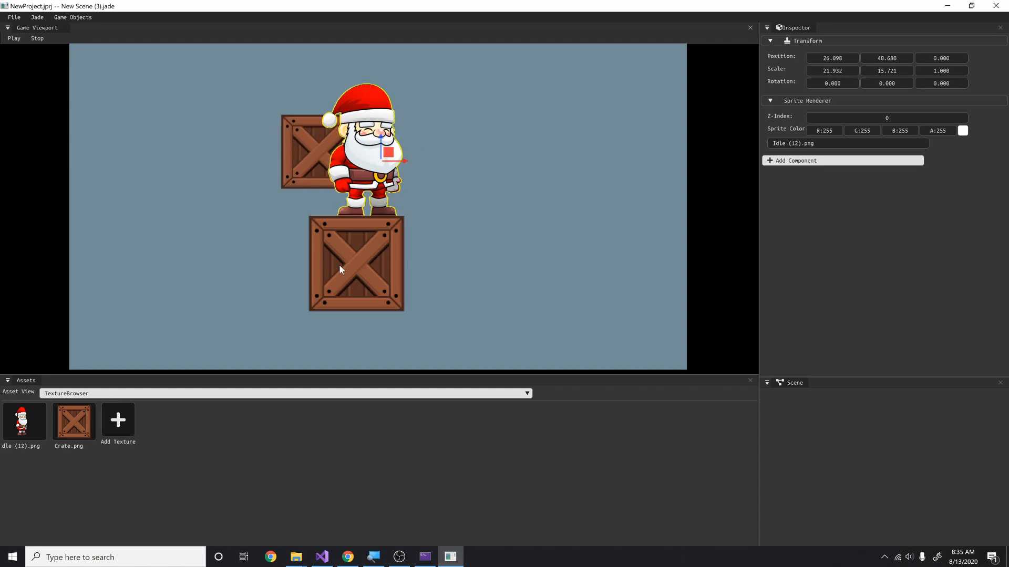
left_click(886, 117)
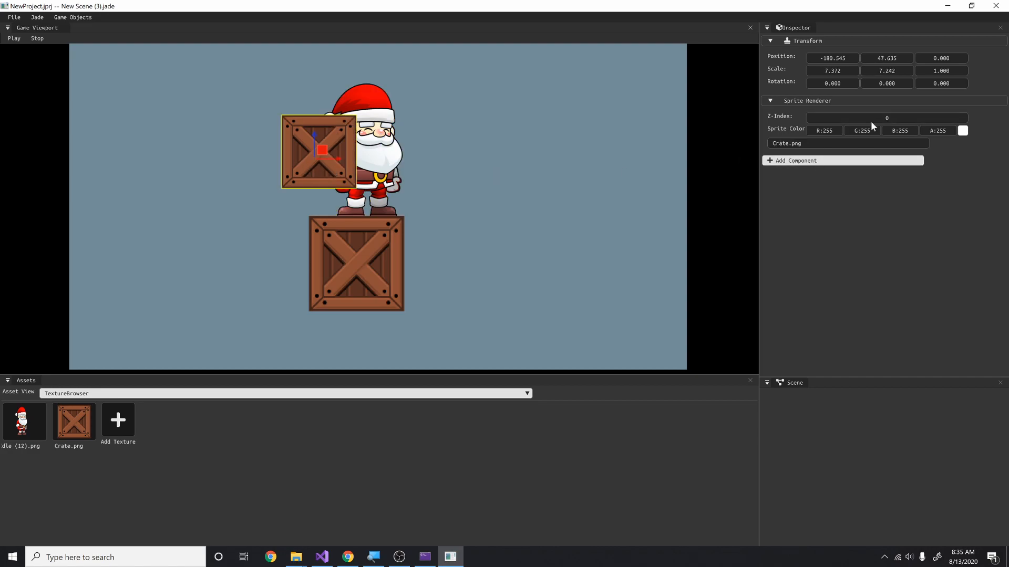
type("-2")
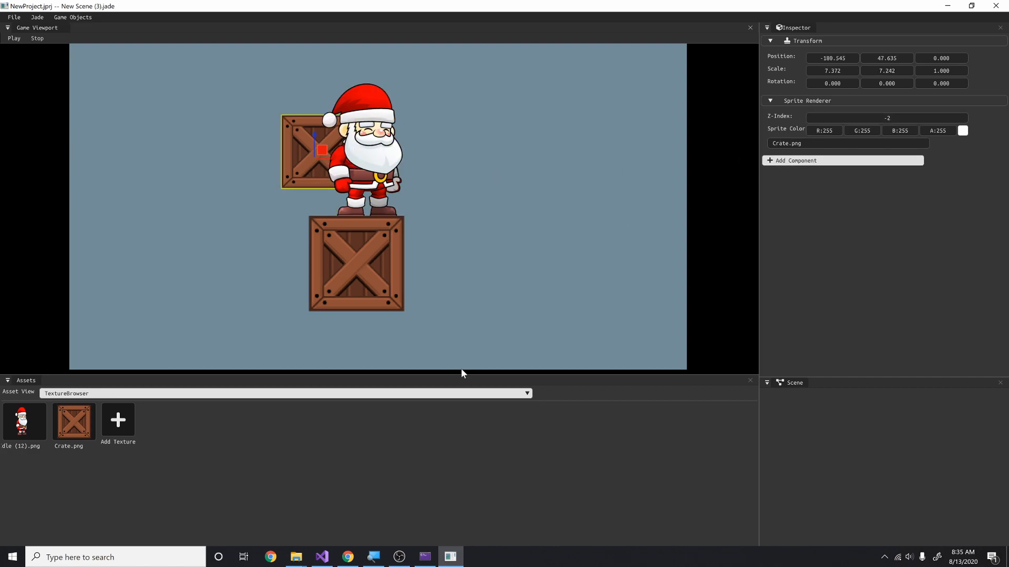
left_click(358, 263)
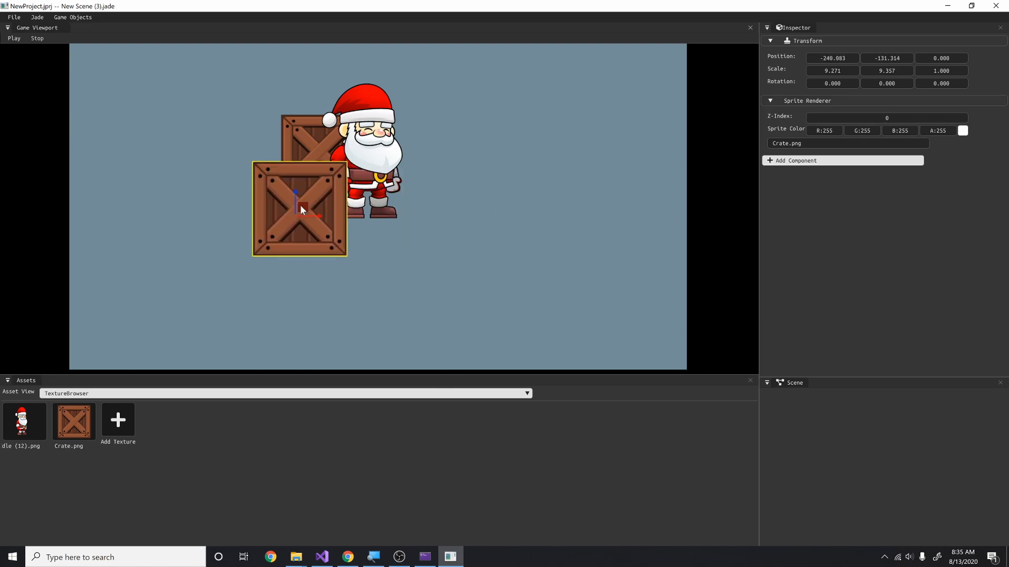
left_click_drag(301, 209, 306, 170)
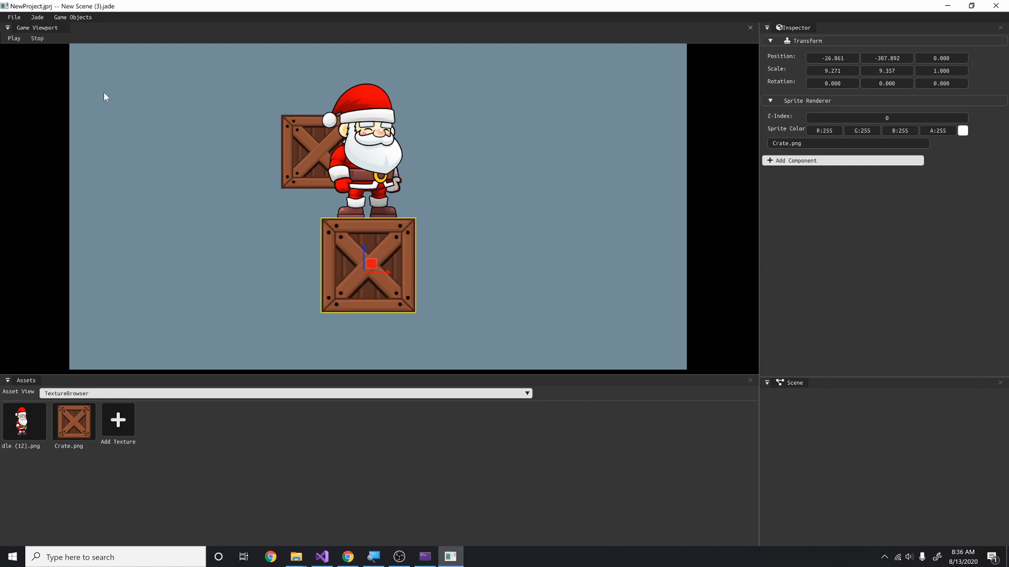
mouse_move(295, 557)
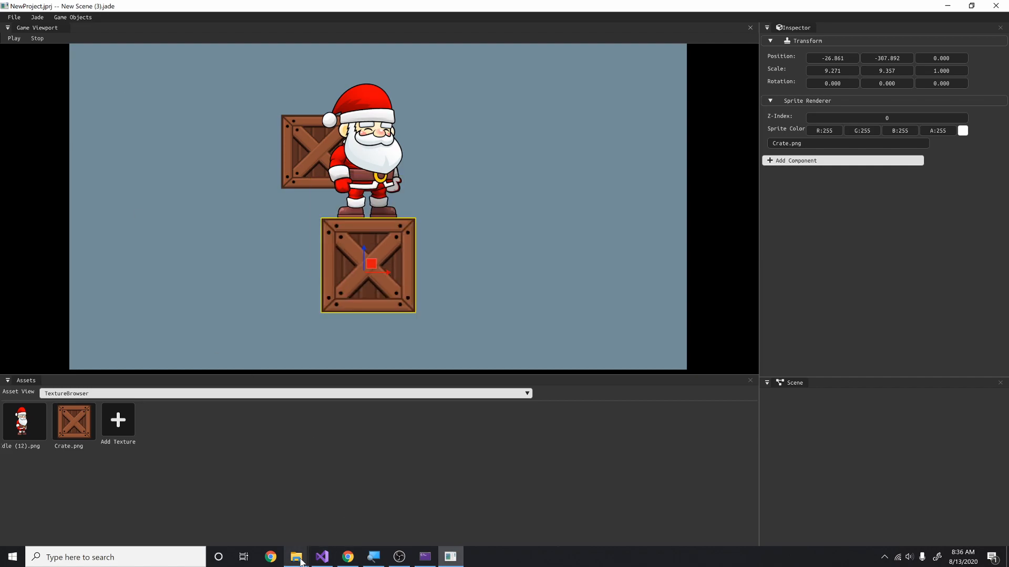
Bring the JadeProjects Explorer window forward and open EditorStyle.json.
left_click(296, 557)
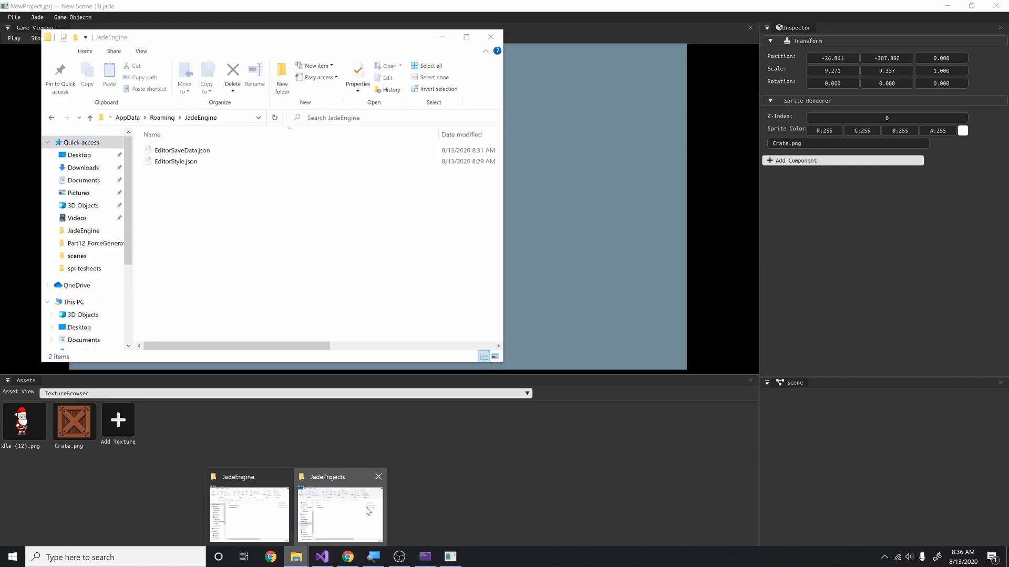
left_click(339, 515)
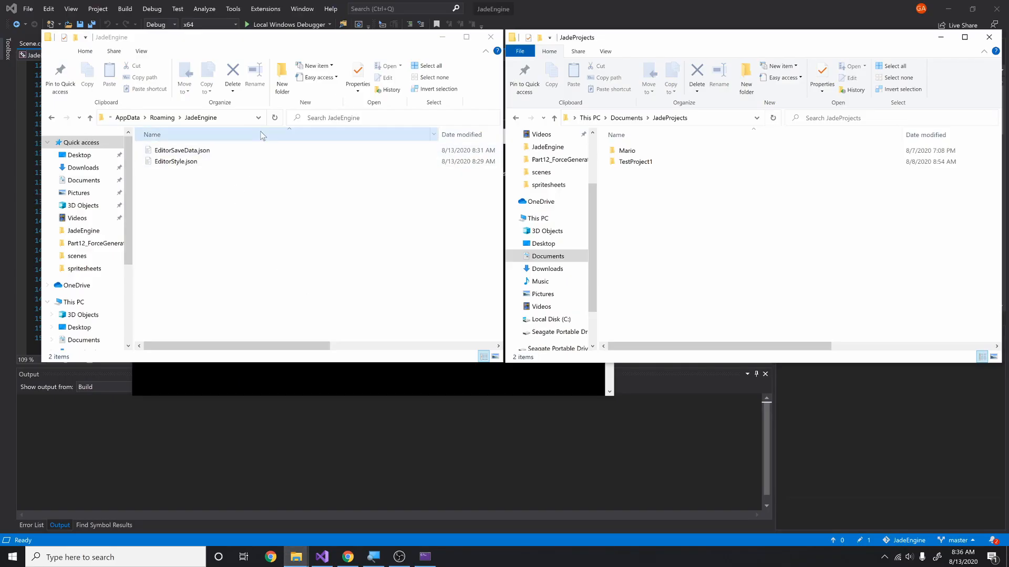
left_click(175, 162)
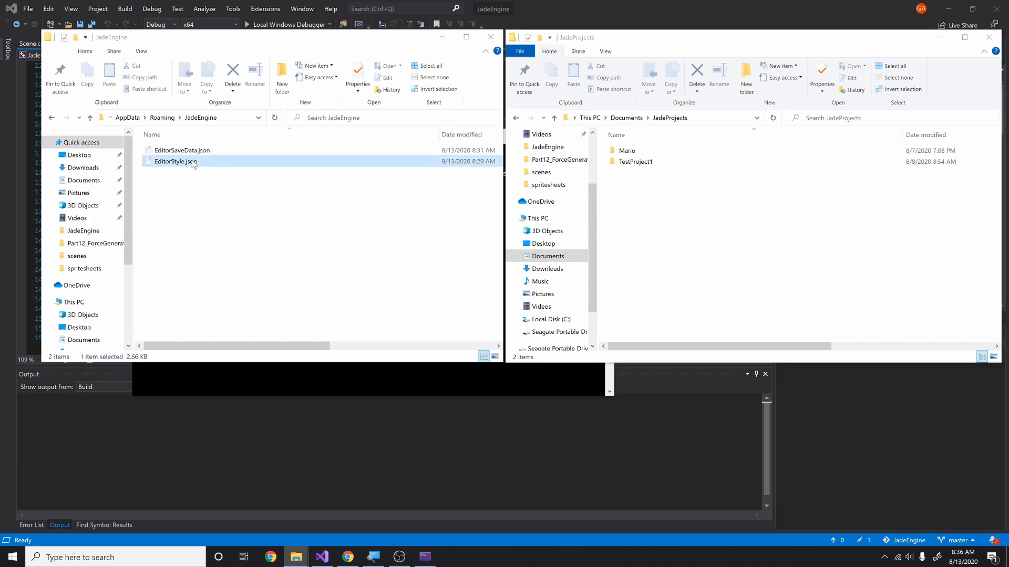
double_click(174, 162)
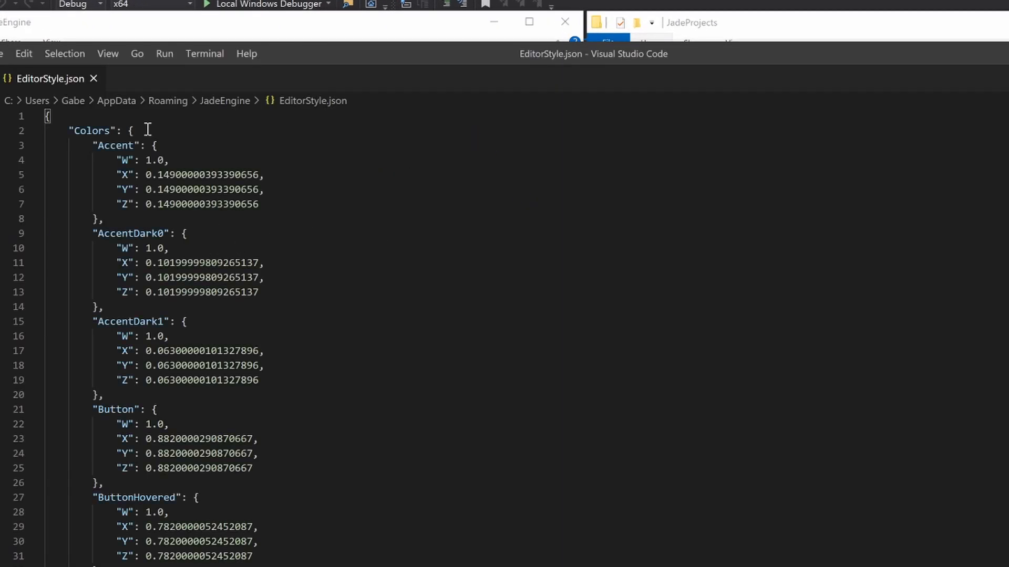
scroll("down", 3)
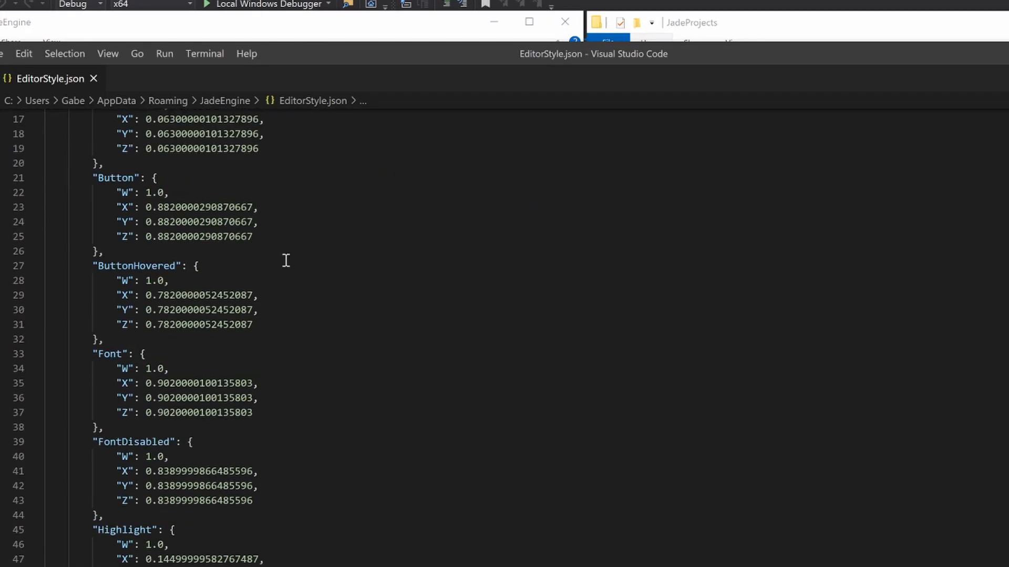
scroll("down", 3)
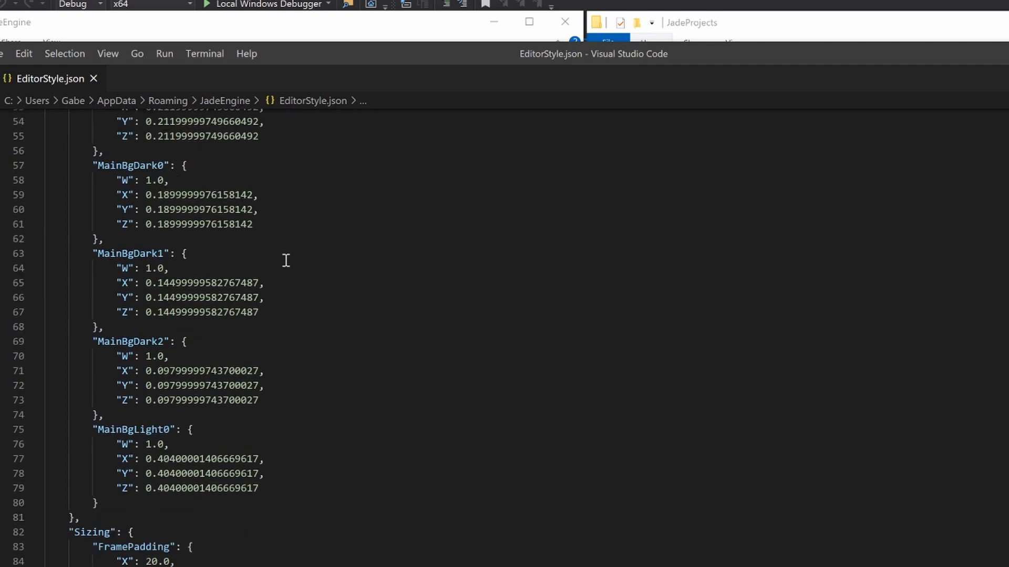
scroll("up", 3)
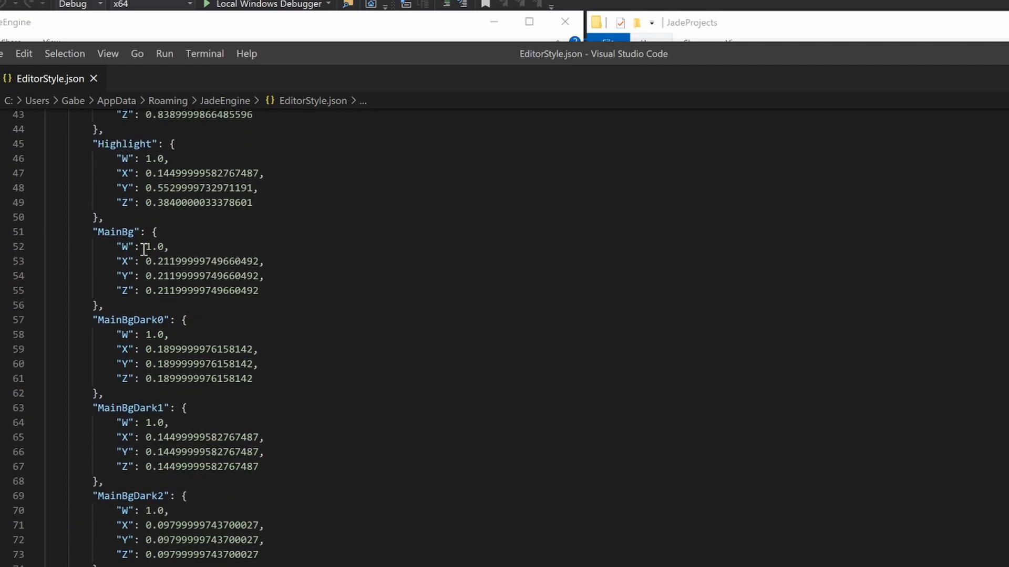
double_click(201, 261)
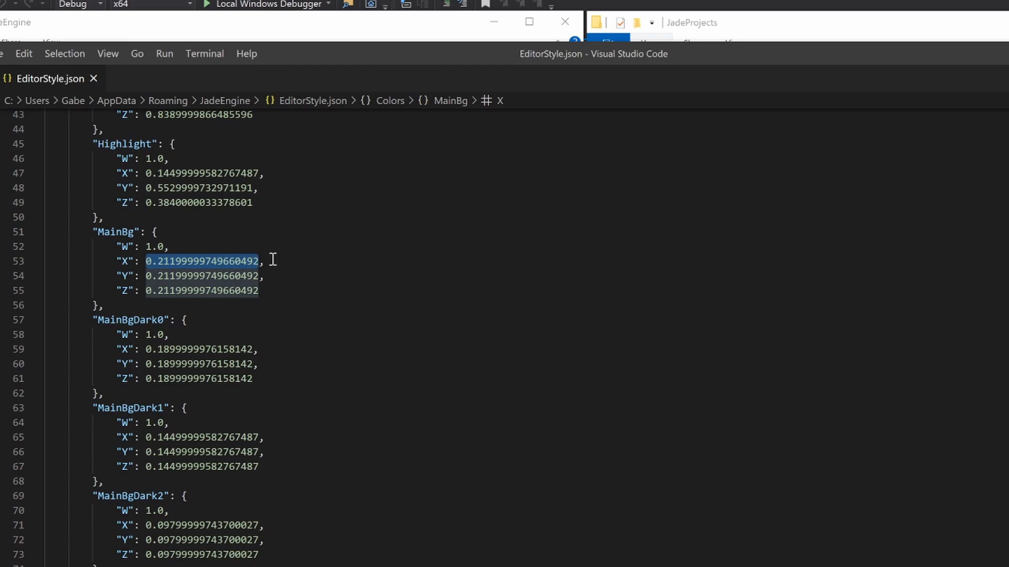
type("1.0")
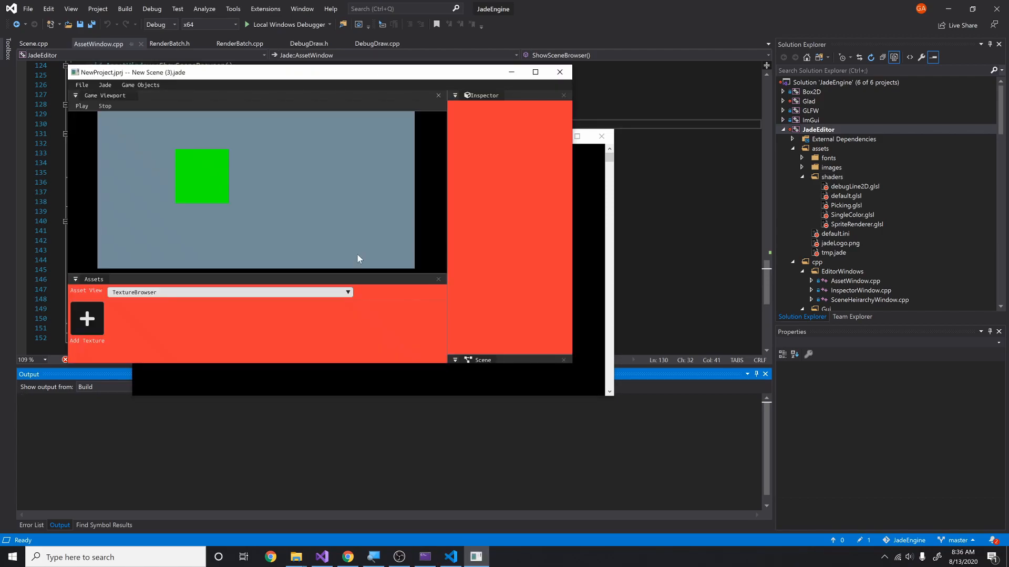
mouse_move(558, 221)
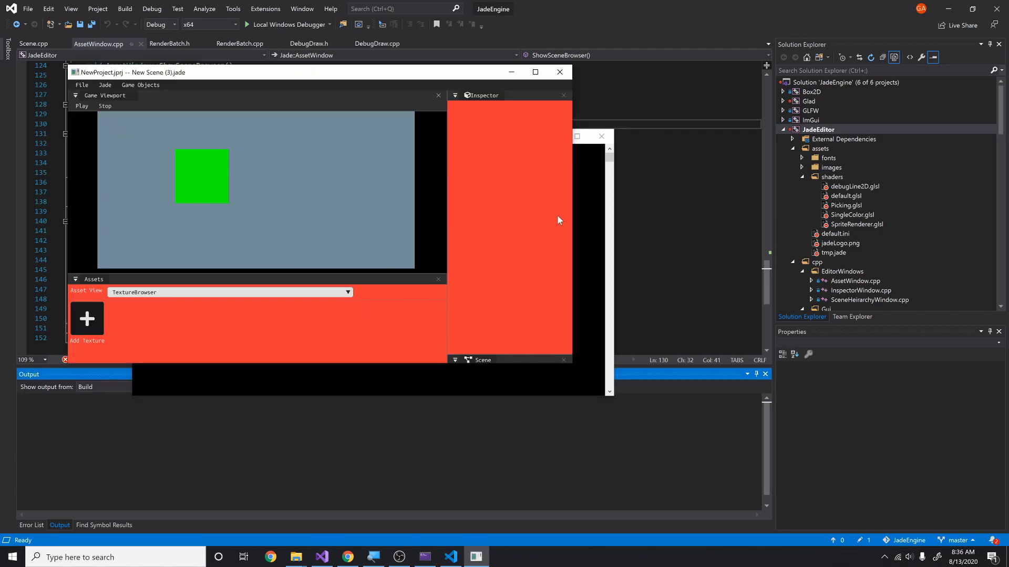
mouse_move(558, 72)
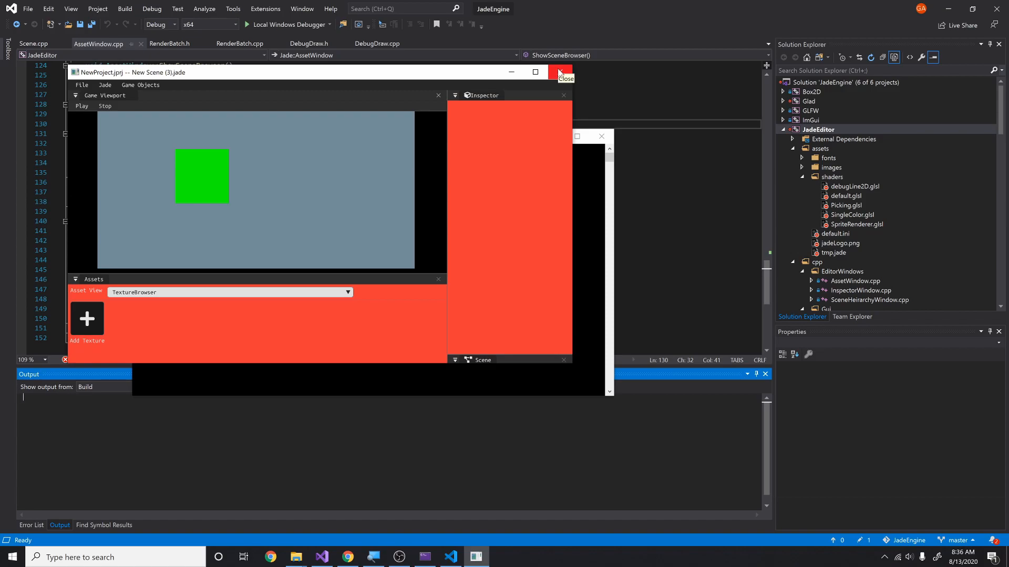
mouse_move(564, 76)
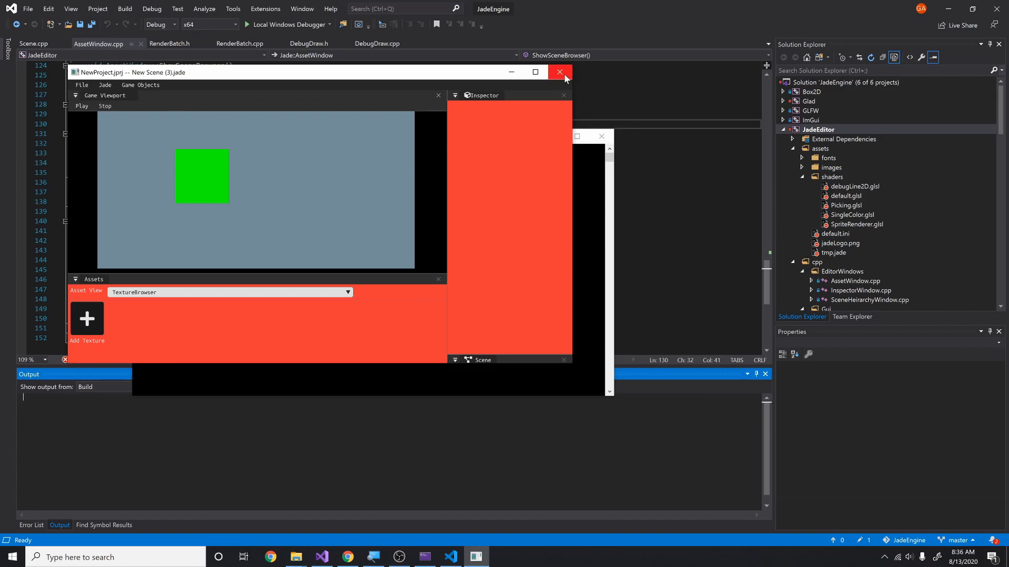
Close the red-paneled Jade editor and the EditorStyle.json VS Code window.
left_click(82, 84)
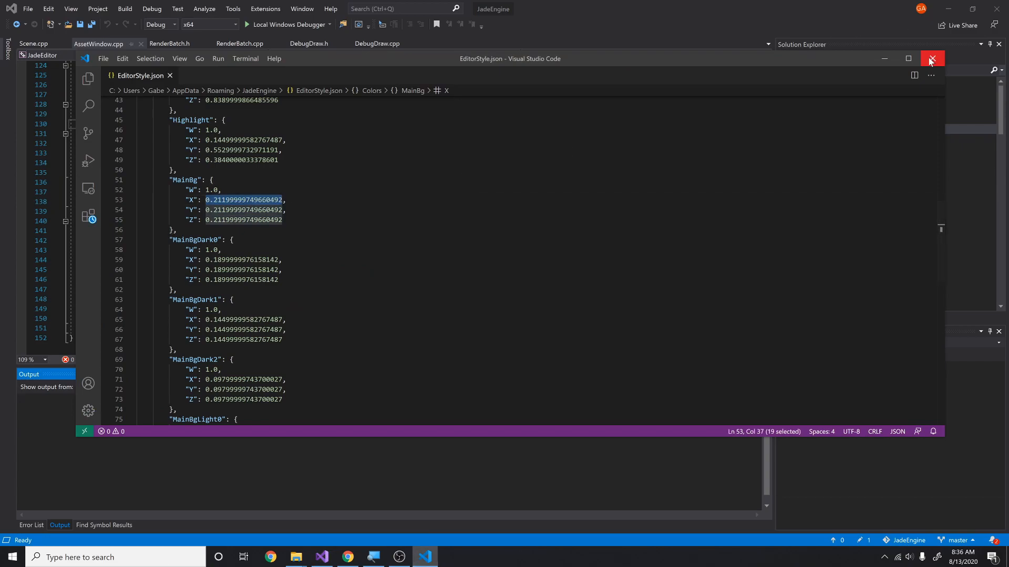
left_click(930, 58)
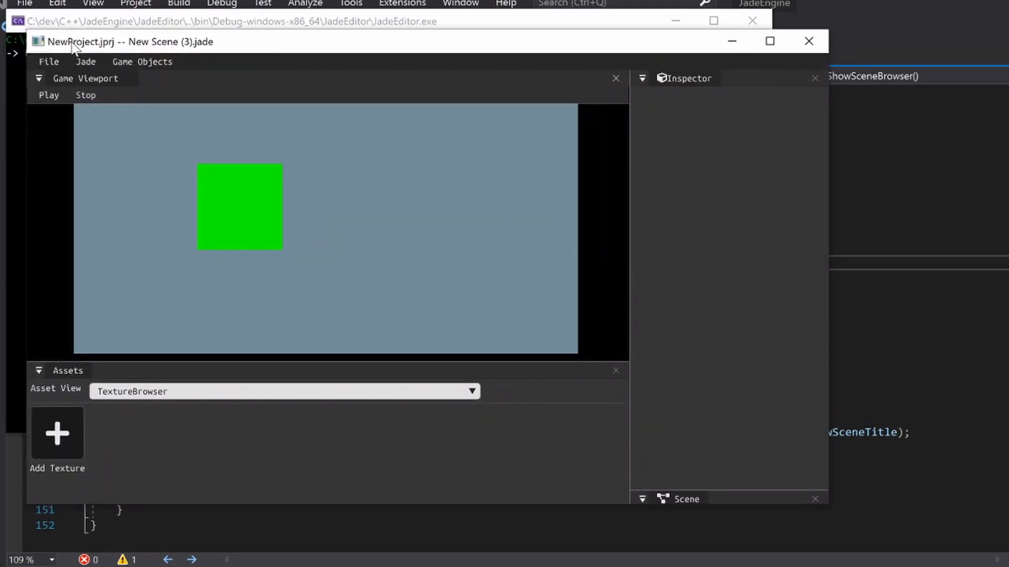
mouse_move(115, 50)
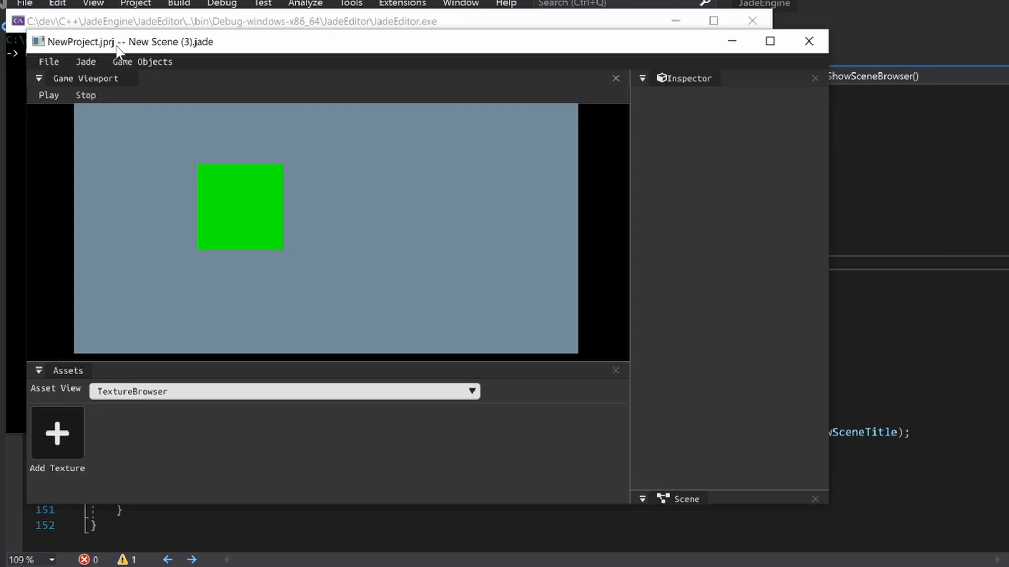
mouse_move(808, 40)
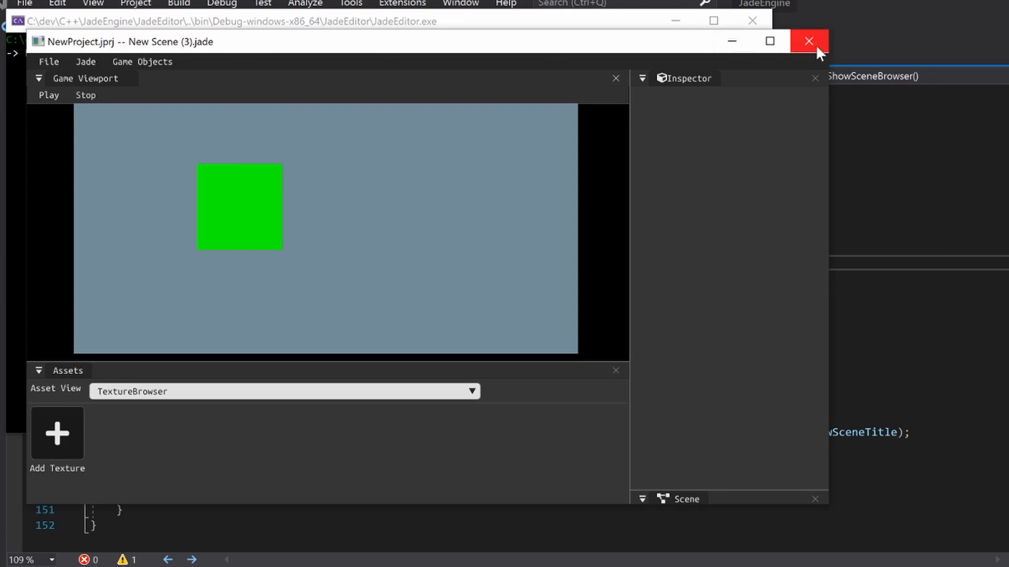
Close the Jade editor and open the TestProject1 project folder in File Explorer.
left_click(808, 40)
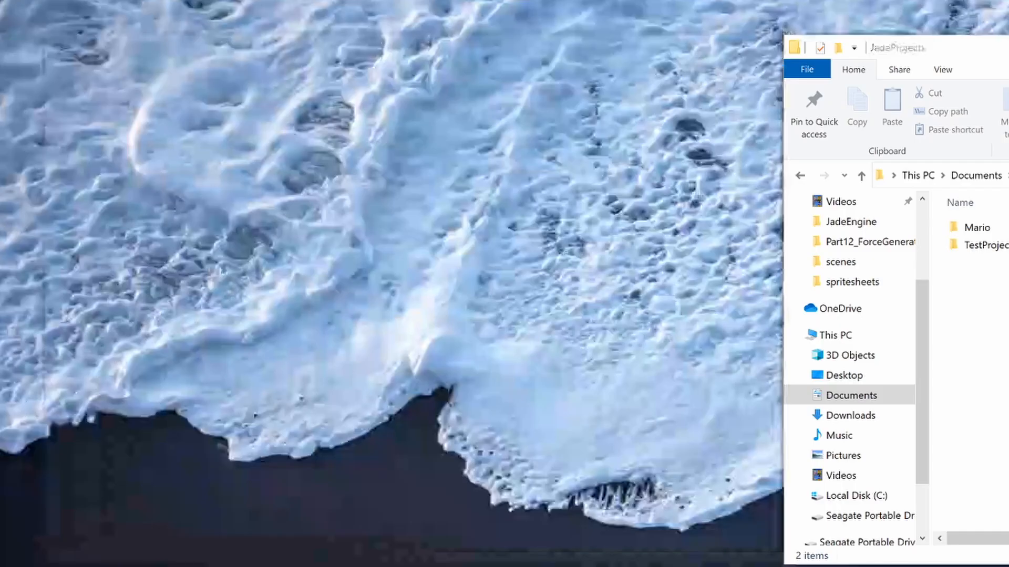
double_click(977, 226)
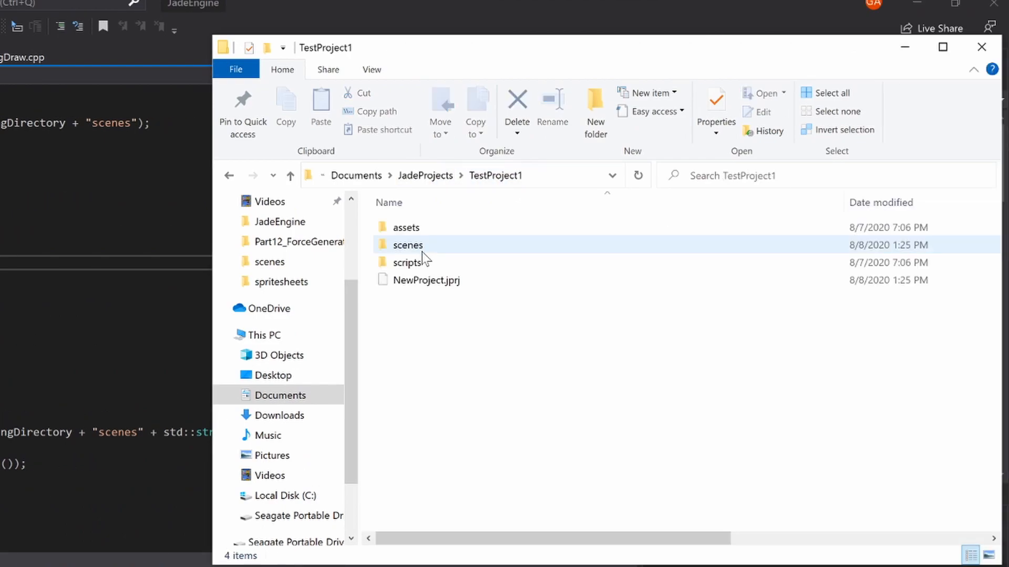
left_click(425, 280)
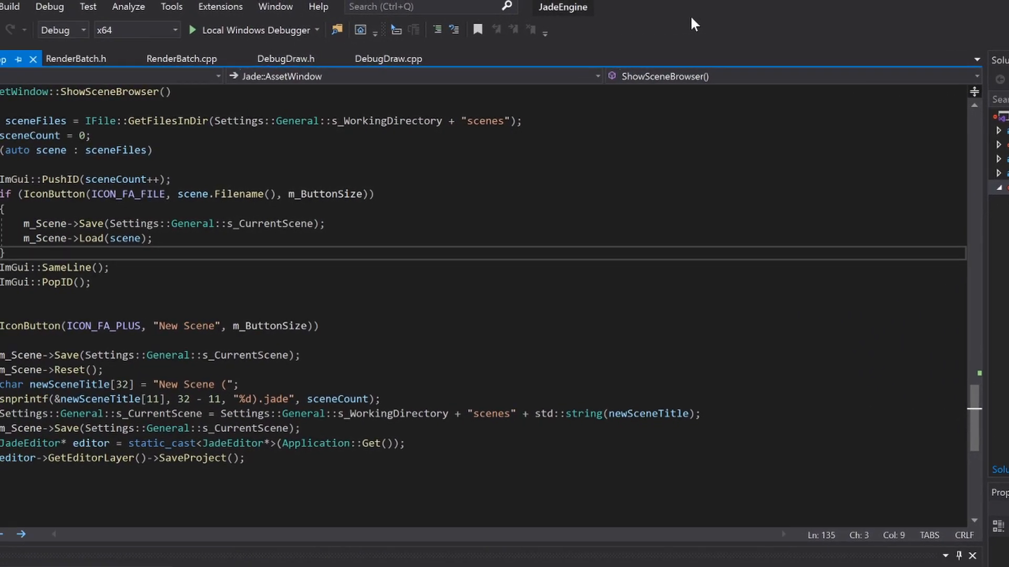
Launch the editor via Local Windows Debugger, close the Mario project, and relaunch.
left_click(252, 30)
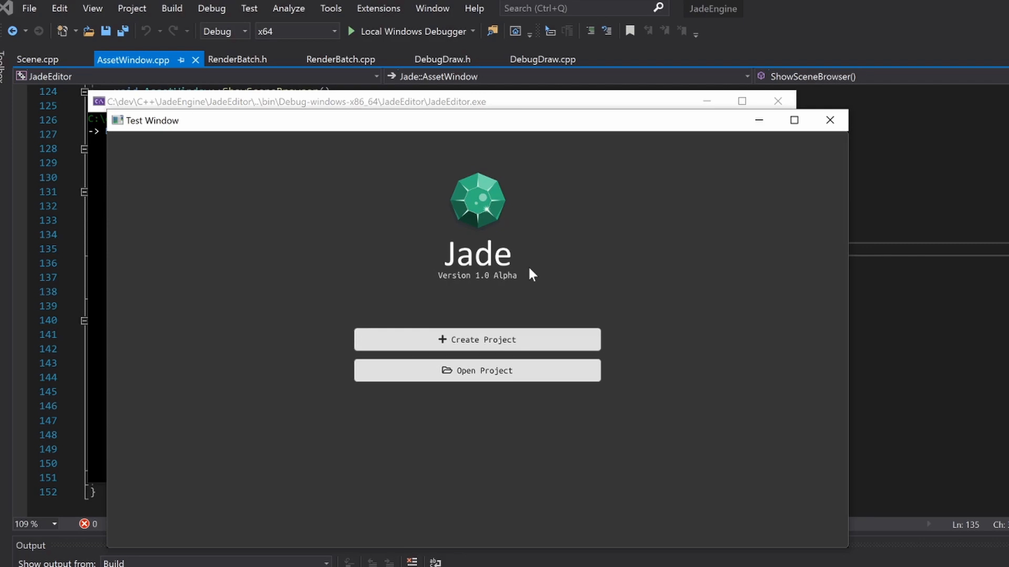
mouse_move(502, 347)
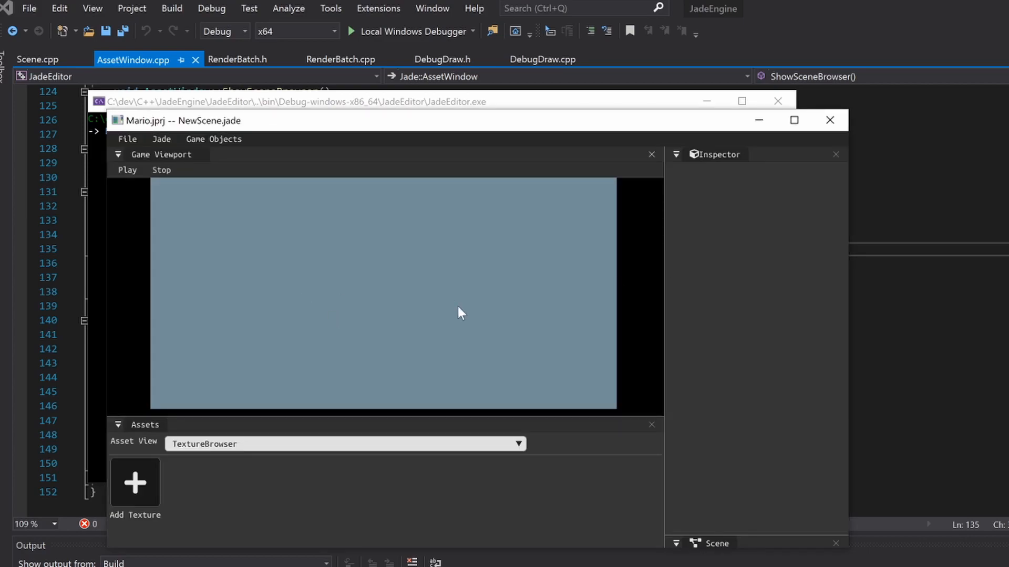
mouse_move(817, 144)
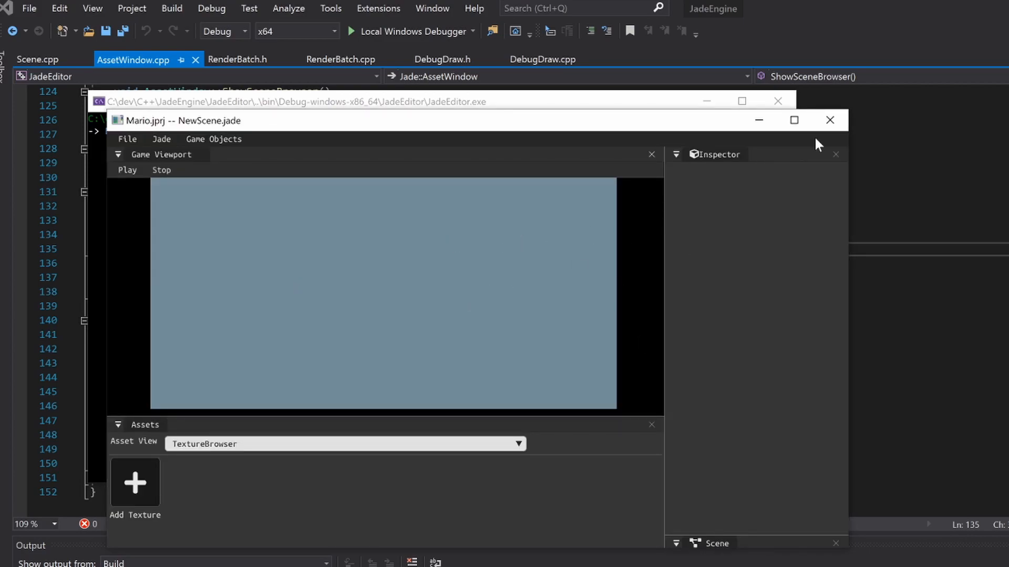
left_click(830, 120)
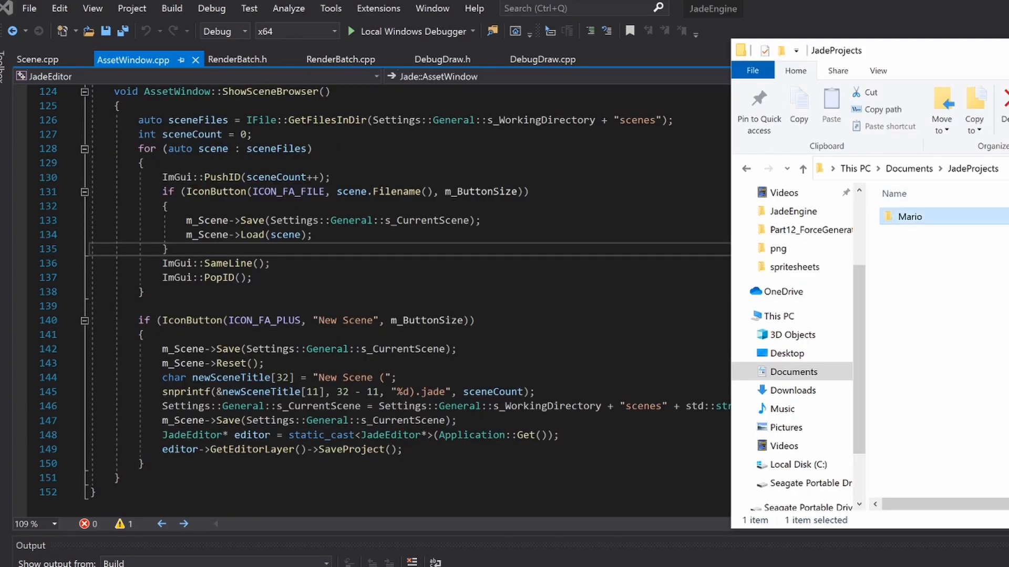
left_click(341, 31)
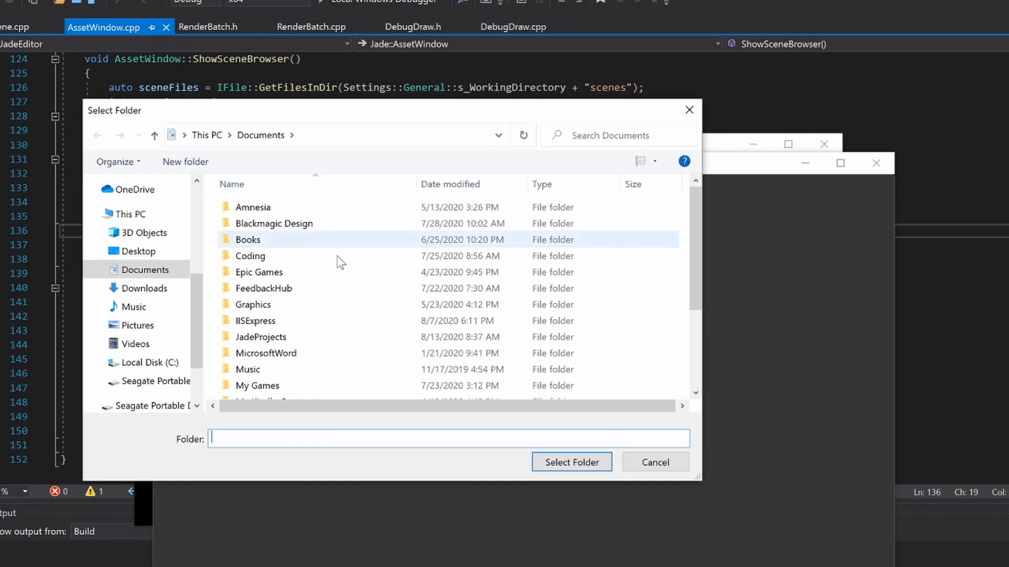
Make a TestProject1 folder under JadeProjects, select it, and create TestProject there.
double_click(261, 336)
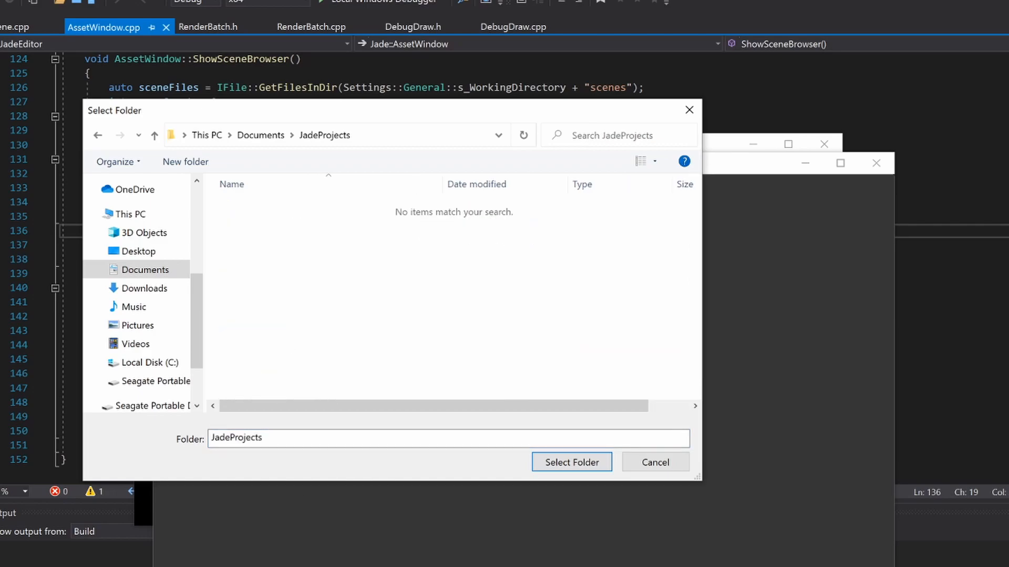
left_click(184, 161)
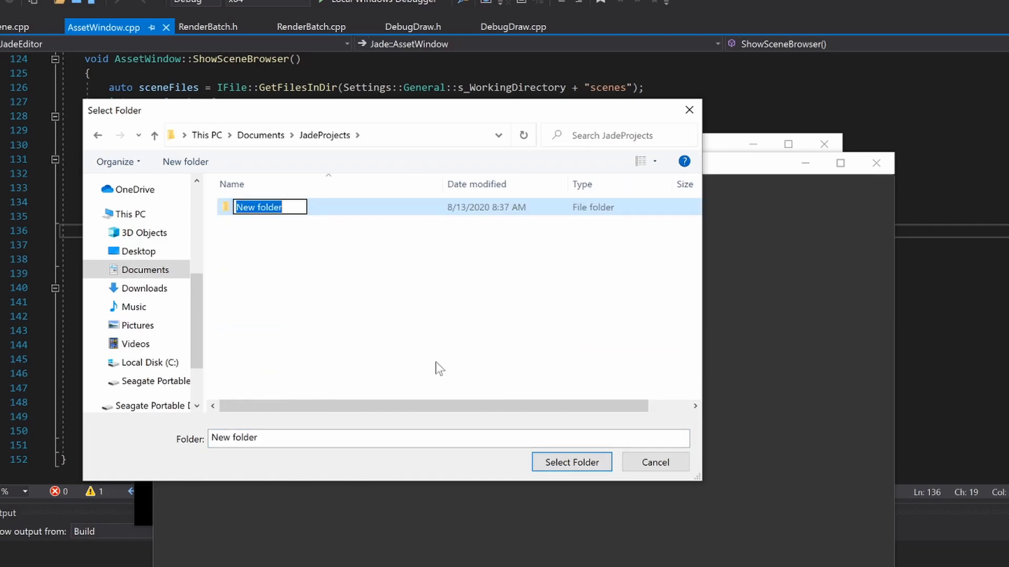
type("TestProject1")
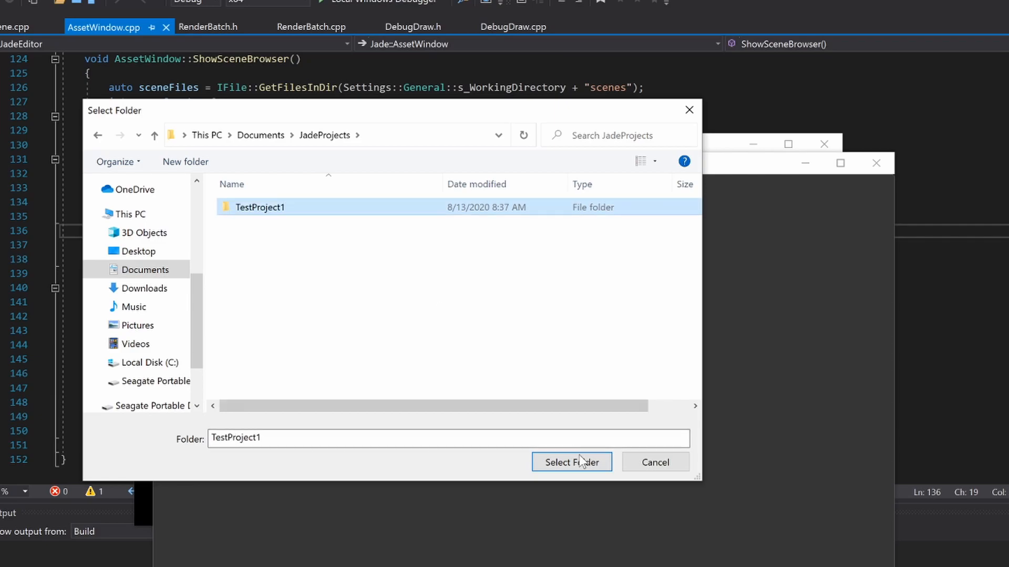
left_click(571, 462)
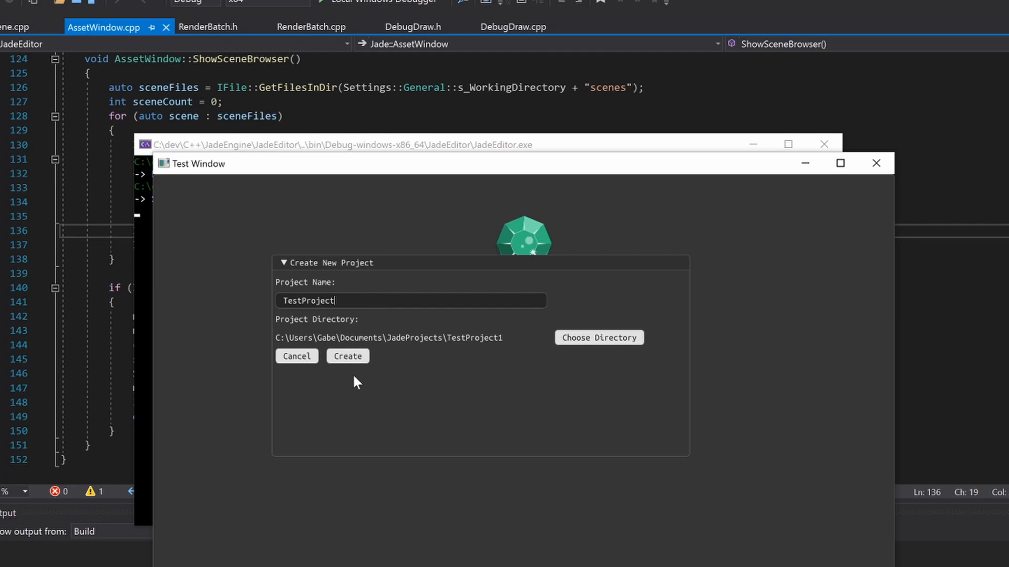
left_click(346, 356)
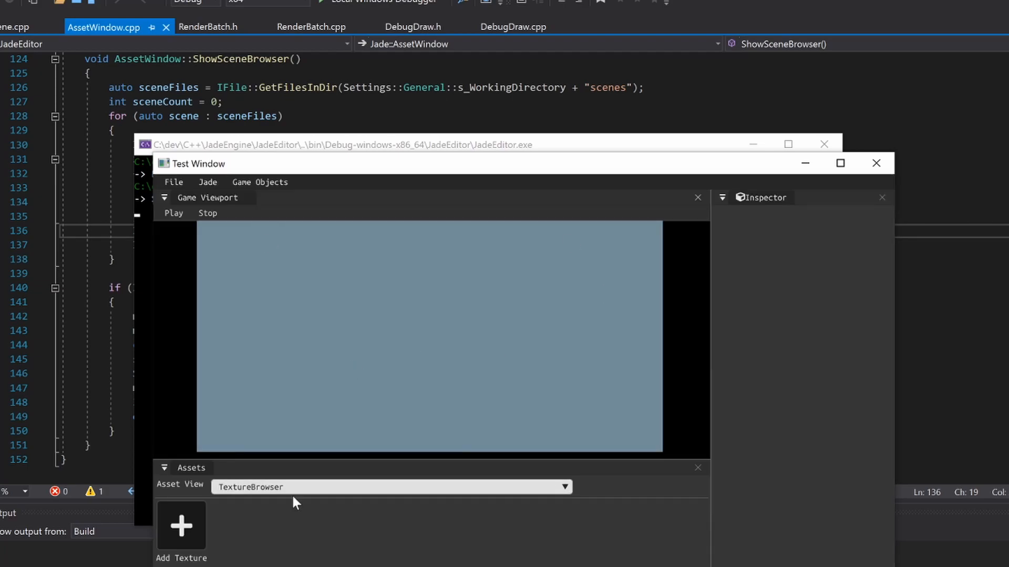
Add a sprite object to the scene, edit its colour values, and browse the asset views.
left_click(260, 182)
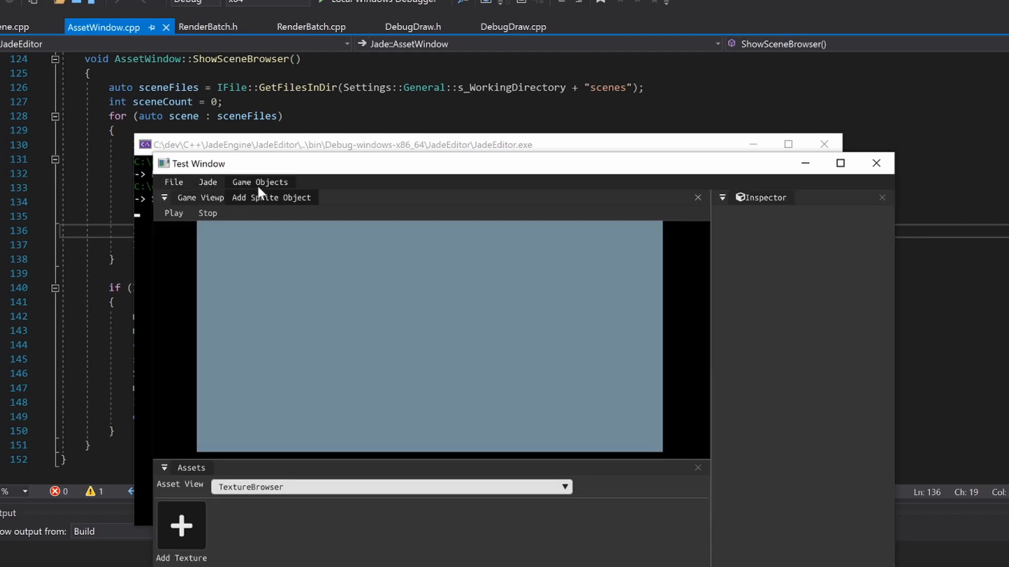
left_click(271, 197)
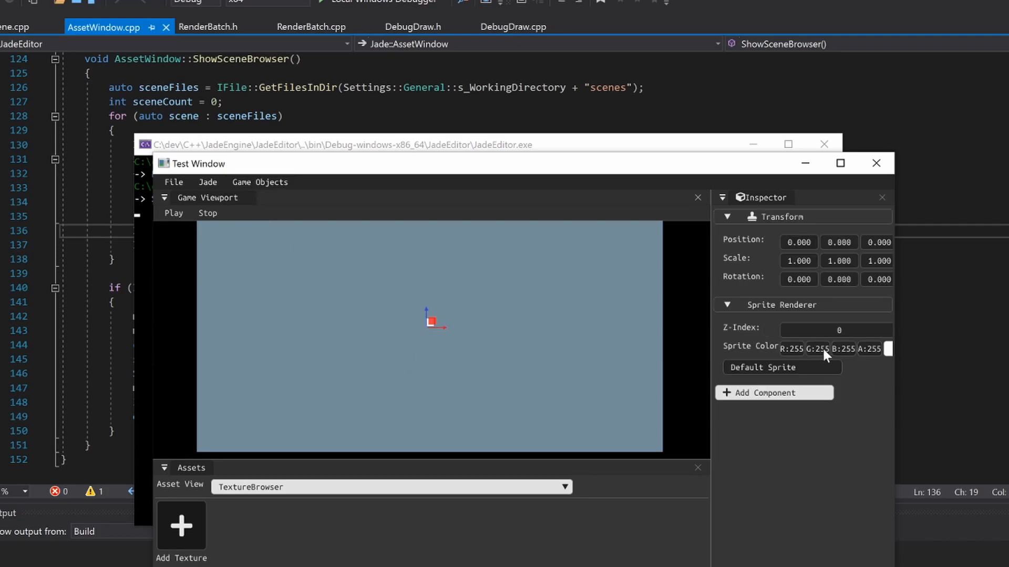
left_click(504, 335)
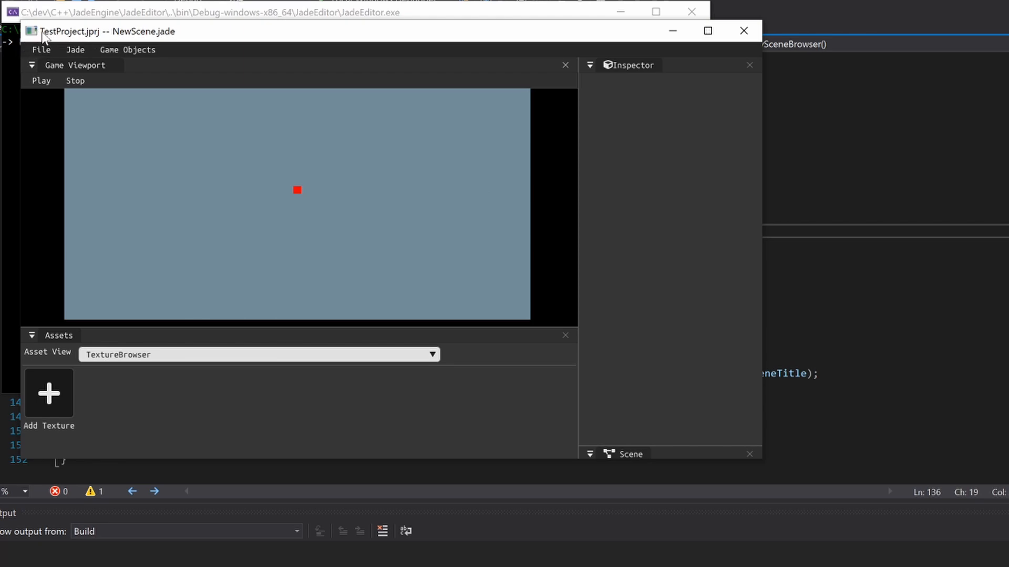
mouse_move(195, 38)
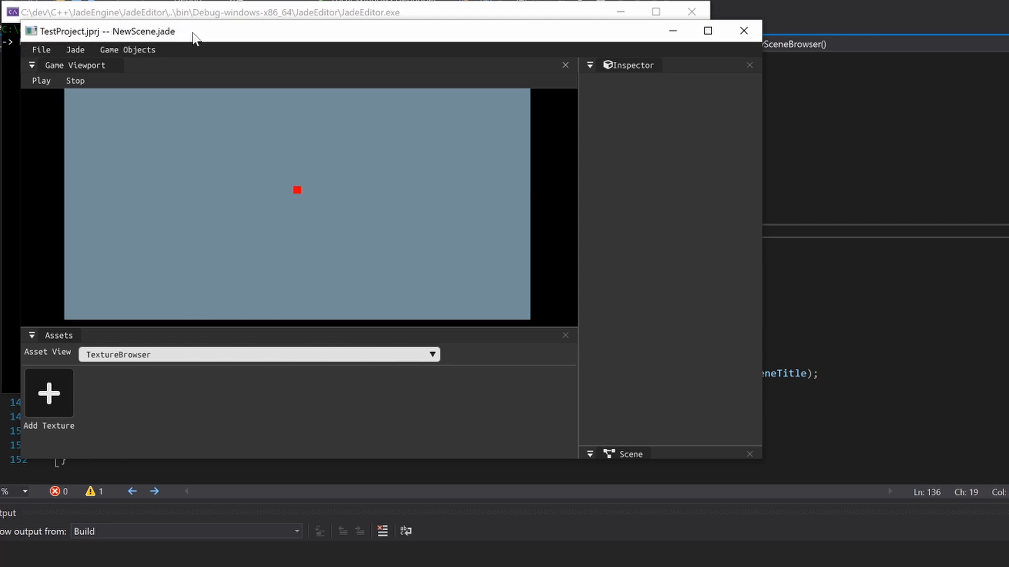
left_click(431, 354)
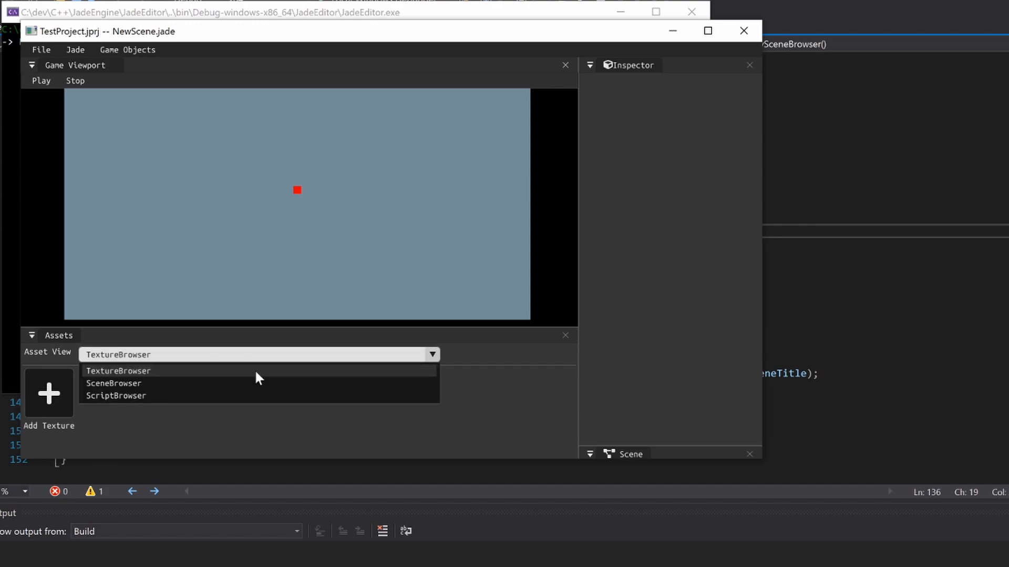
left_click(113, 383)
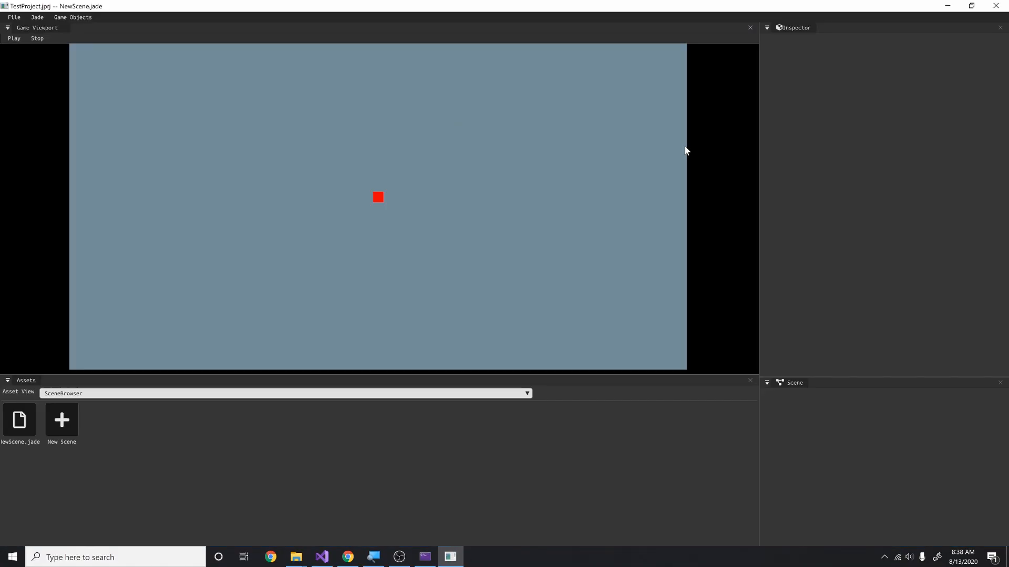
mouse_move(429, 196)
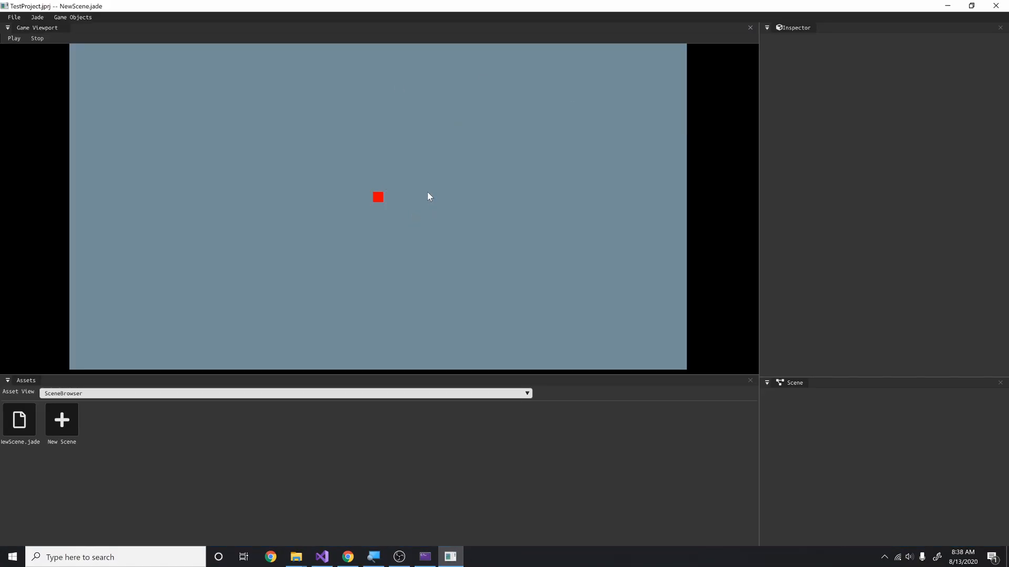
mouse_move(23, 123)
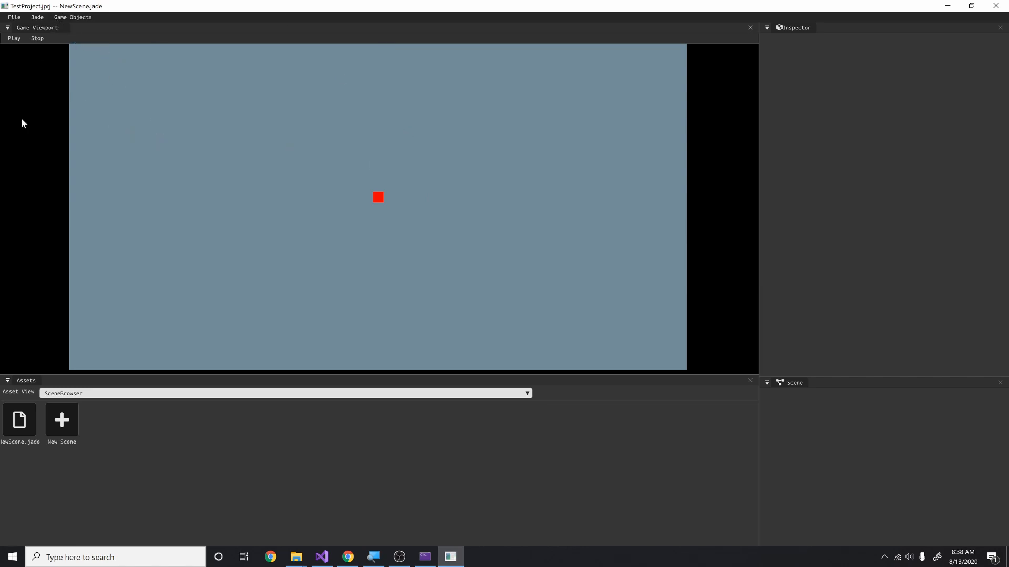
mouse_move(726, 264)
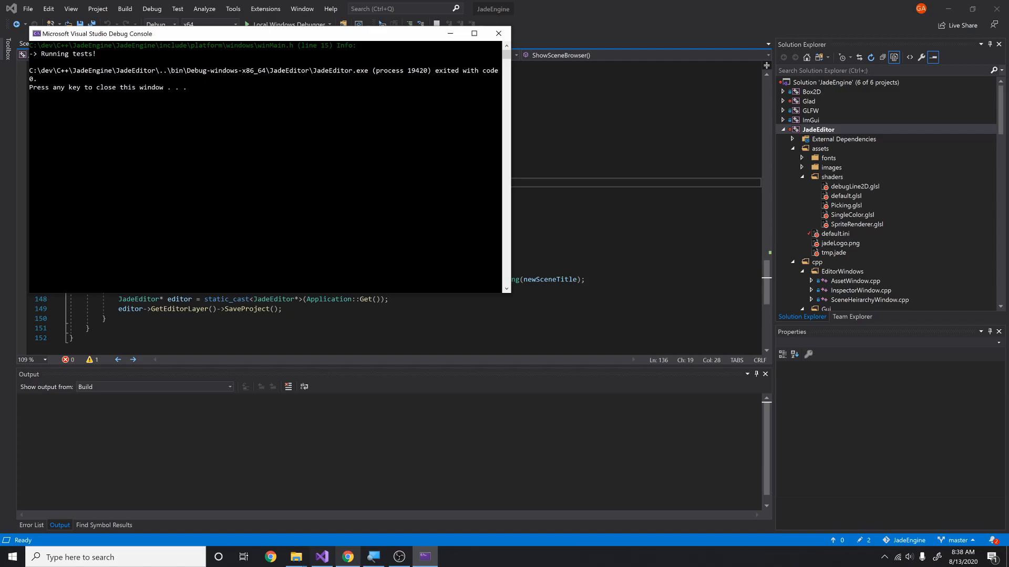
Open EditorSaveData.json in VS Code to check its stored project paths, then close it.
left_click(295, 557)
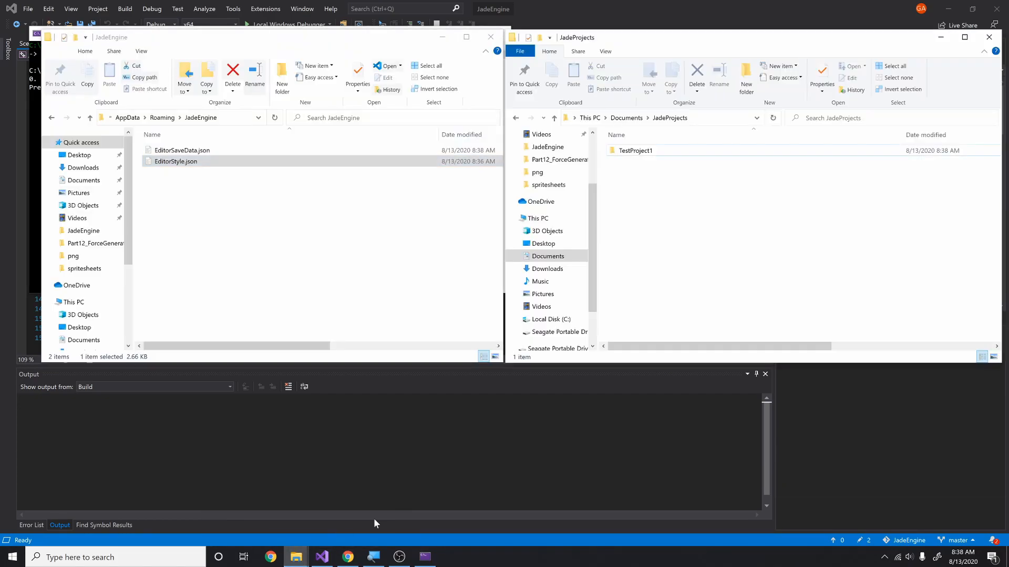
mouse_move(187, 178)
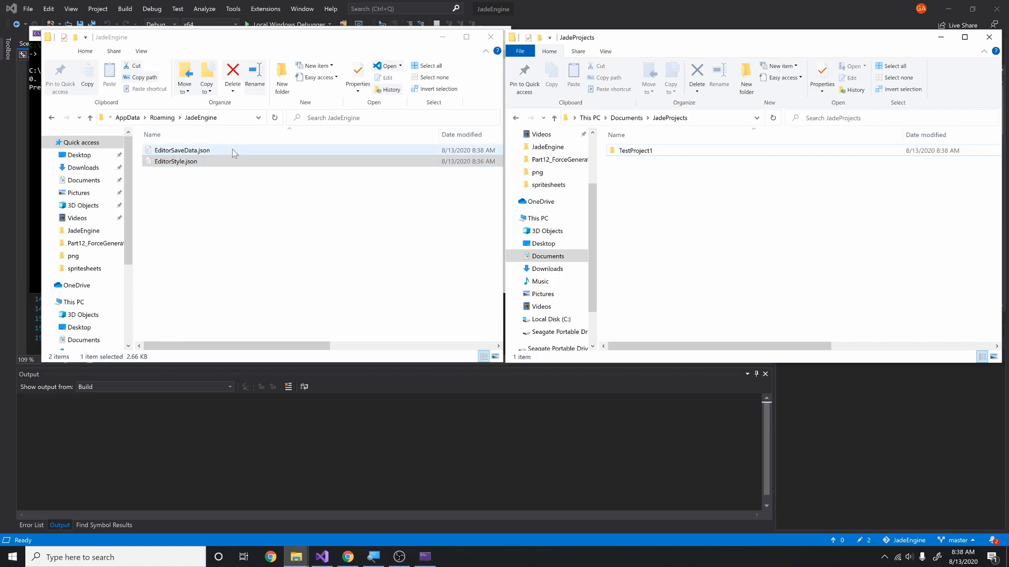
mouse_move(243, 151)
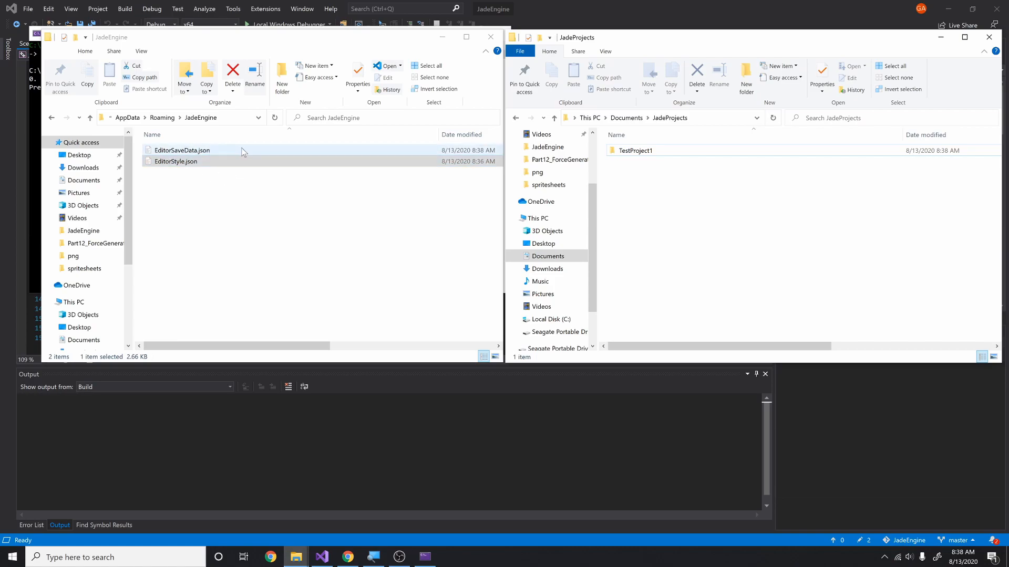
left_click(175, 161)
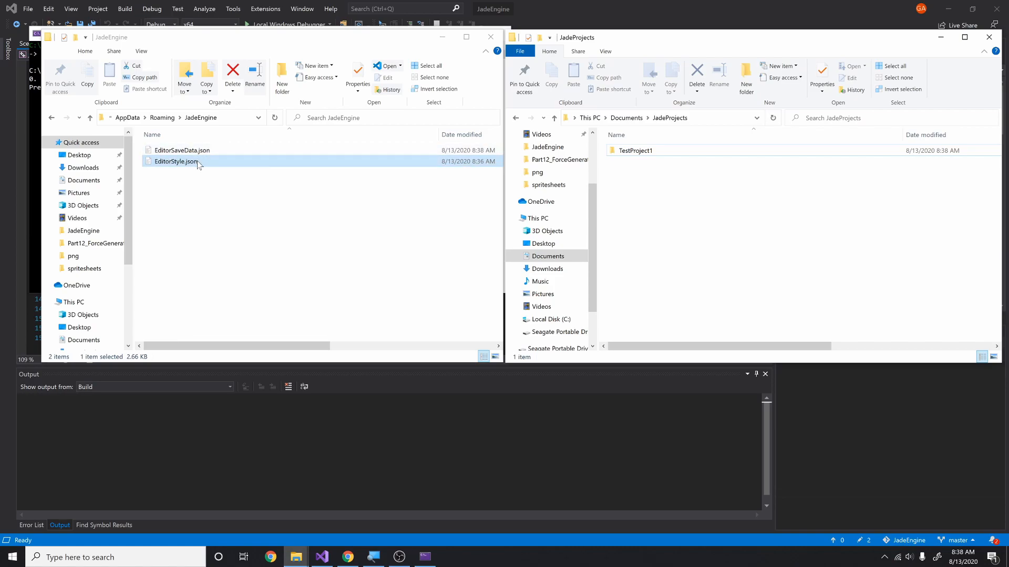
double_click(181, 150)
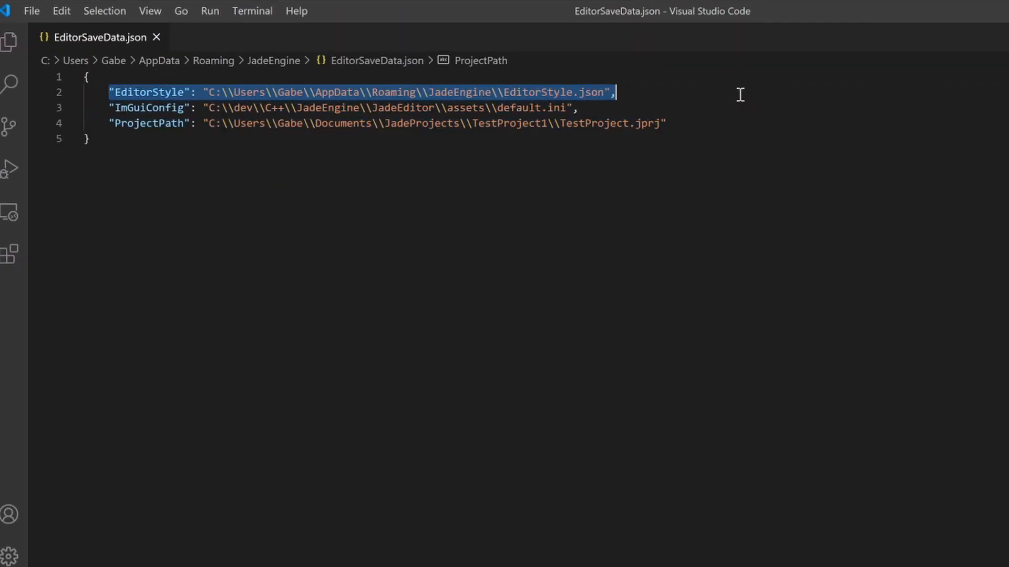
left_click(578, 107)
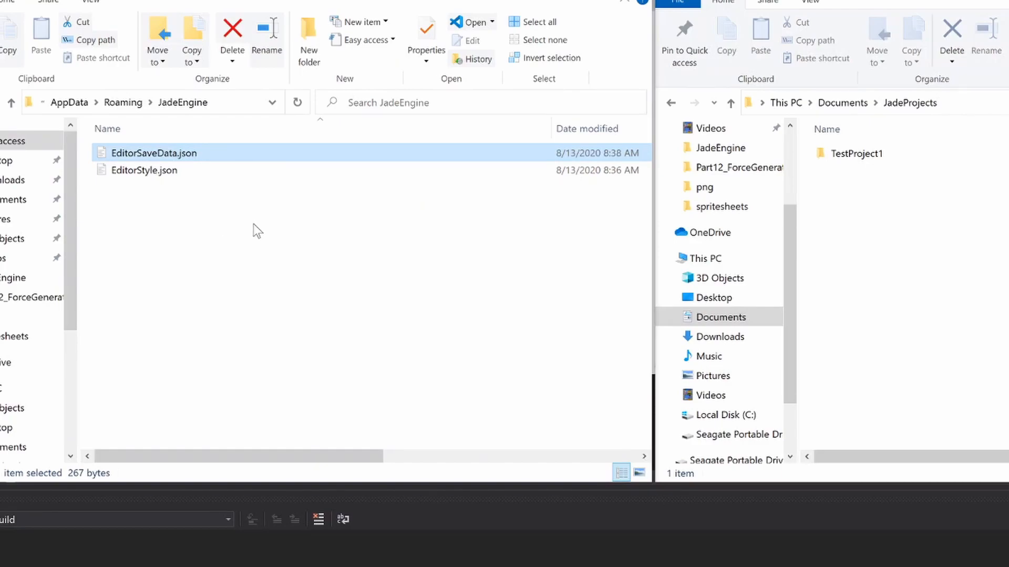
mouse_move(906, 179)
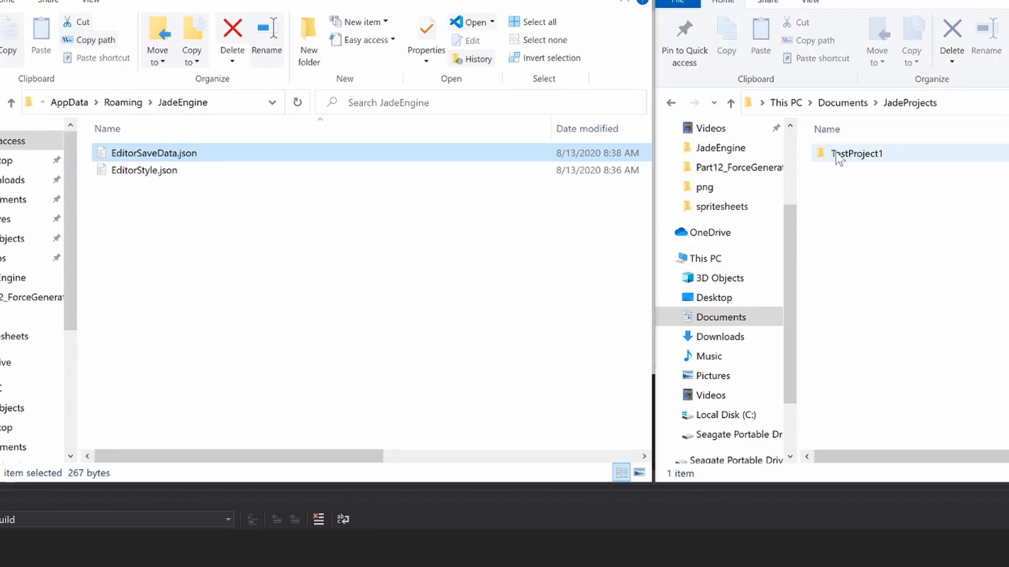
mouse_move(860, 178)
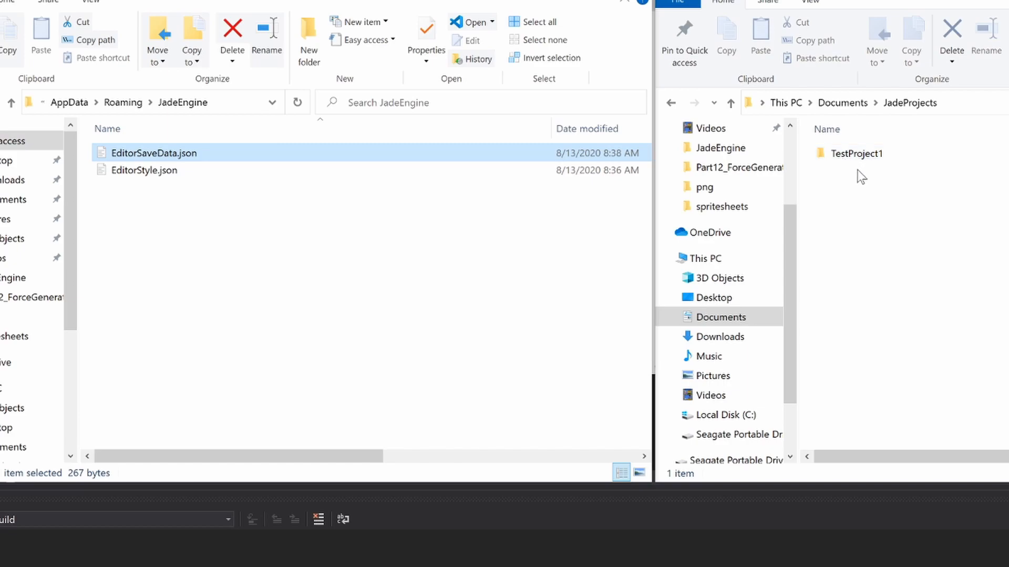
Make Notepad the default app for TestProject.jprj and open the file in it.
left_click(856, 153)
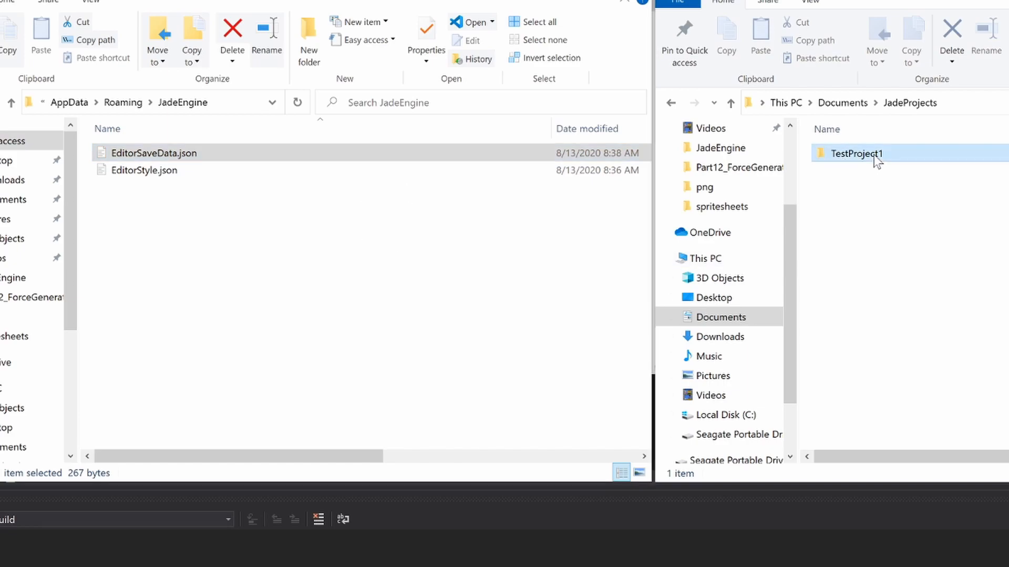
right_click(860, 205)
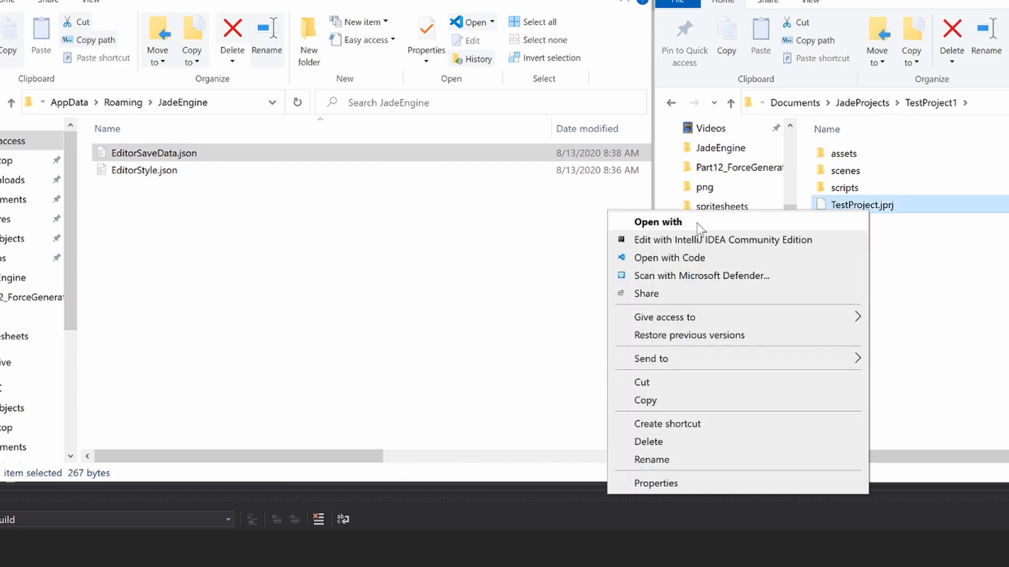
left_click(657, 222)
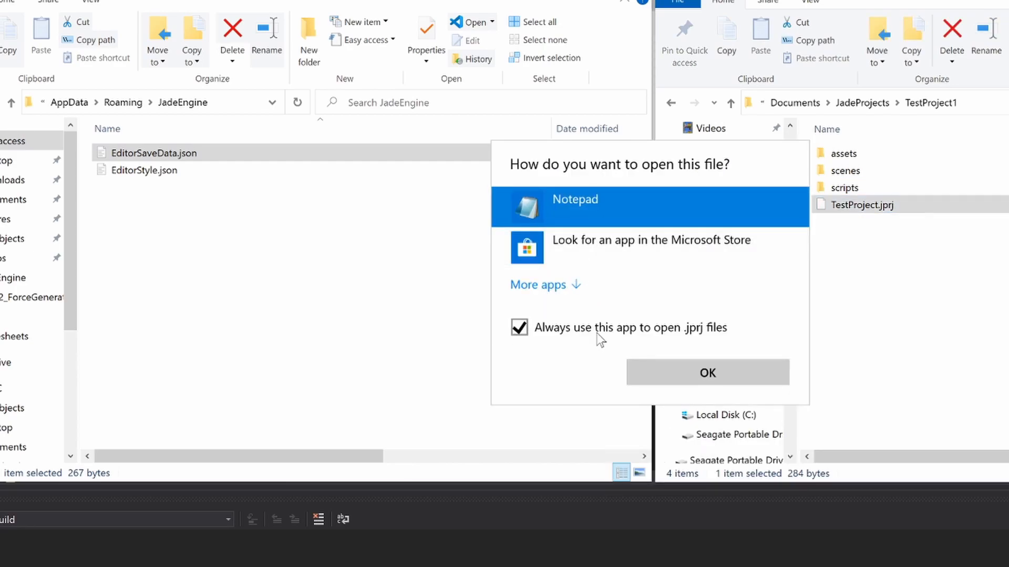
left_click(707, 373)
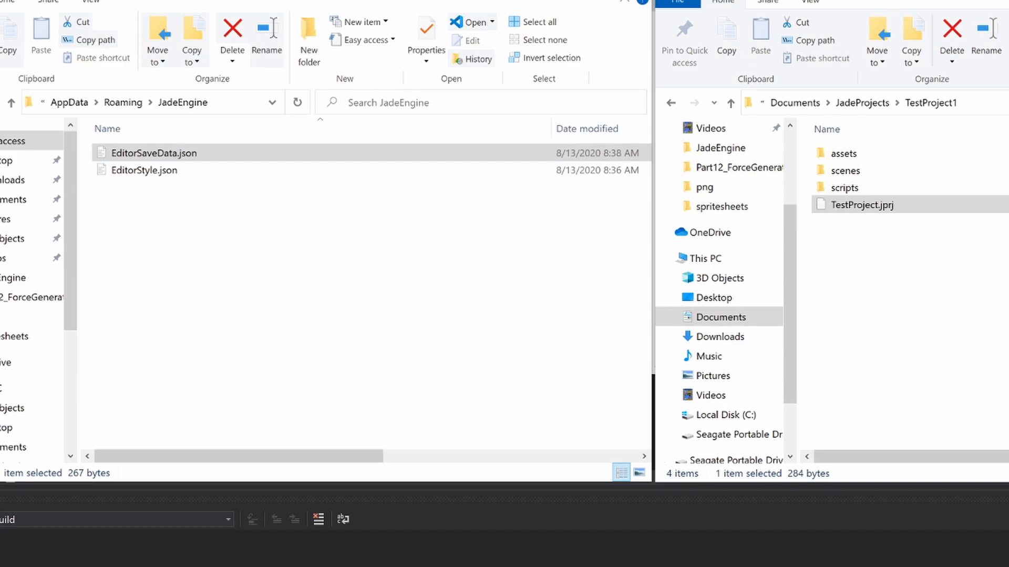
double_click(860, 204)
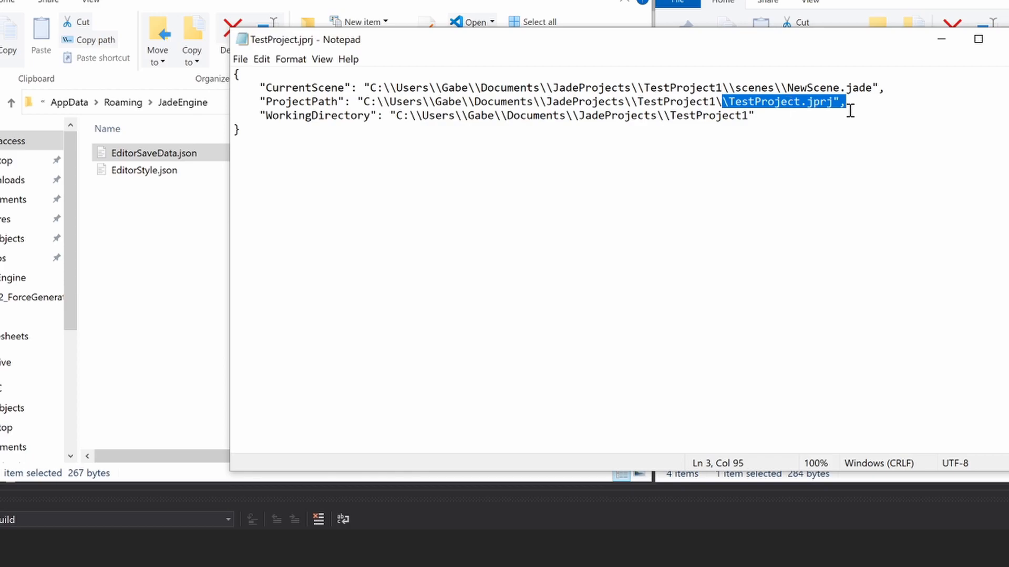
mouse_move(786, 116)
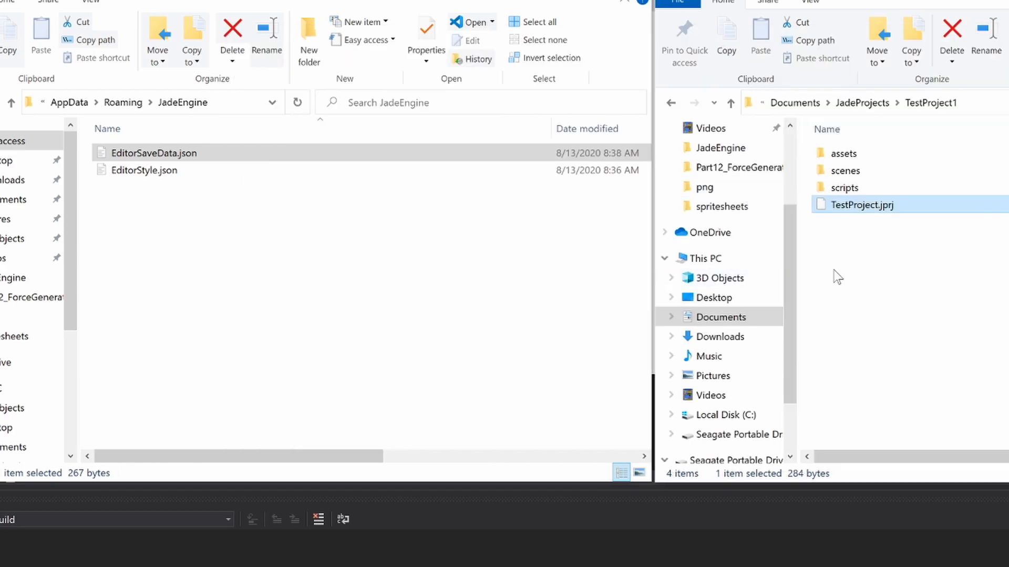
Open NewScene.jade from the scenes folder in Notepad.
double_click(843, 170)
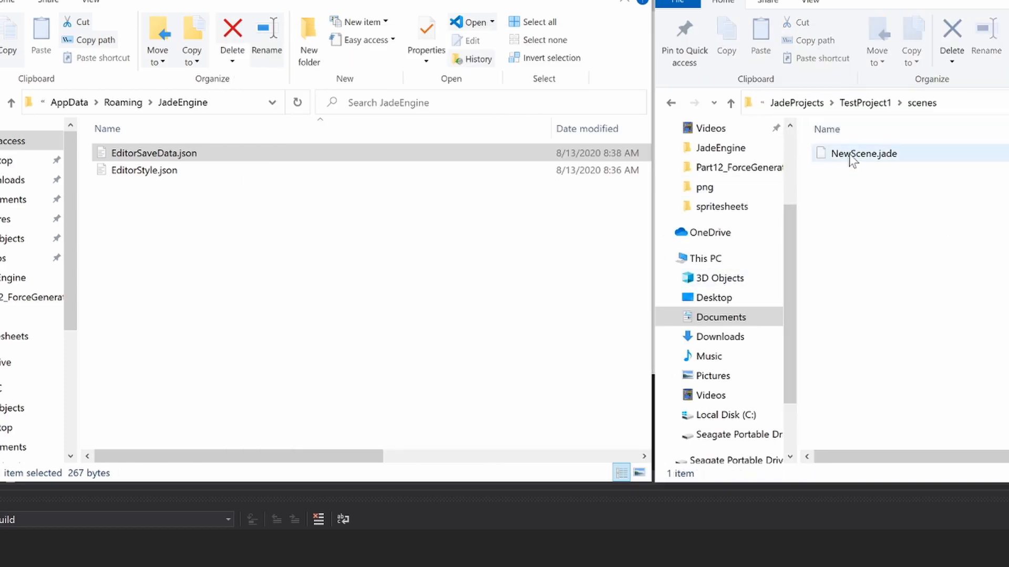
double_click(862, 153)
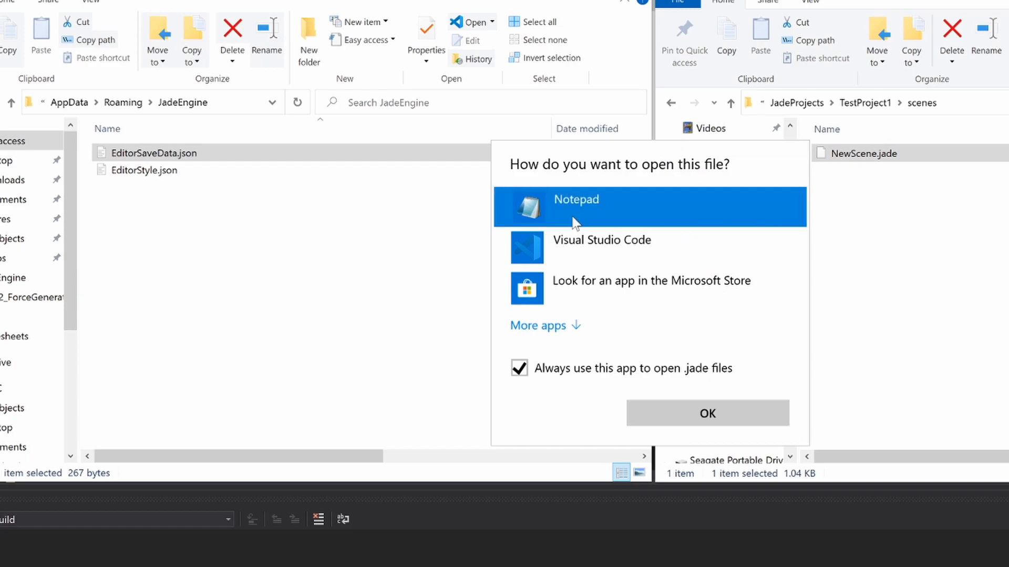
left_click(706, 413)
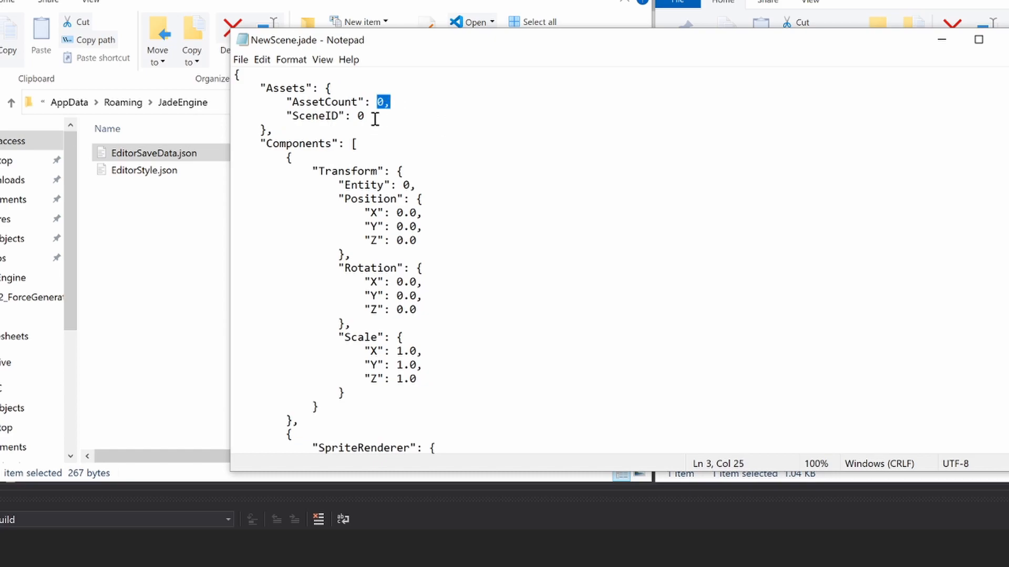
Review the AssetCount, SceneID, SpriteRenderer and Project path entries in NewScene.jade.
left_click(289, 107)
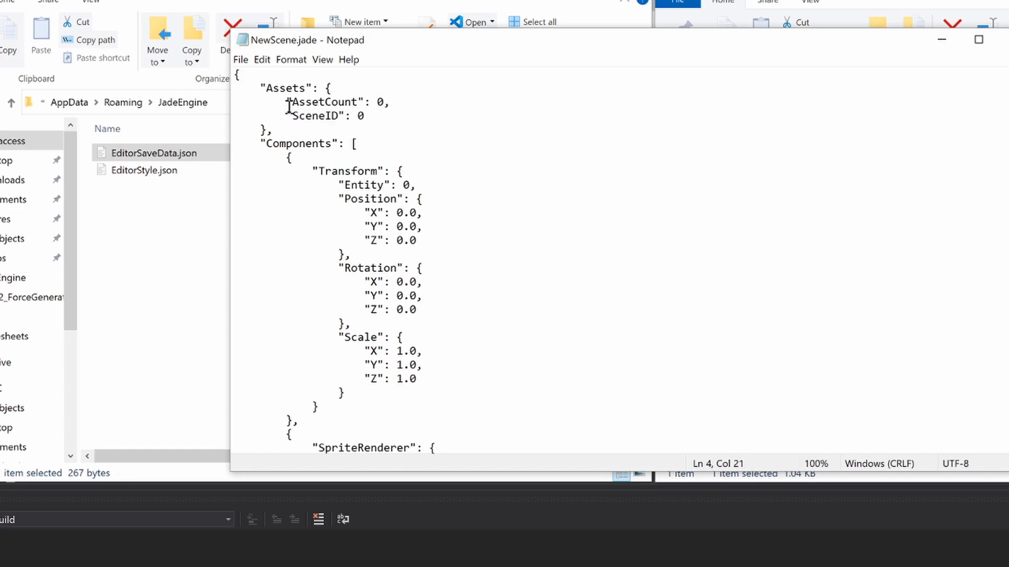
double_click(327, 116)
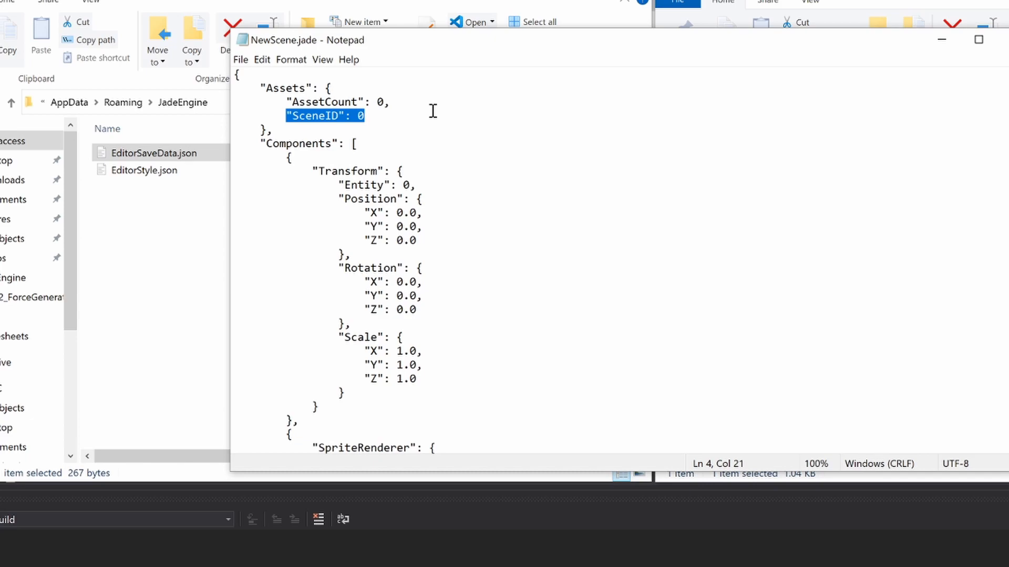
mouse_move(459, 110)
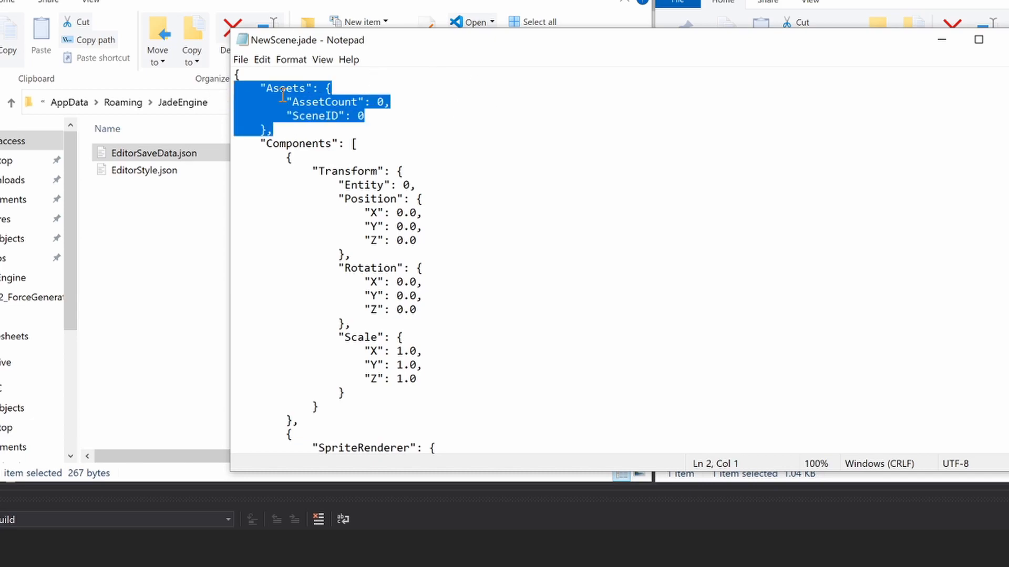
scroll("down", 3)
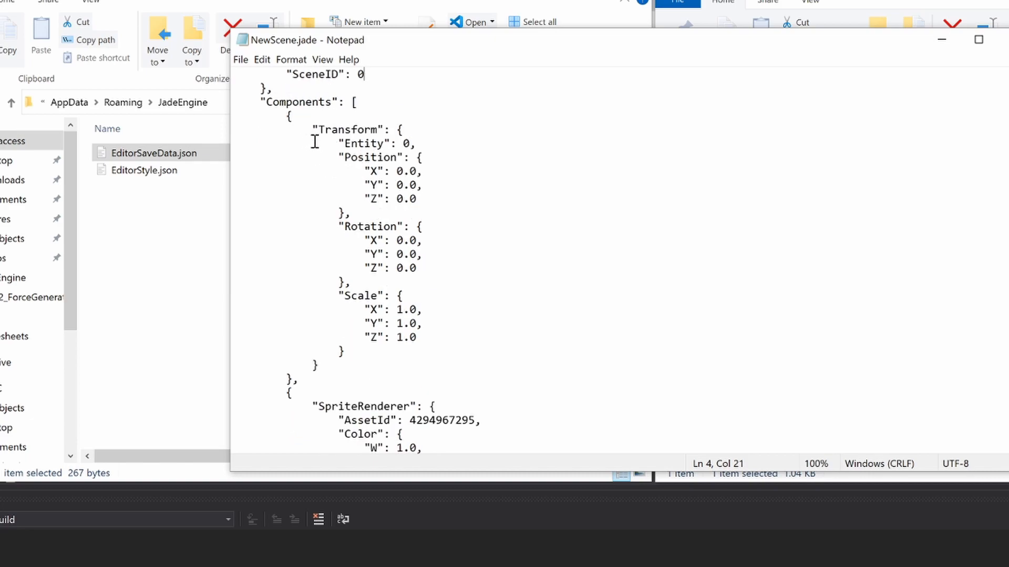
mouse_move(461, 269)
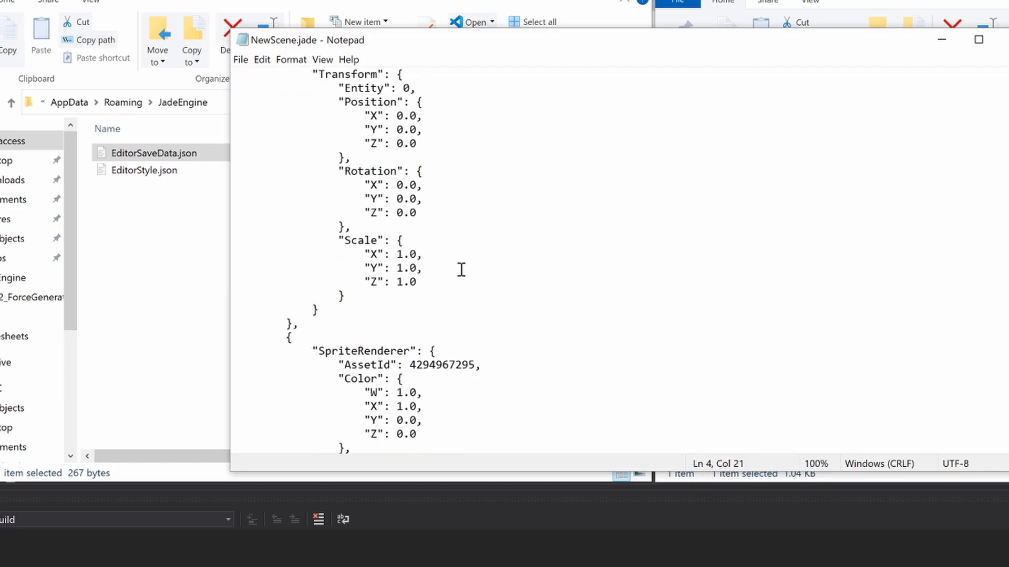
double_click(350, 74)
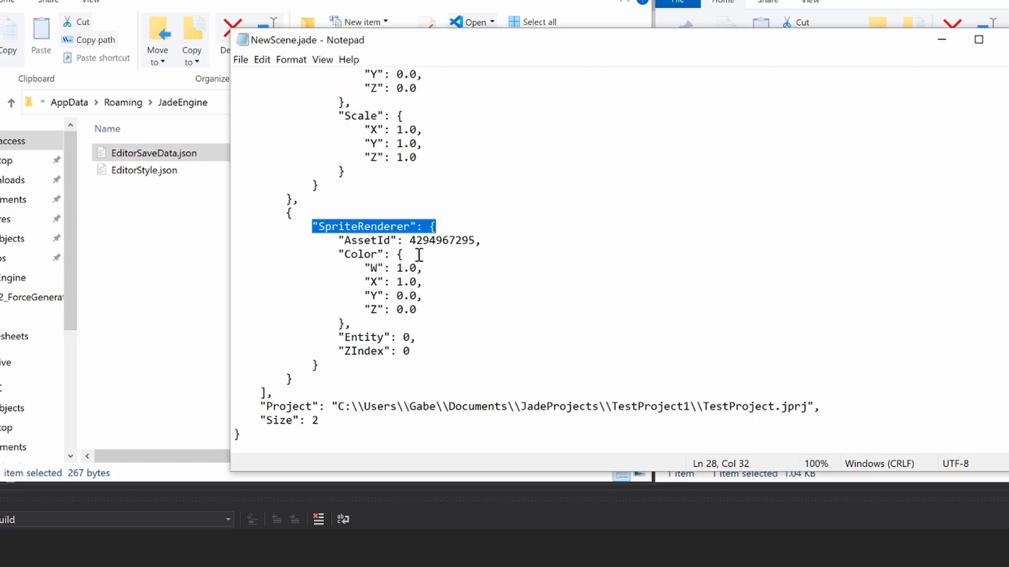
double_click(367, 338)
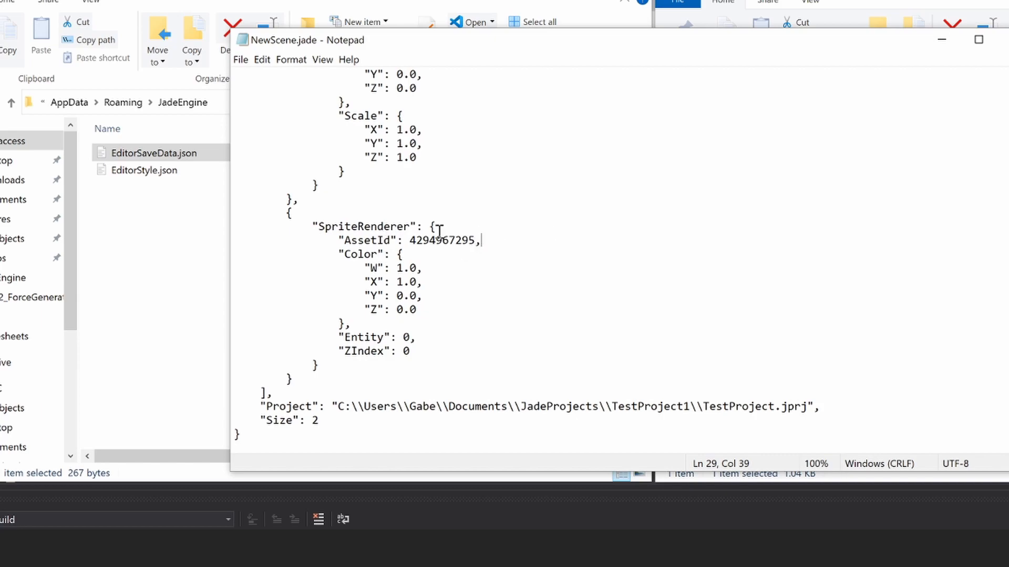
double_click(442, 240)
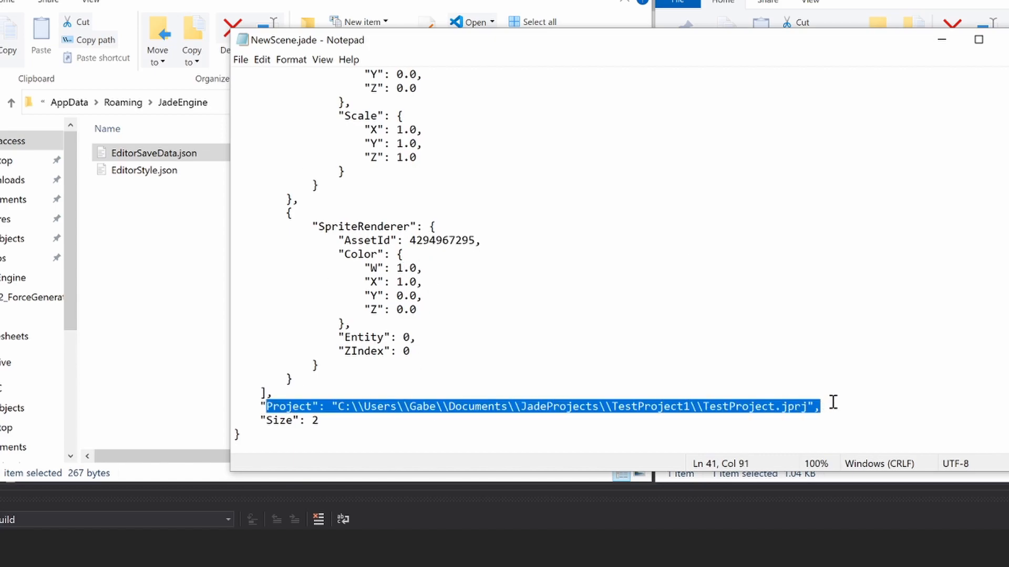
double_click(281, 420)
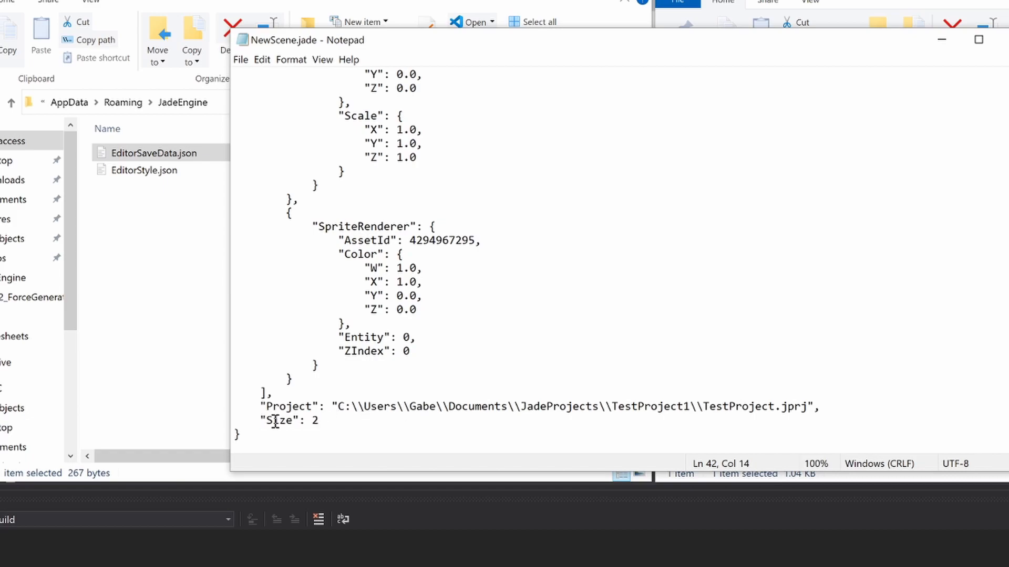
scroll("up", 3)
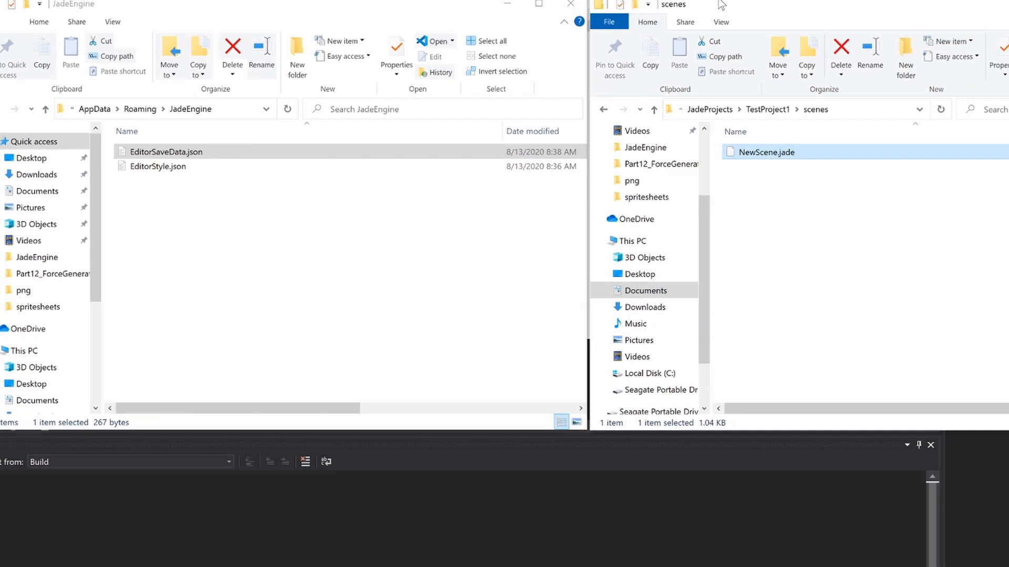
Select the red square sprite and drag it to roughly (-49.017, 63.240).
left_click(322, 557)
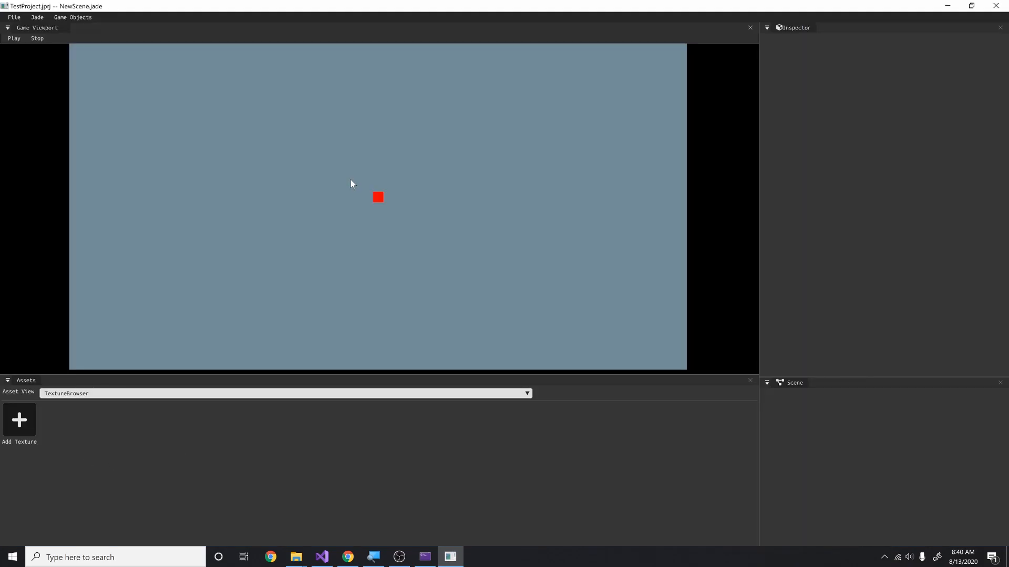
left_click(378, 197)
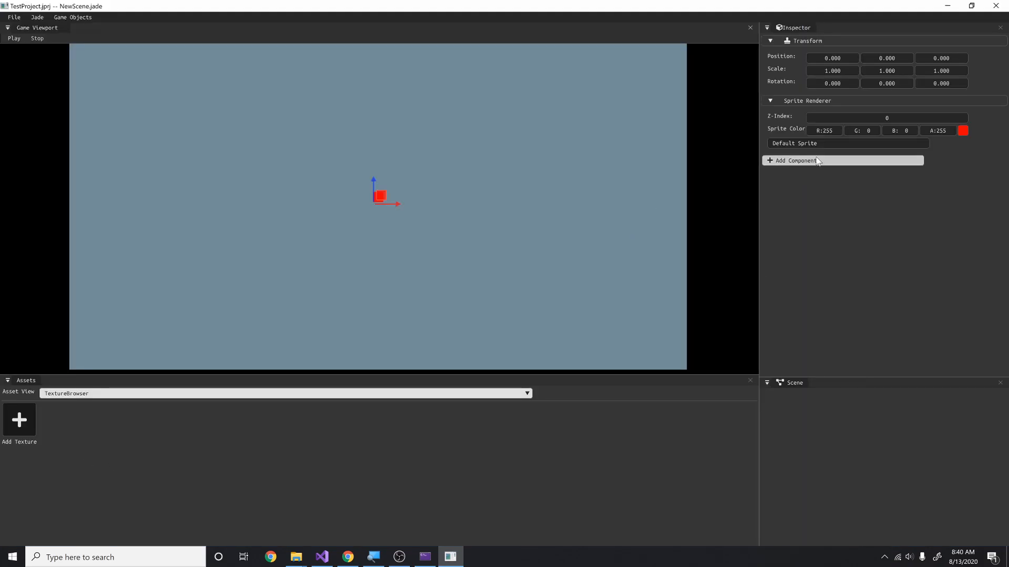
mouse_move(569, 201)
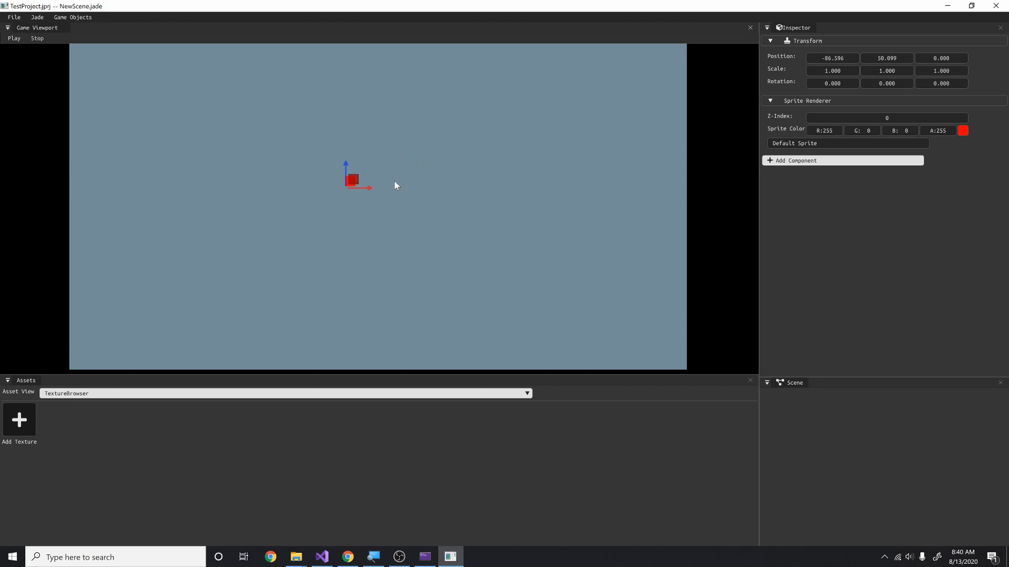
left_click(452, 180)
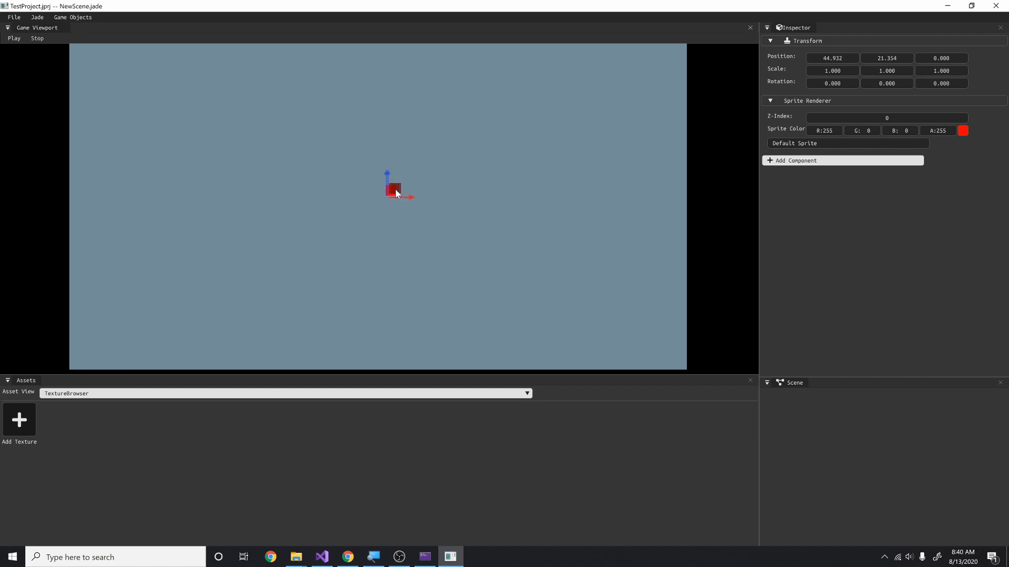
left_click_drag(395, 190, 389, 188)
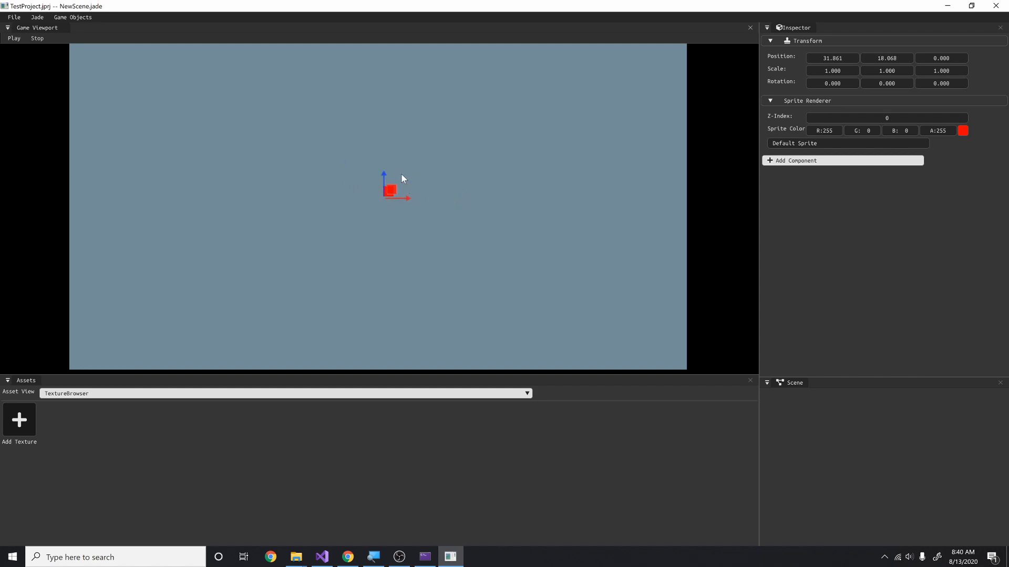
mouse_move(401, 183)
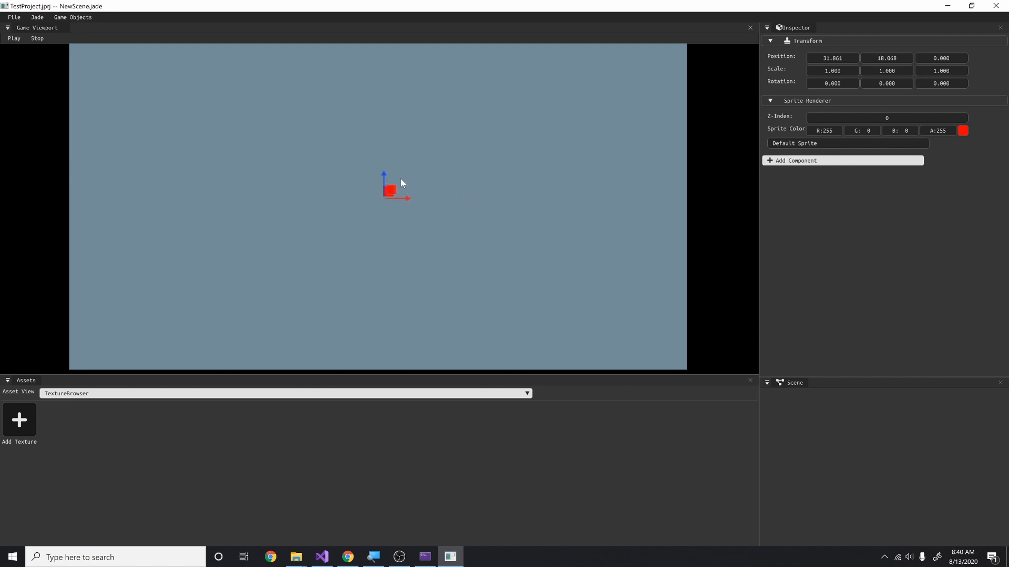
mouse_move(397, 189)
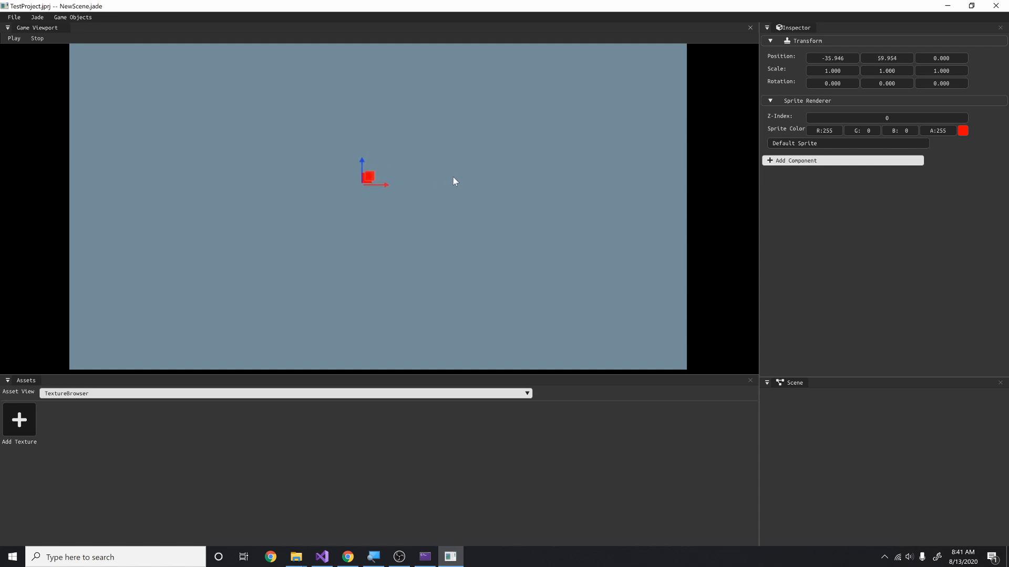
mouse_move(461, 174)
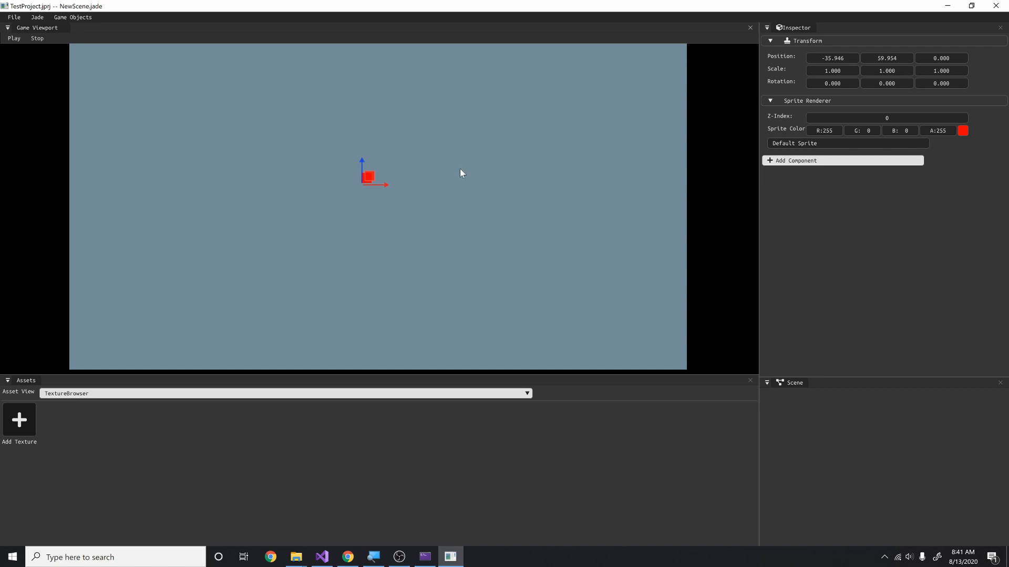
mouse_move(361, 178)
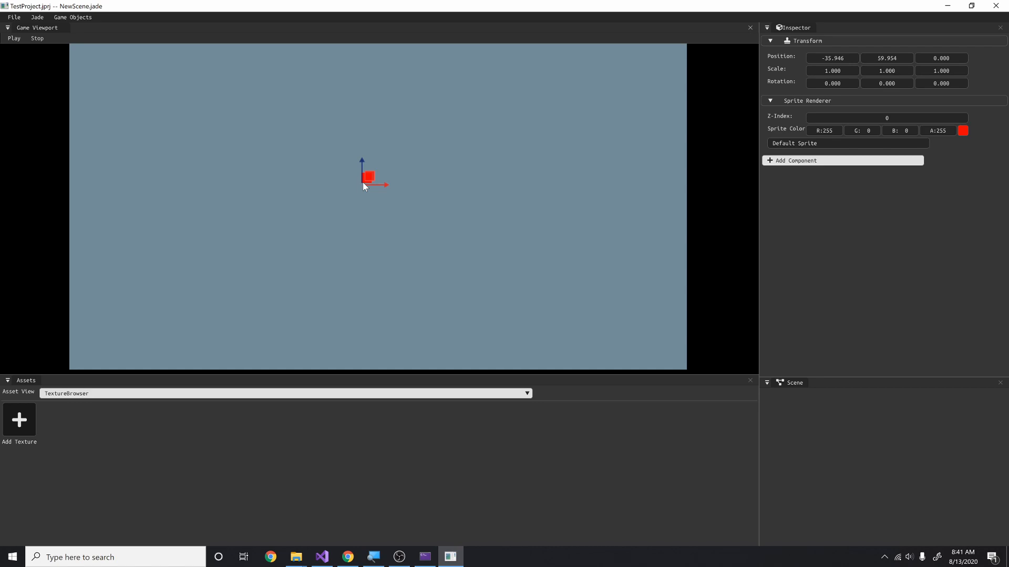
mouse_move(425, 172)
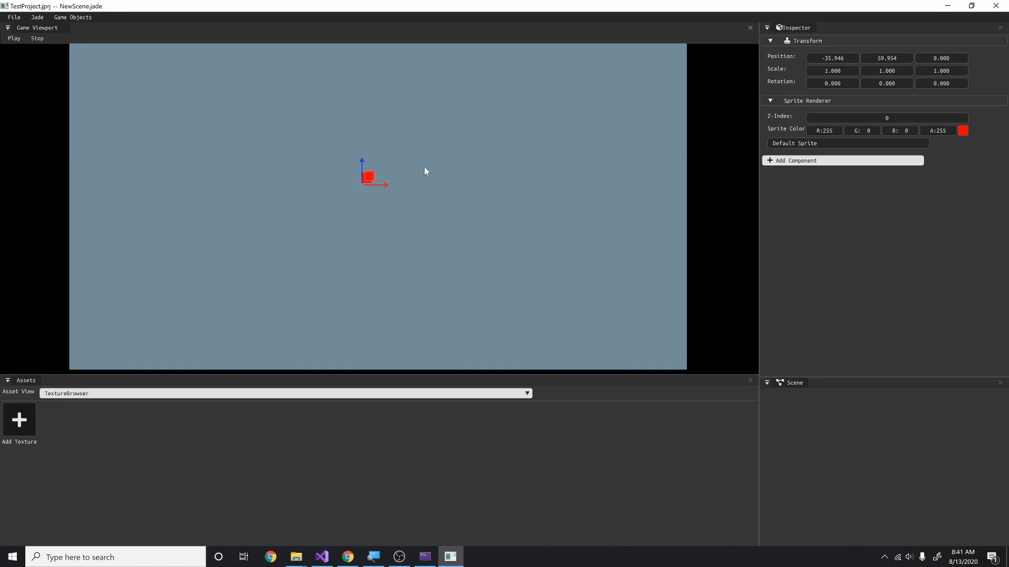
mouse_move(422, 172)
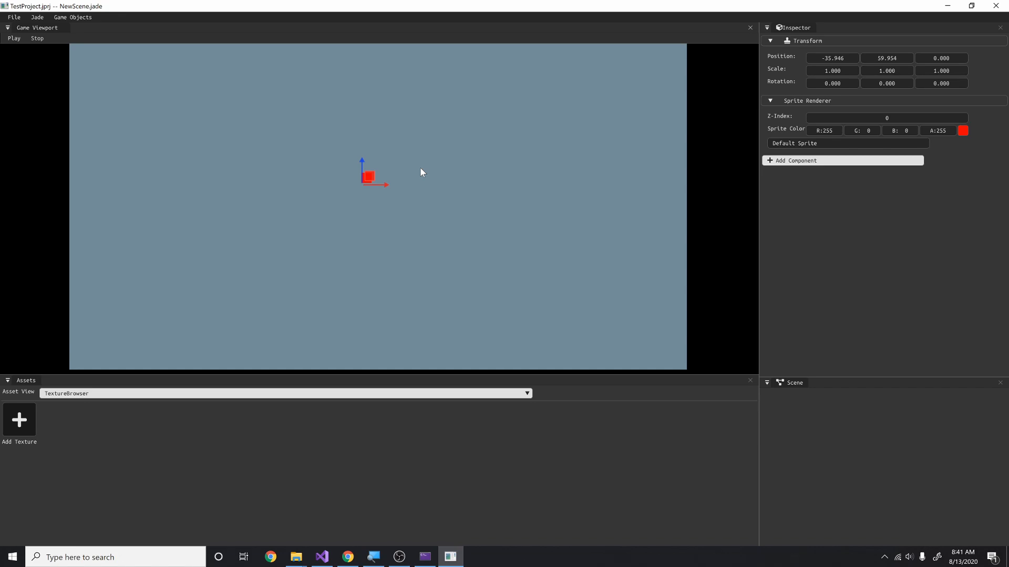
left_click_drag(373, 178, 365, 175)
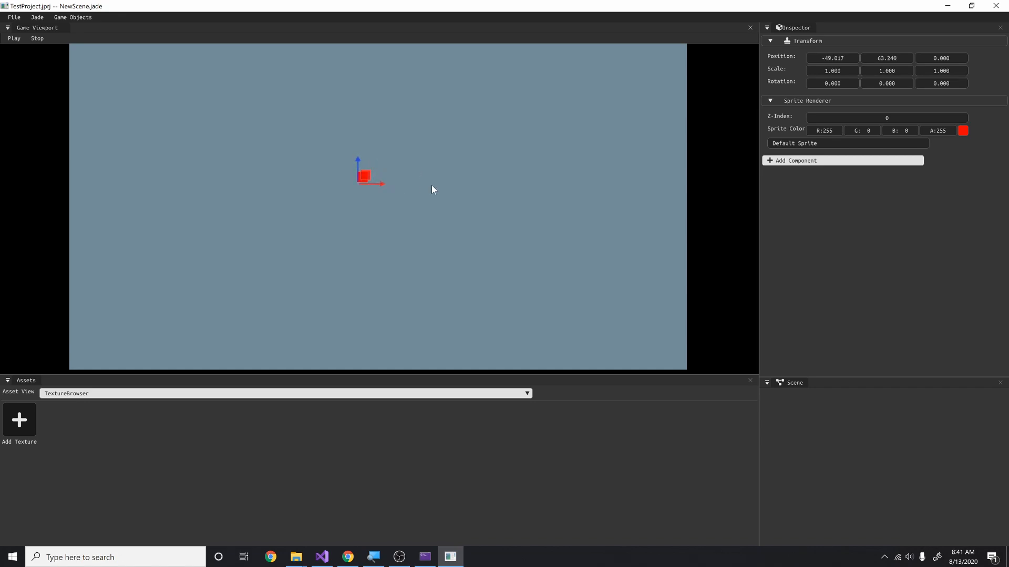
mouse_move(424, 187)
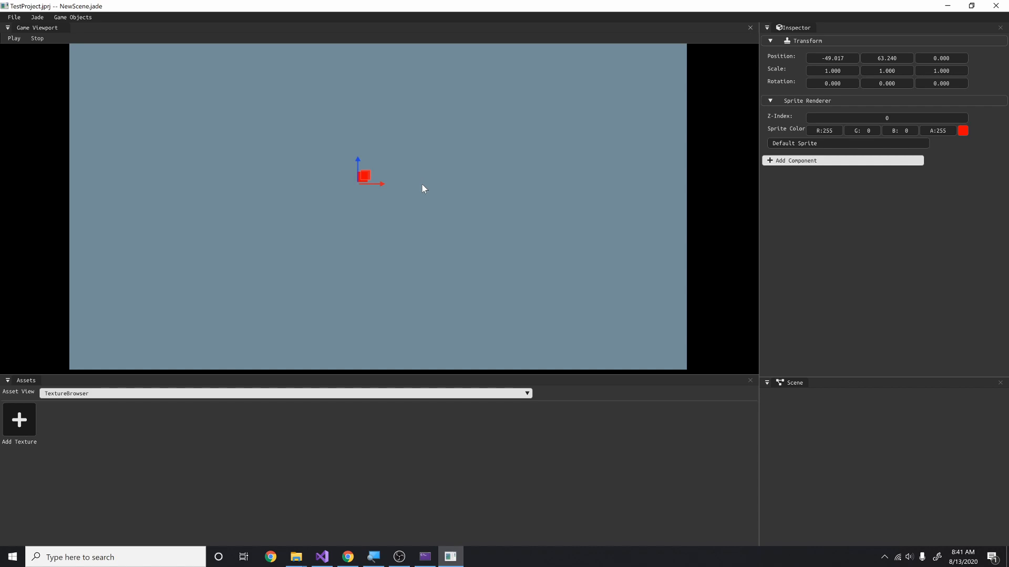
mouse_move(422, 181)
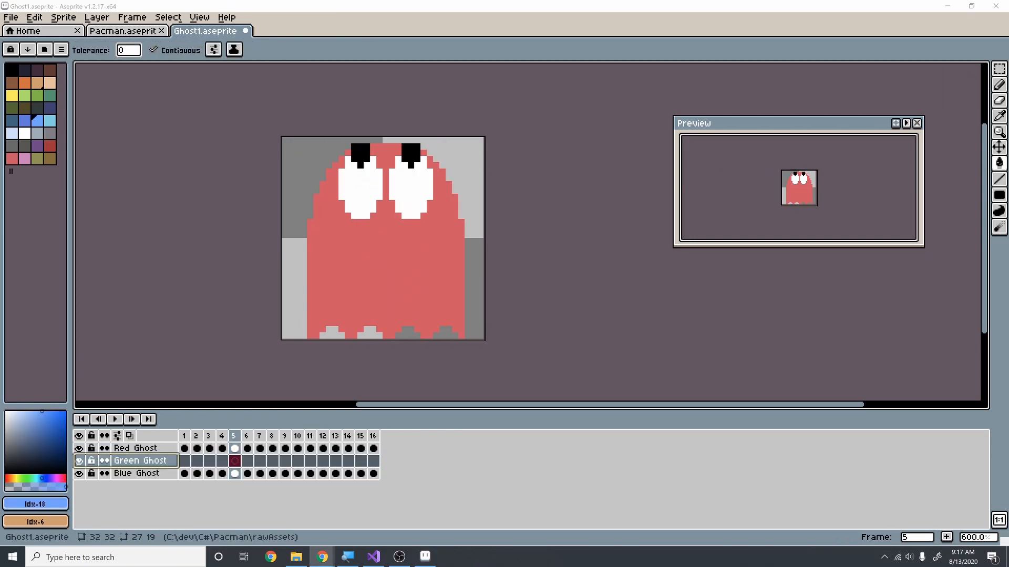
left_click(372, 557)
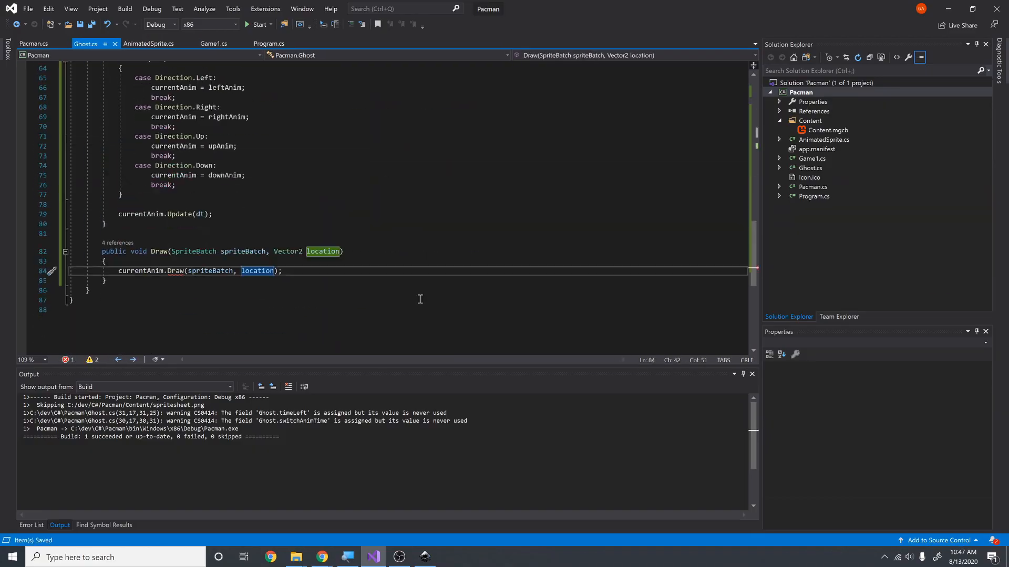
Switch to Ghost.cs in Visual Studio and run Build Solution.
left_click(449, 557)
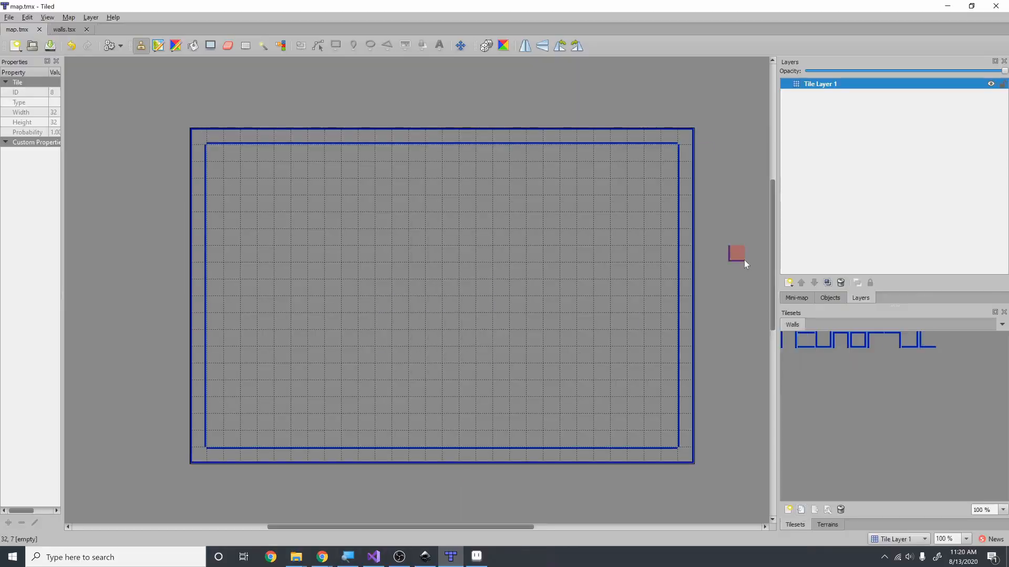
left_click(372, 557)
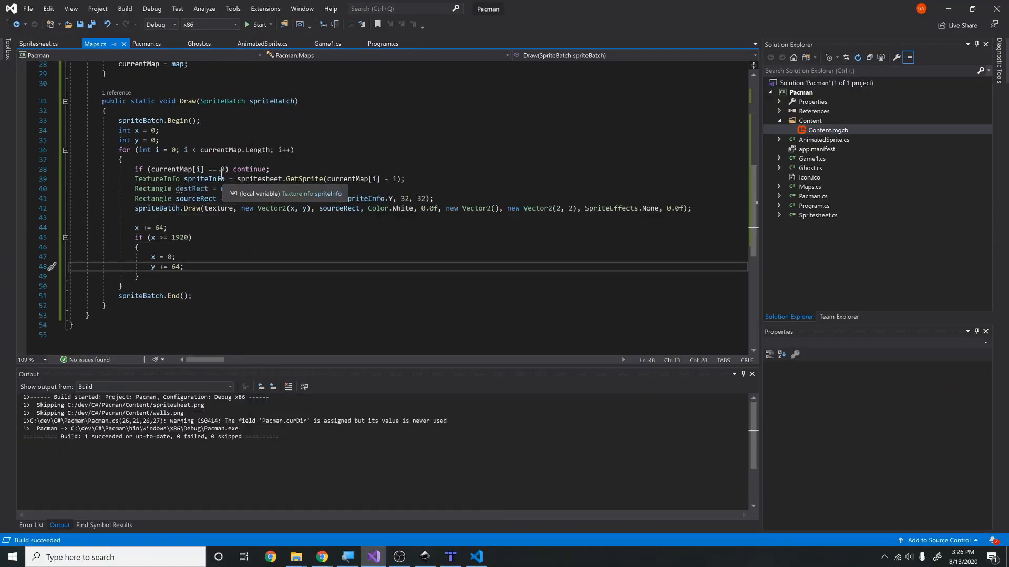
left_click(200, 43)
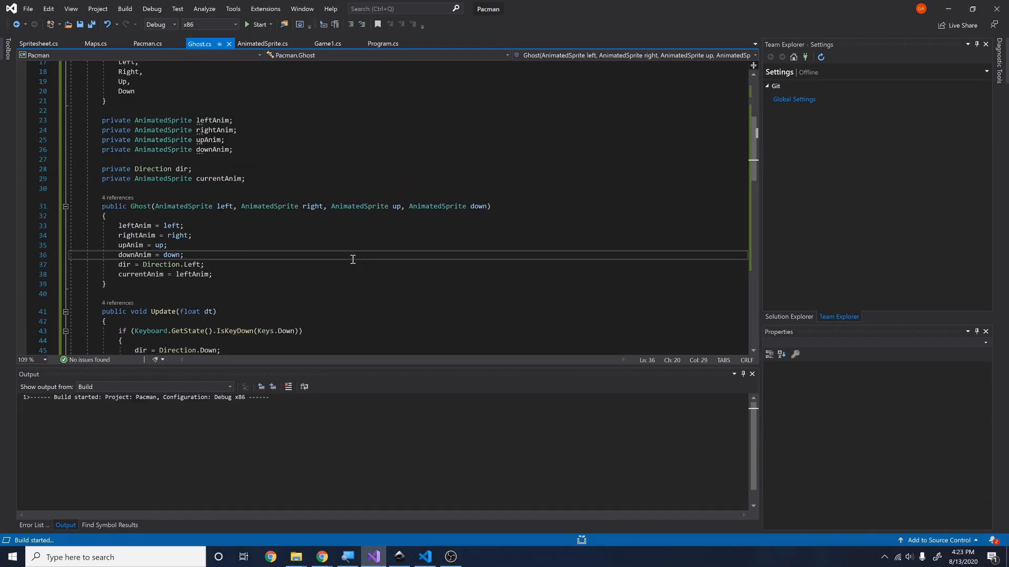
Launch the Pacman game and steer Pac-Man with the Down arrow.
left_click(257, 23)
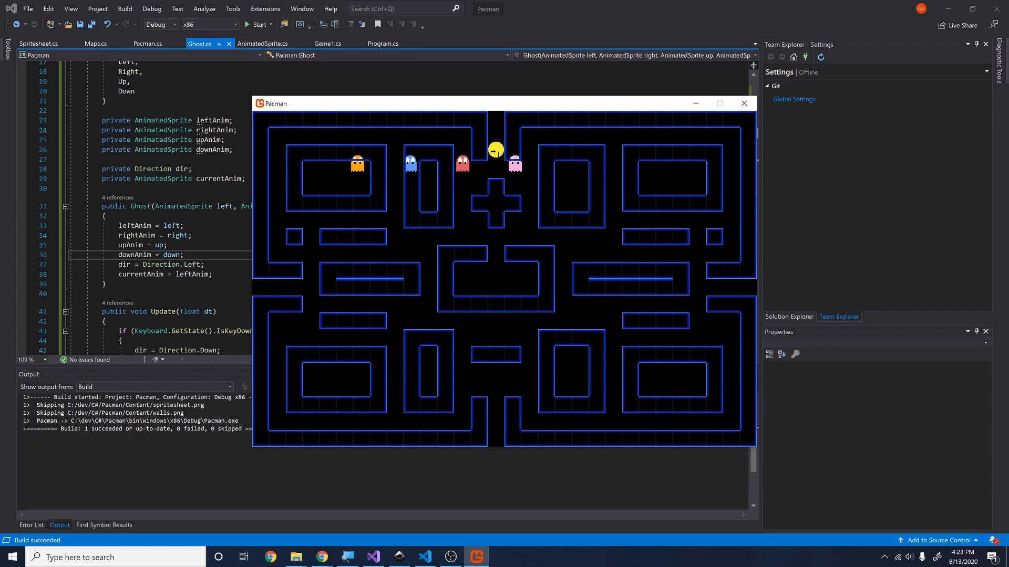
key("Down")
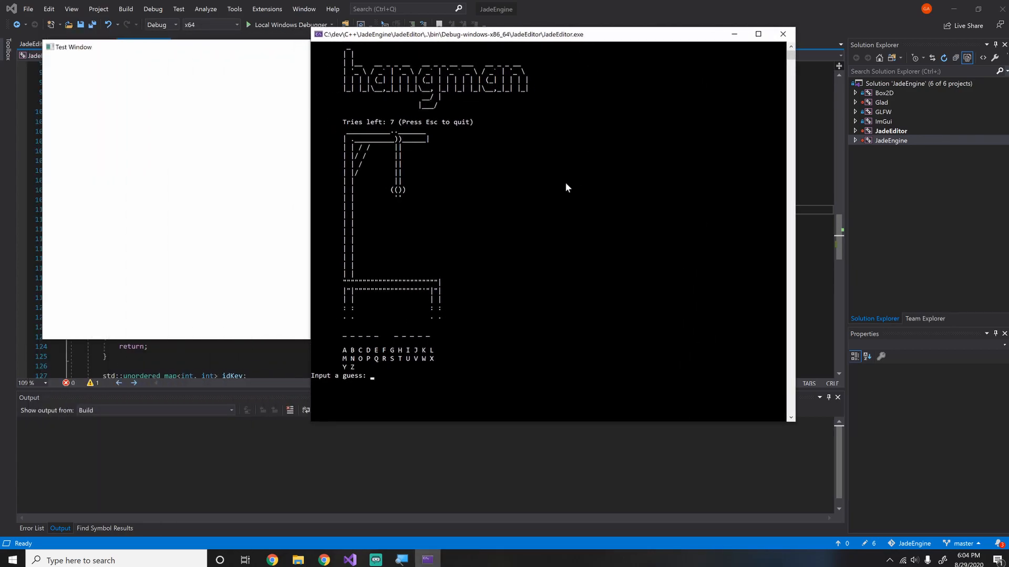
mouse_move(501, 127)
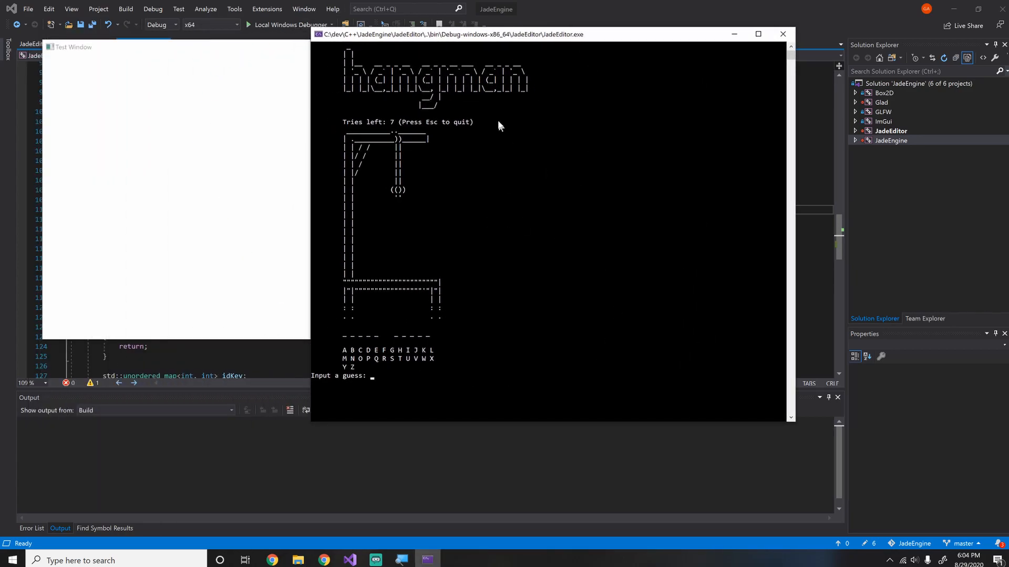
mouse_move(566, 189)
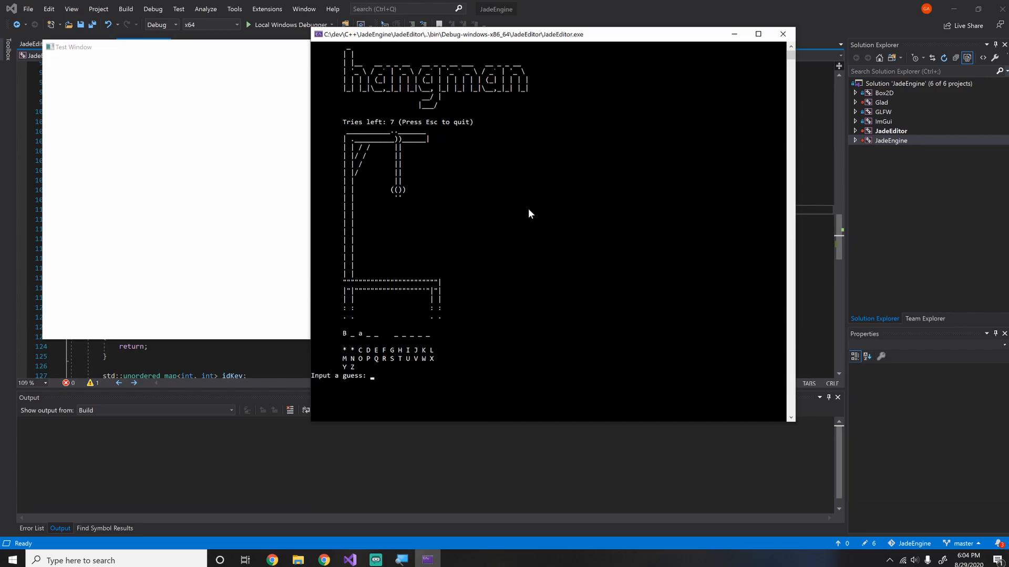
Enter 'c' as a guess in the hangman console.
type("c")
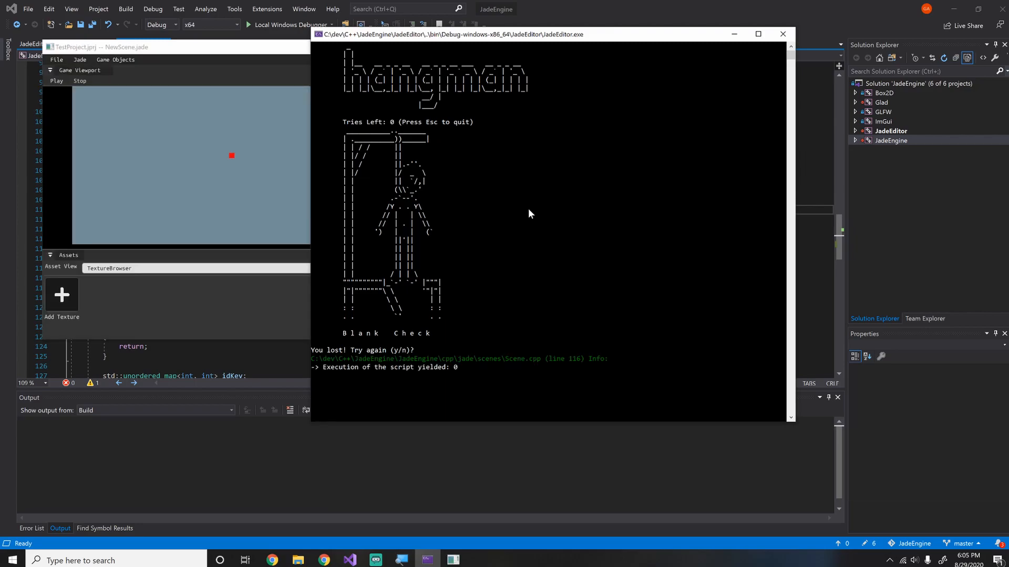
mouse_move(225, 58)
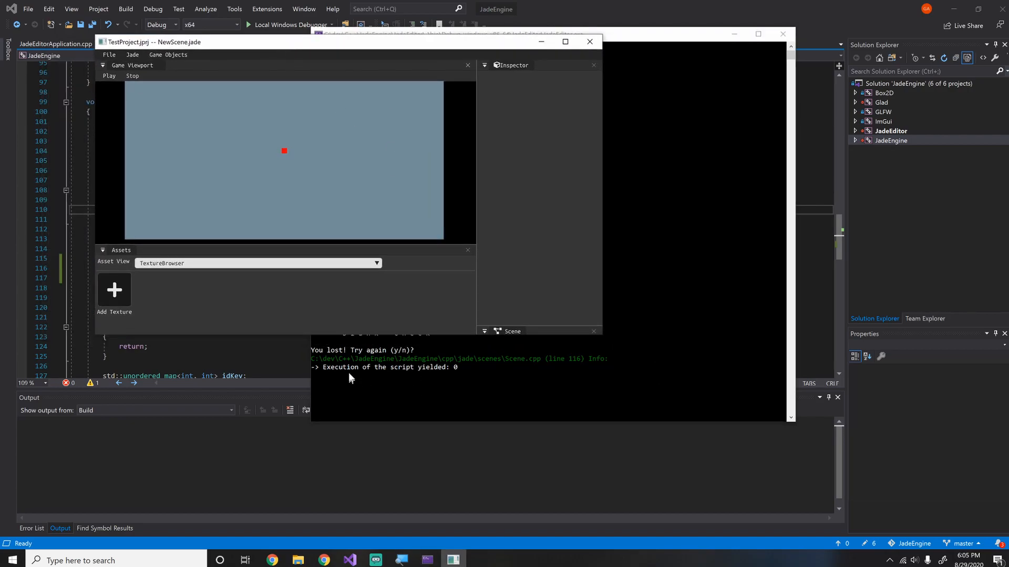
mouse_move(450, 174)
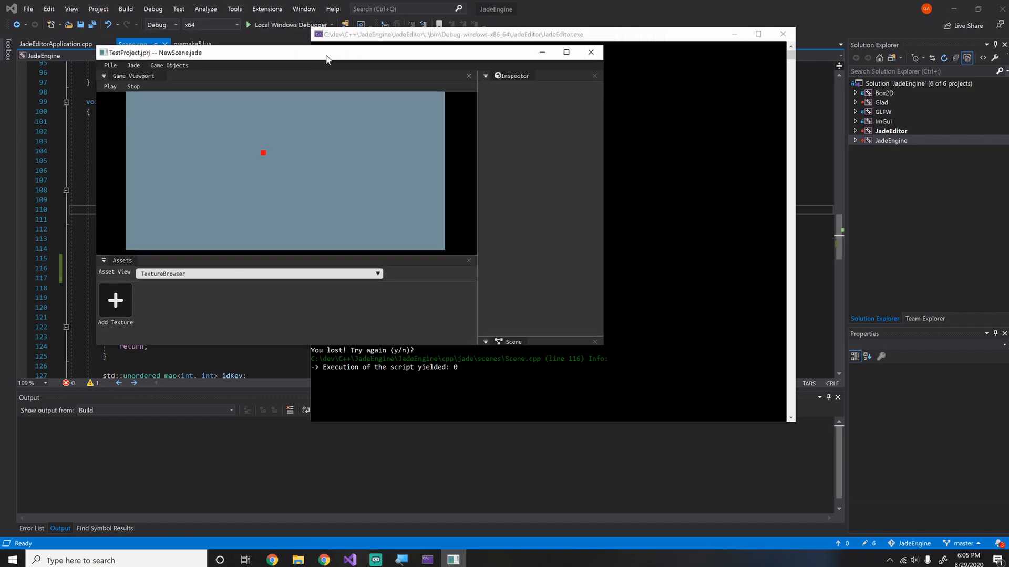
Move and widen the TestProject editor window, then maximize it.
left_click_drag(327, 57, 327, 65)
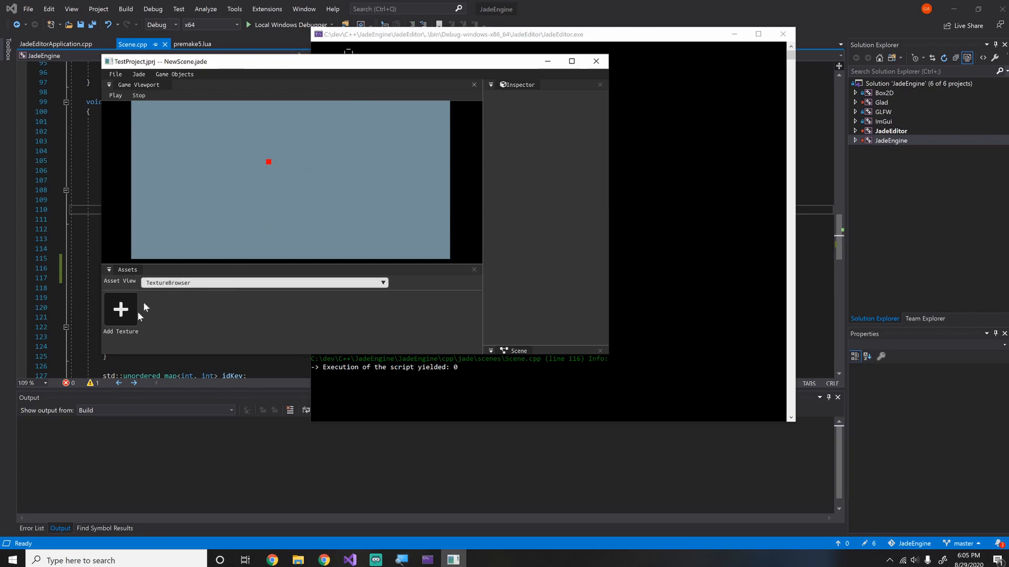
mouse_move(116, 74)
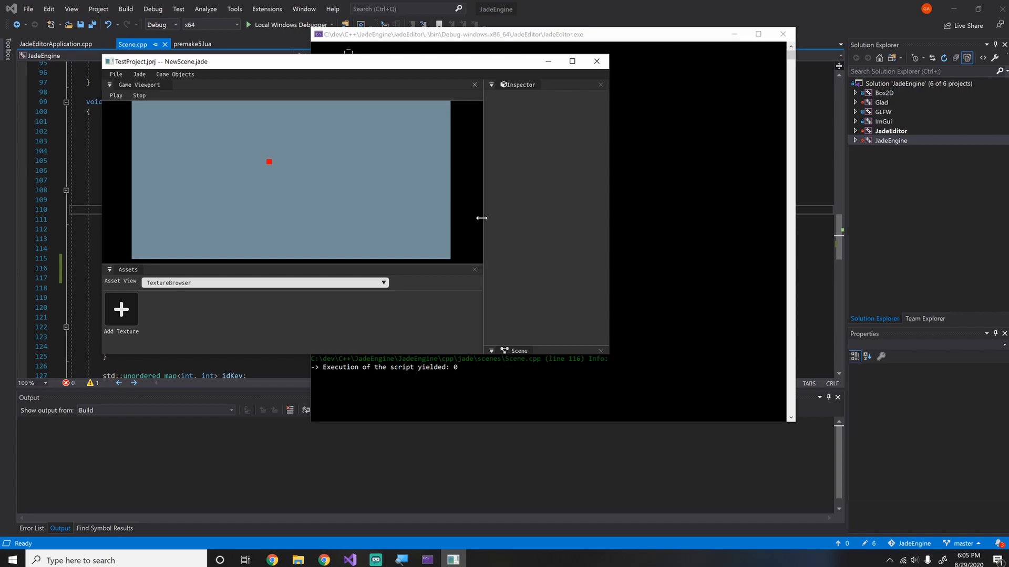
mouse_move(450, 153)
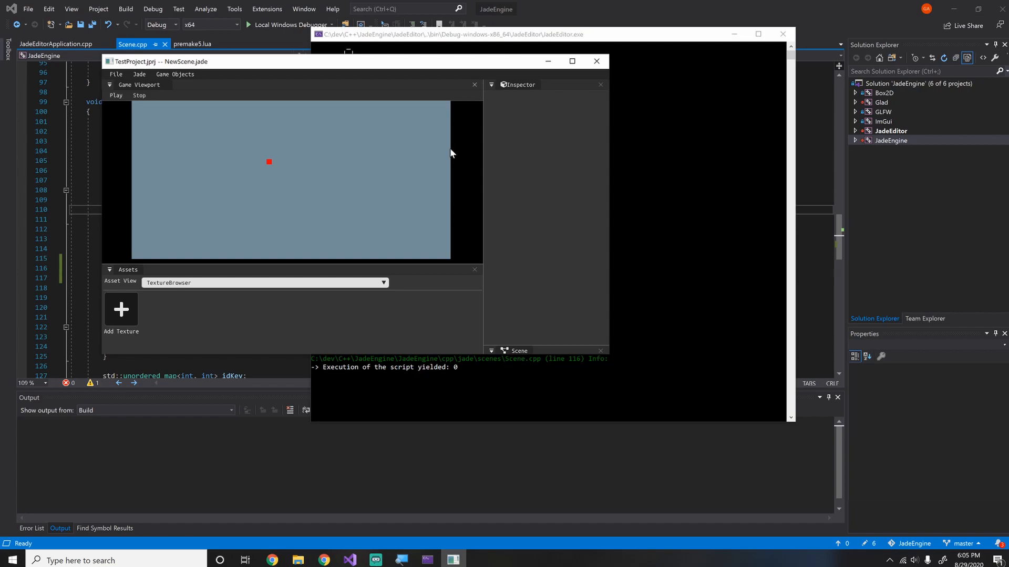
mouse_move(381, 177)
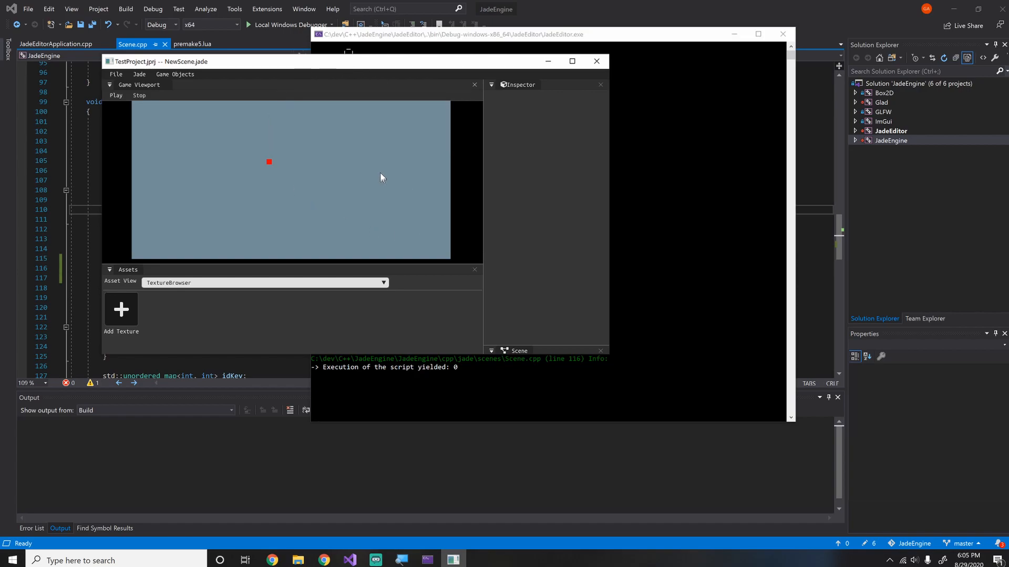
left_click_drag(161, 61, 186, 90)
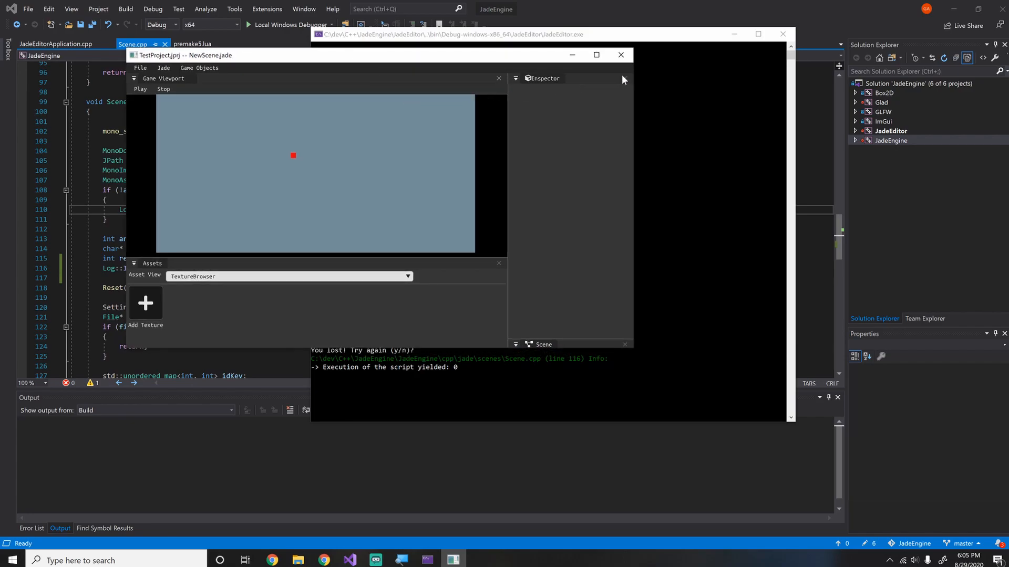
left_click(596, 55)
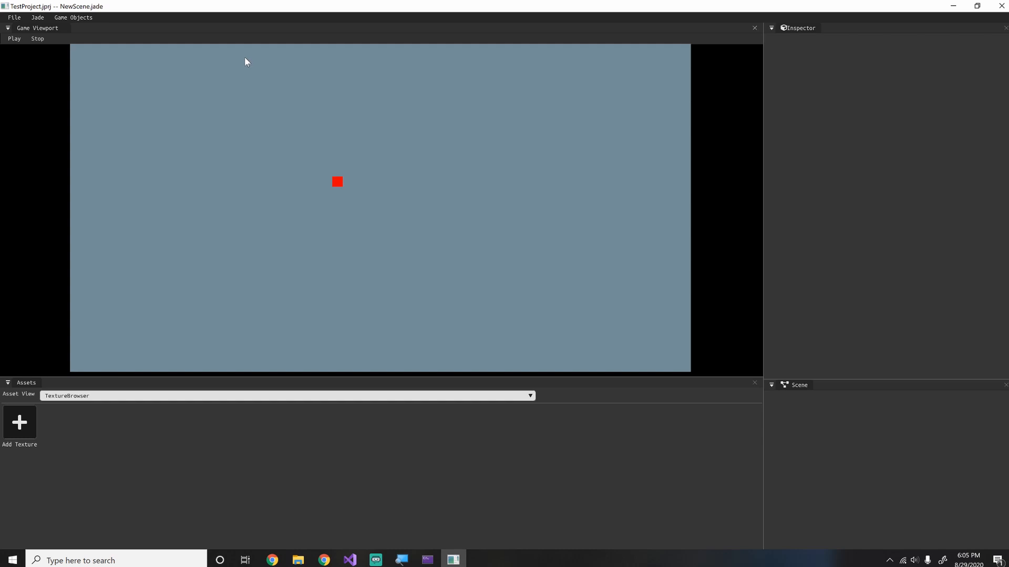
mouse_move(294, 155)
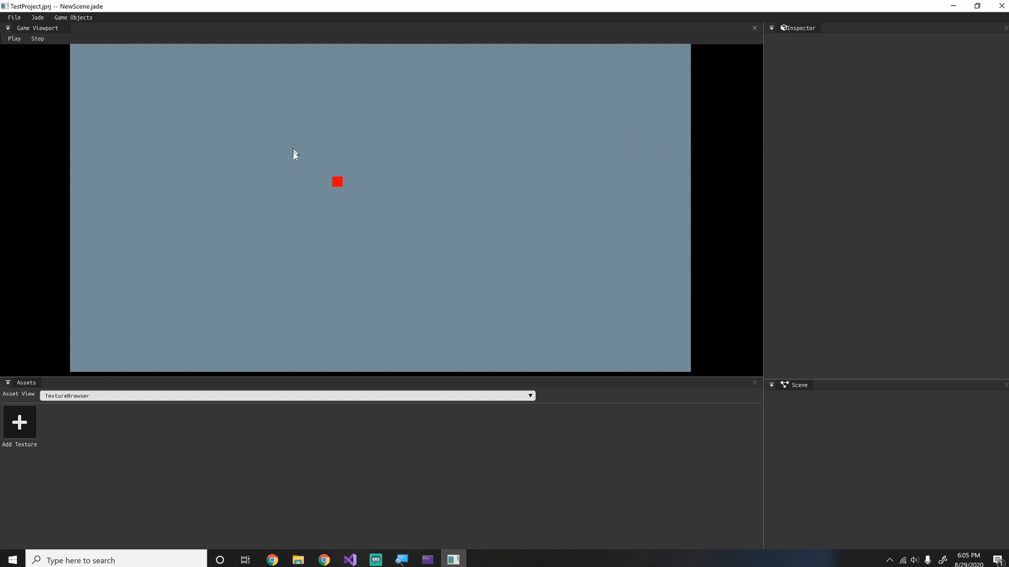
Recolour the red sprite to light green via the Inspector's Sprite Color picker.
left_click(337, 182)
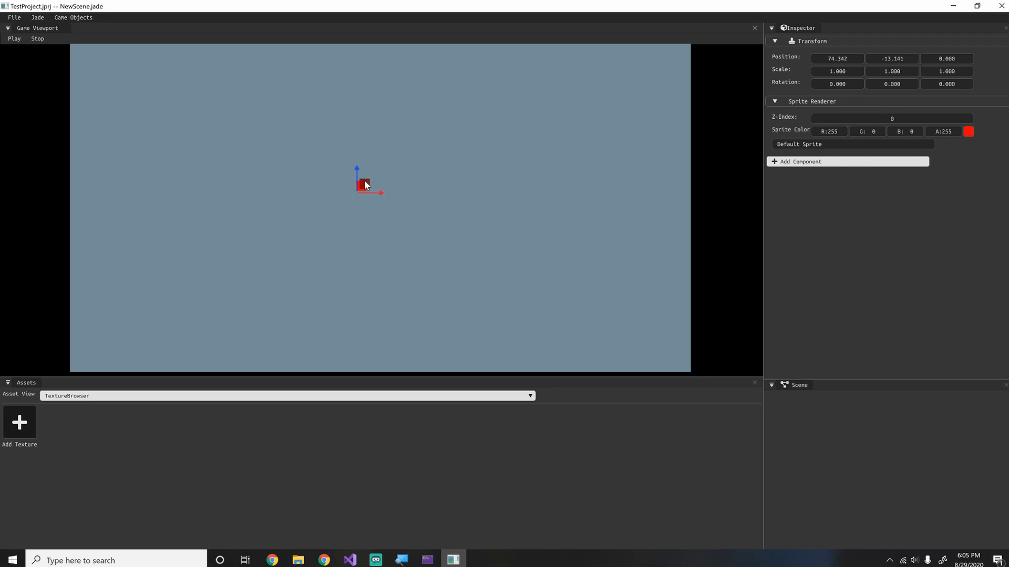
left_click(969, 131)
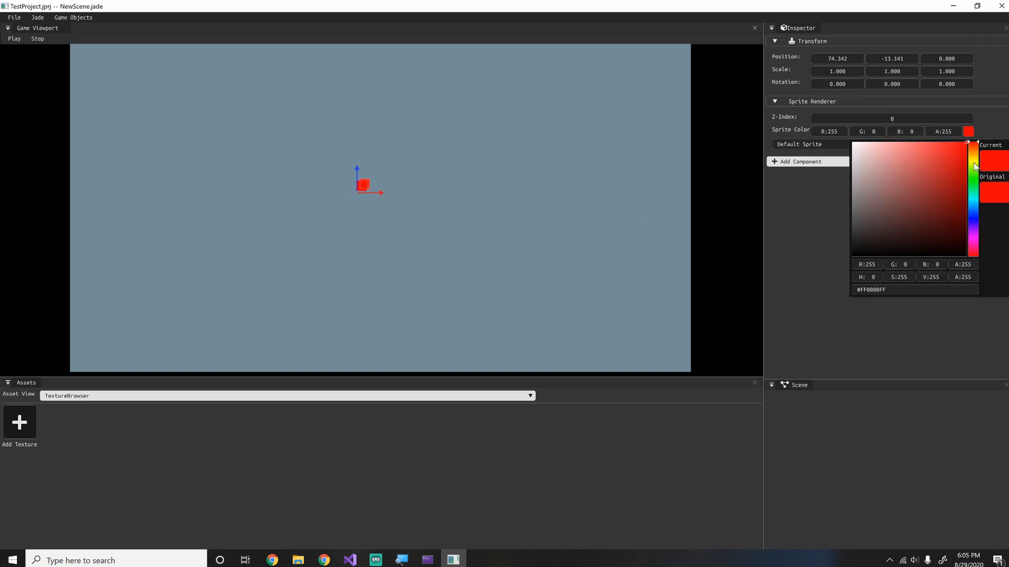
left_click(899, 169)
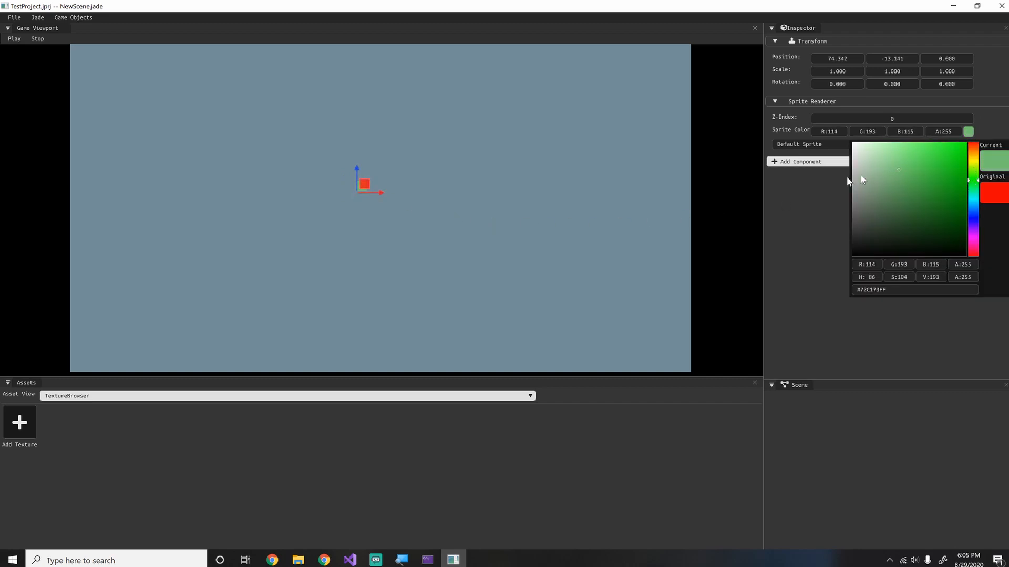
left_click(447, 192)
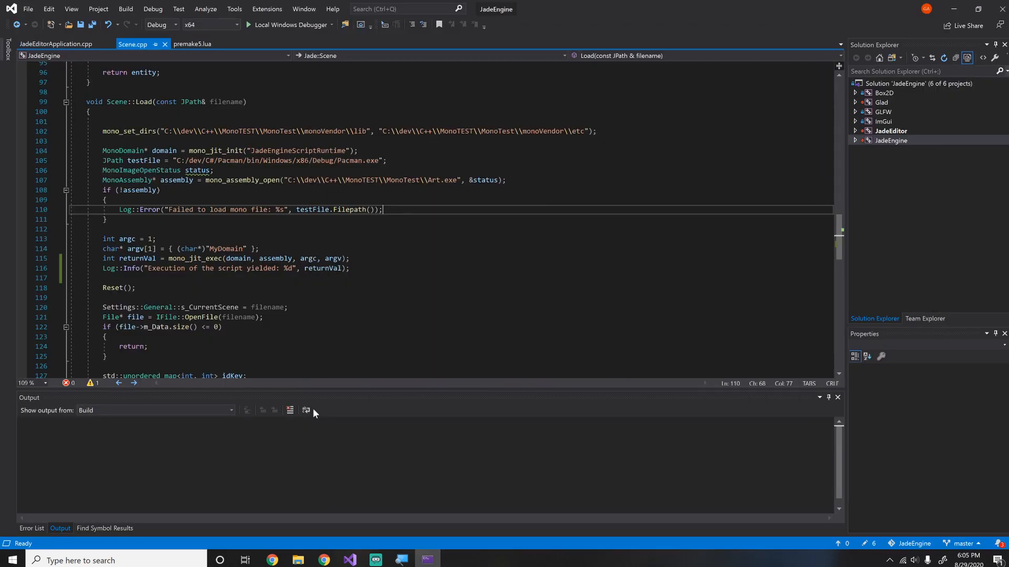
mouse_move(296, 560)
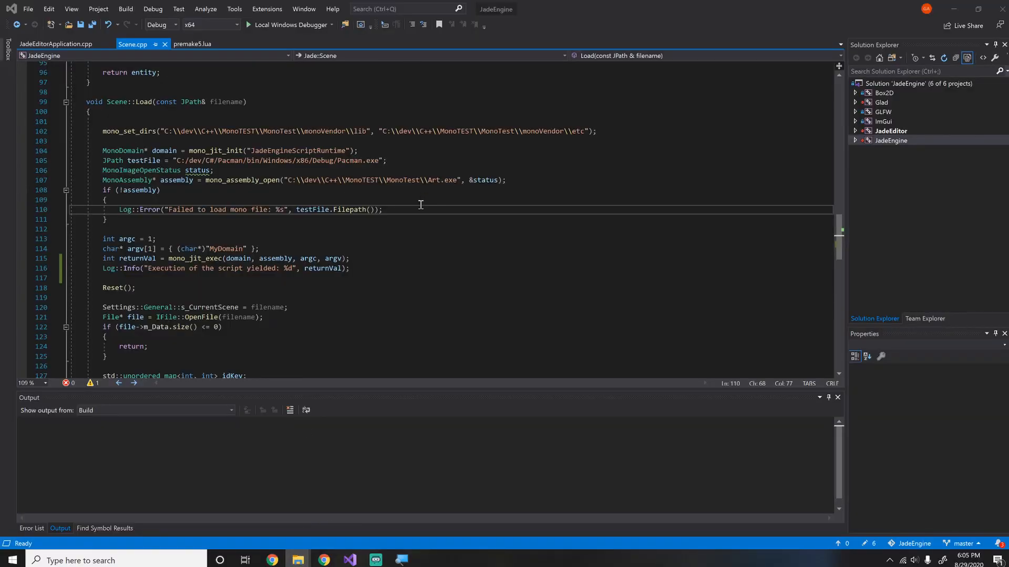
mouse_move(300, 195)
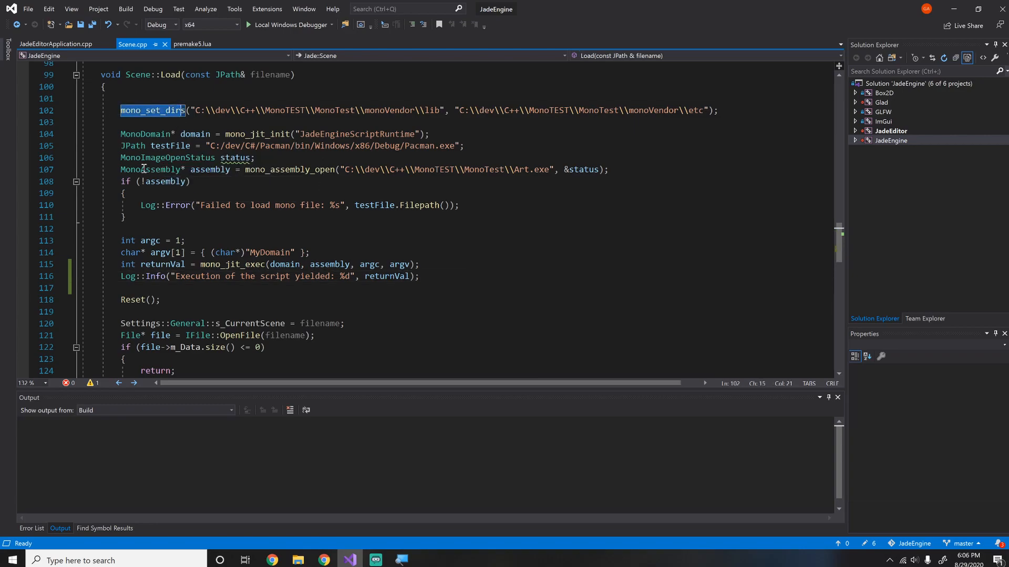
mouse_move(527, 169)
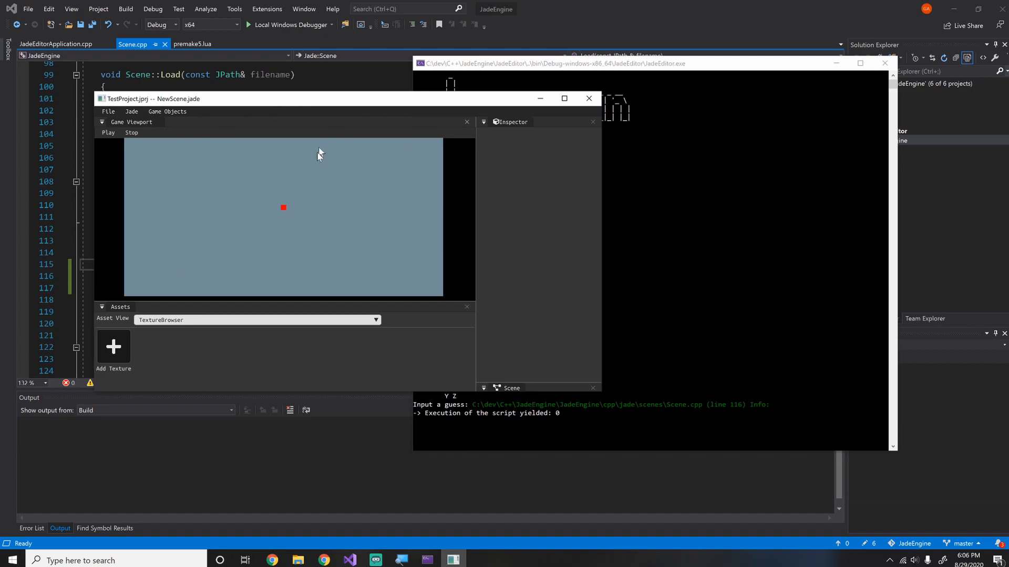
mouse_move(588, 98)
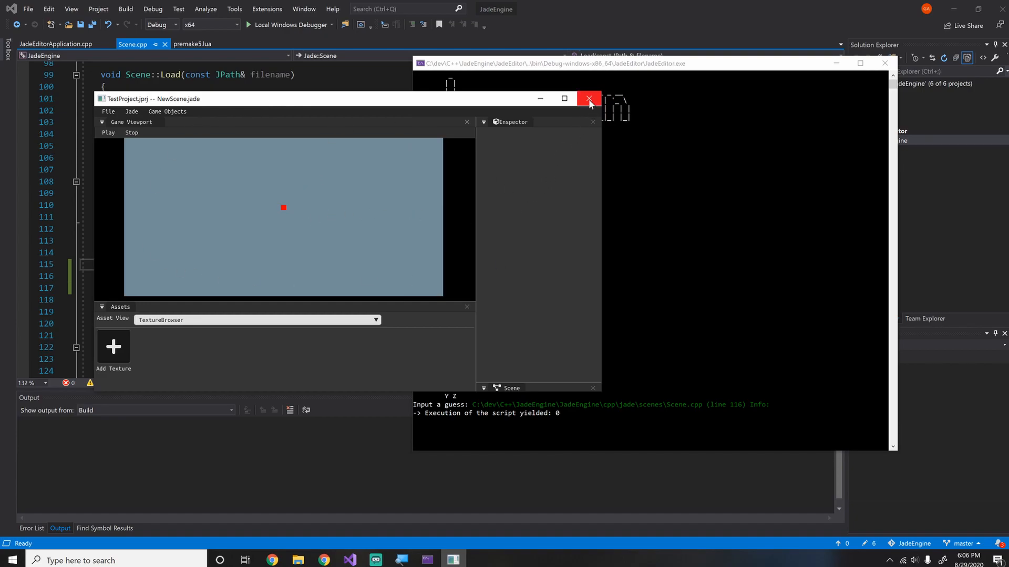
mouse_move(251, 339)
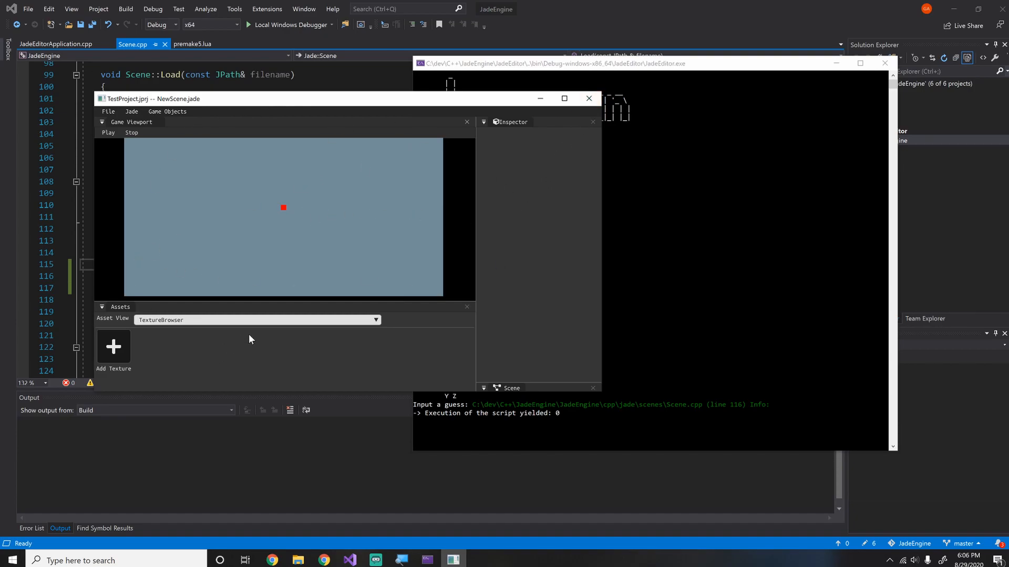
mouse_move(257, 333)
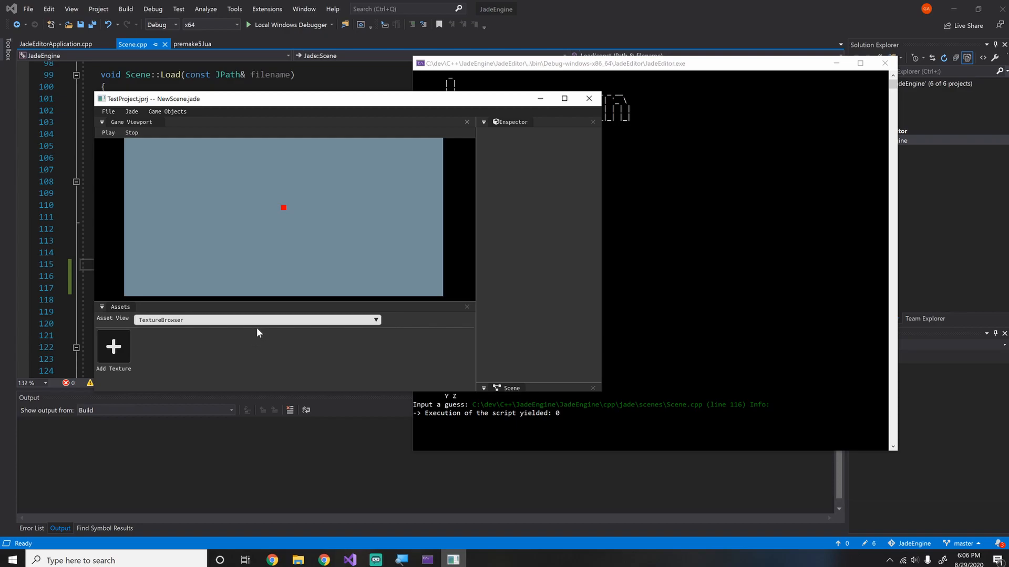
mouse_move(380, 295)
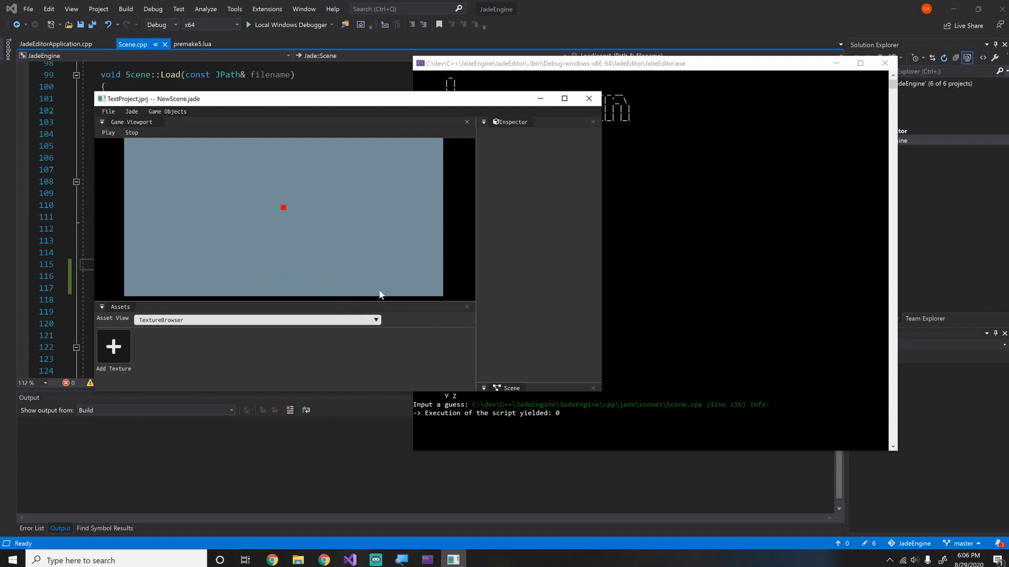
mouse_move(386, 278)
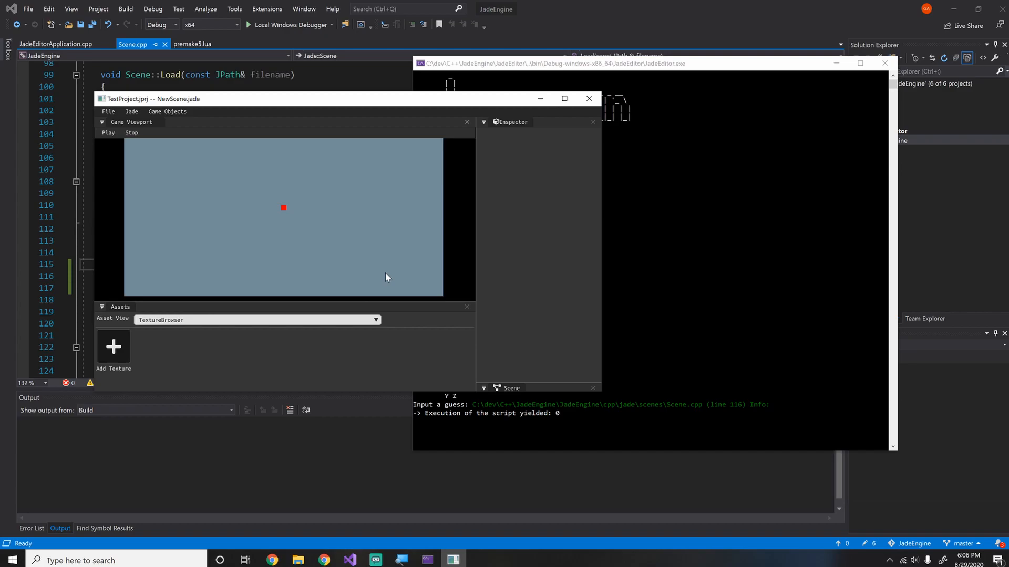
mouse_move(218, 105)
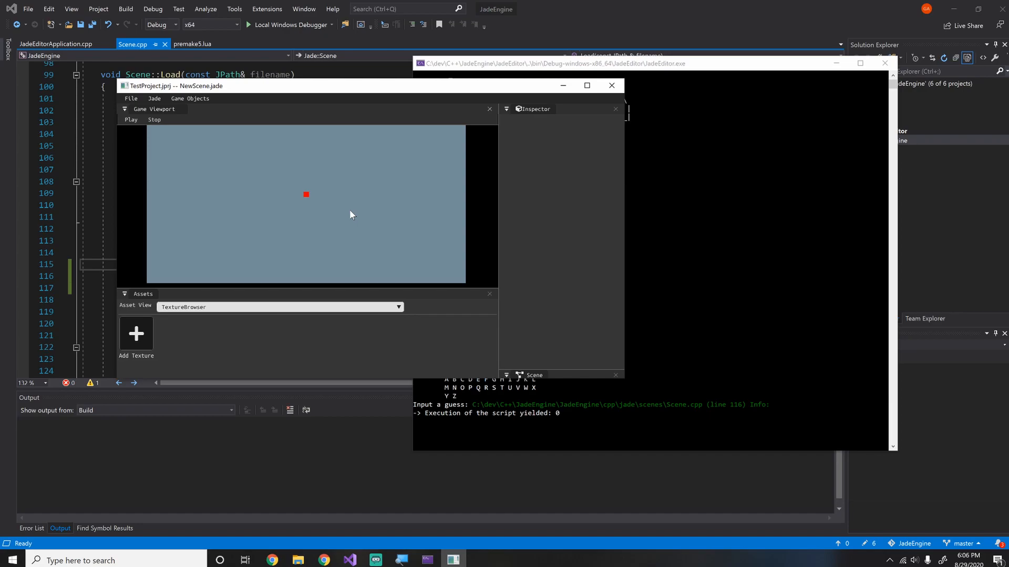
mouse_move(400, 178)
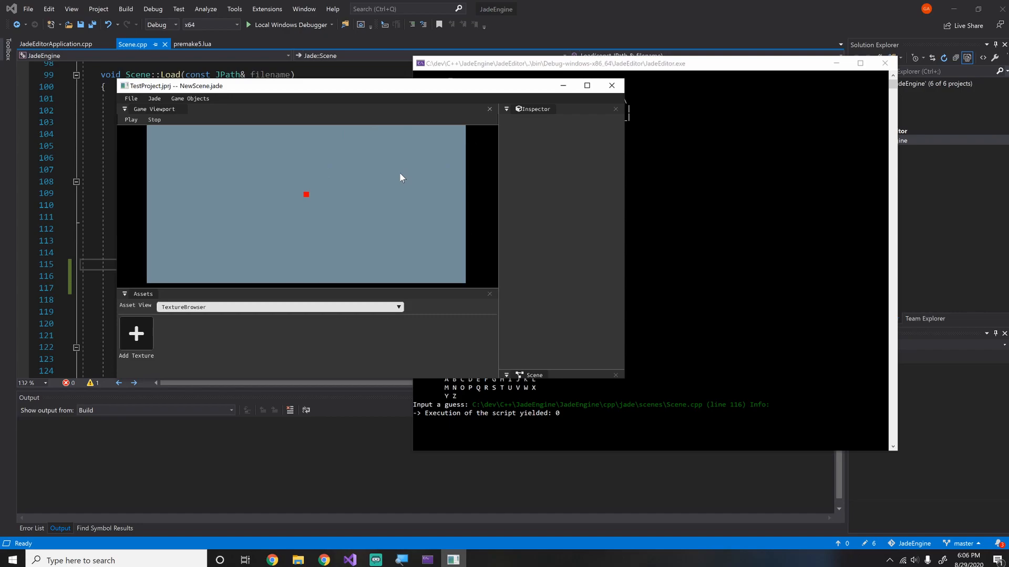
mouse_move(270, 169)
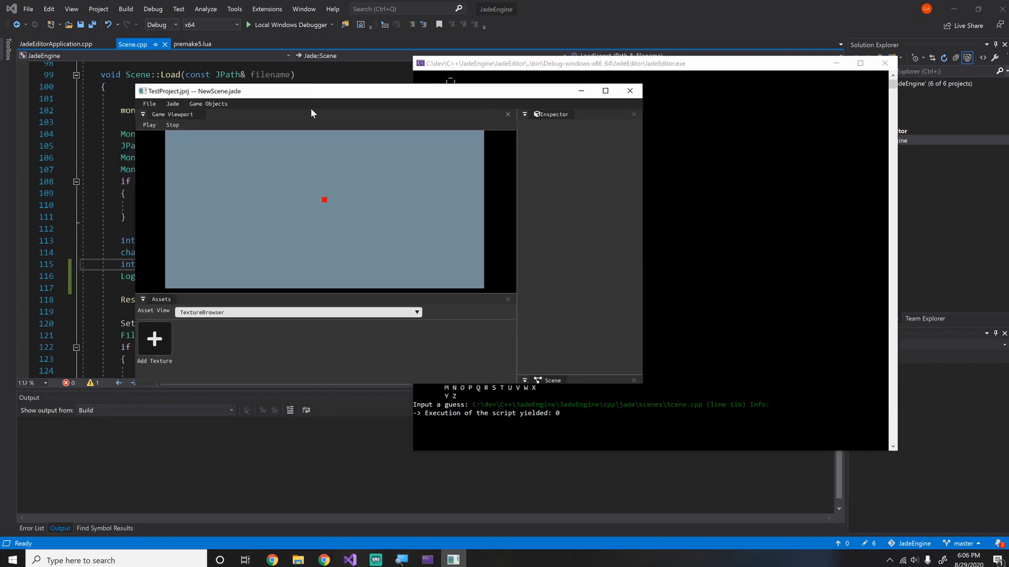
mouse_move(376, 173)
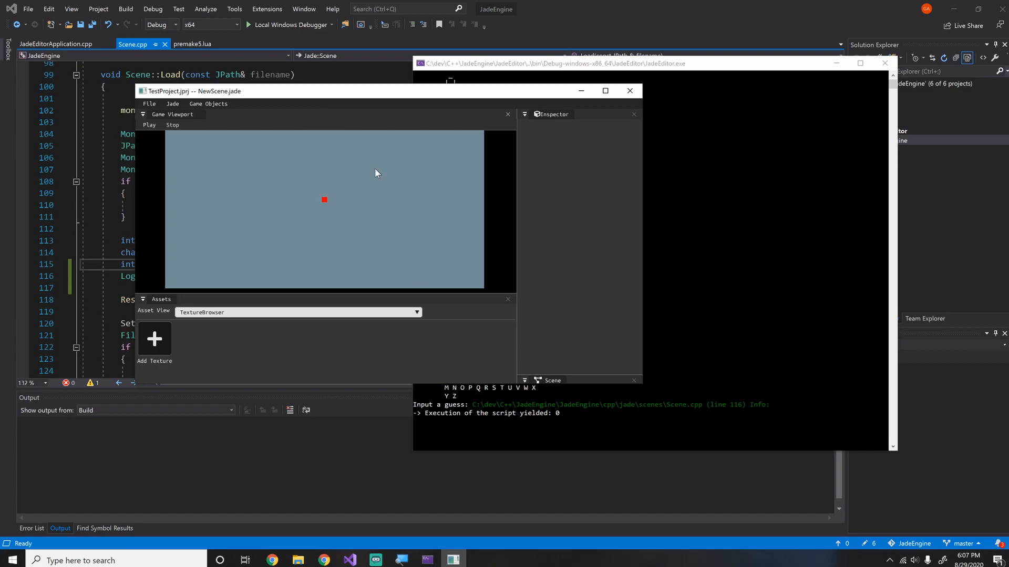
mouse_move(346, 176)
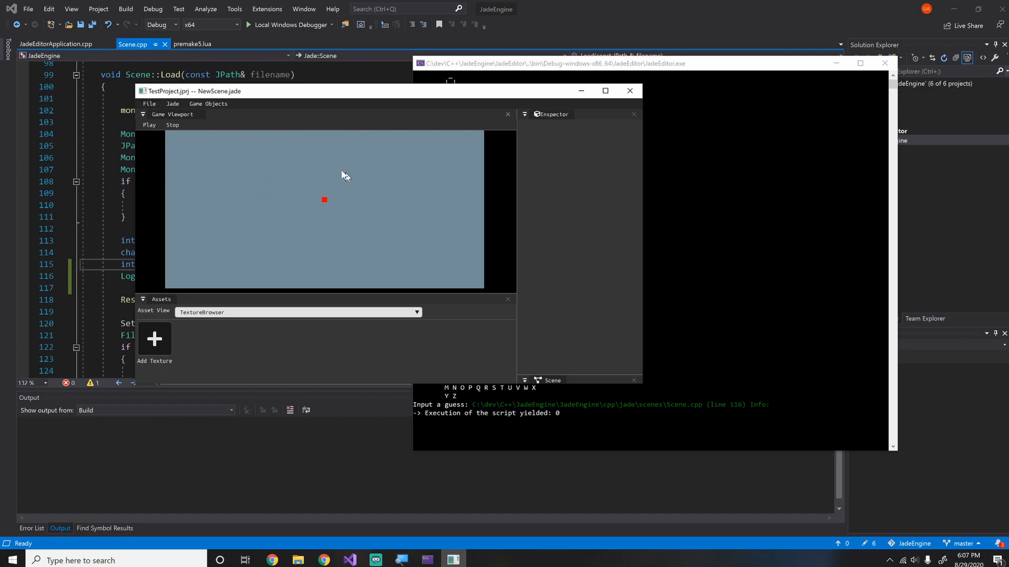
mouse_move(323, 169)
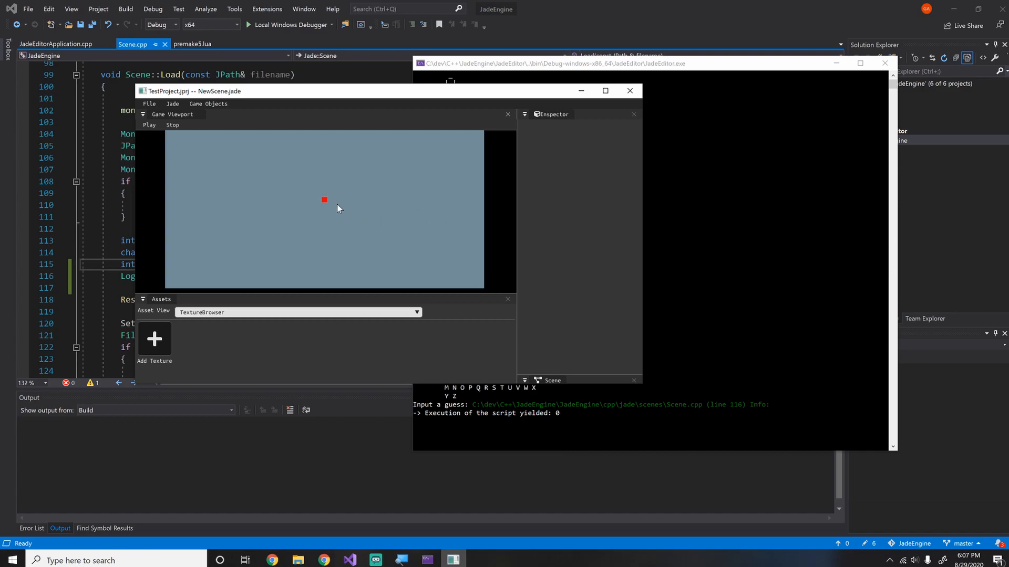
mouse_move(325, 203)
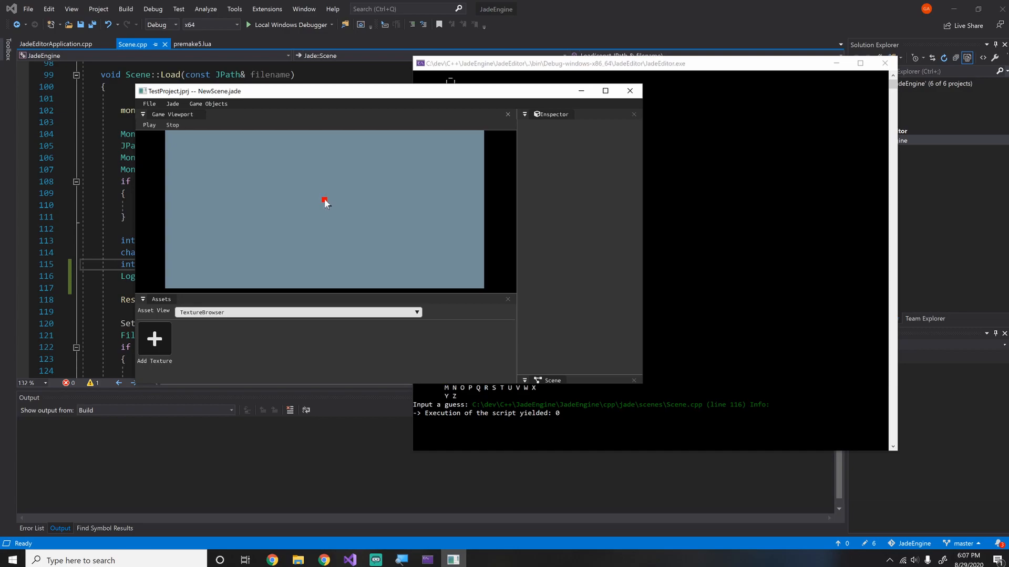
mouse_move(353, 257)
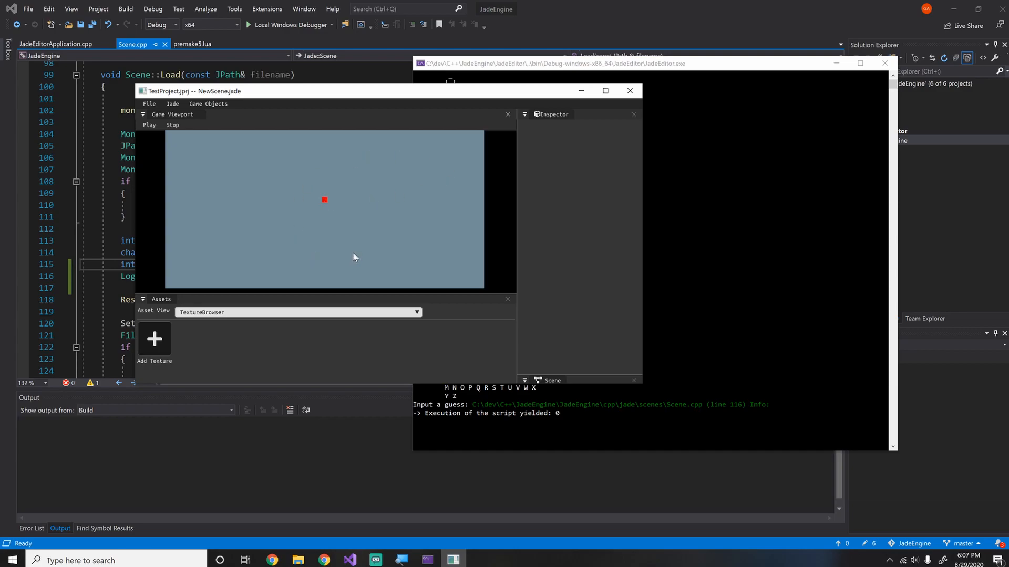
mouse_move(352, 247)
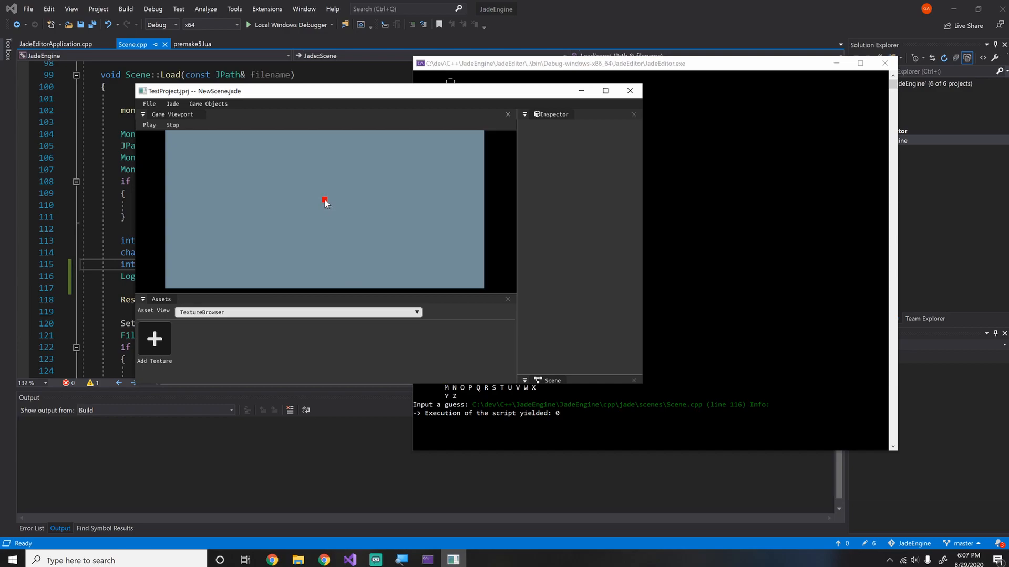
mouse_move(254, 180)
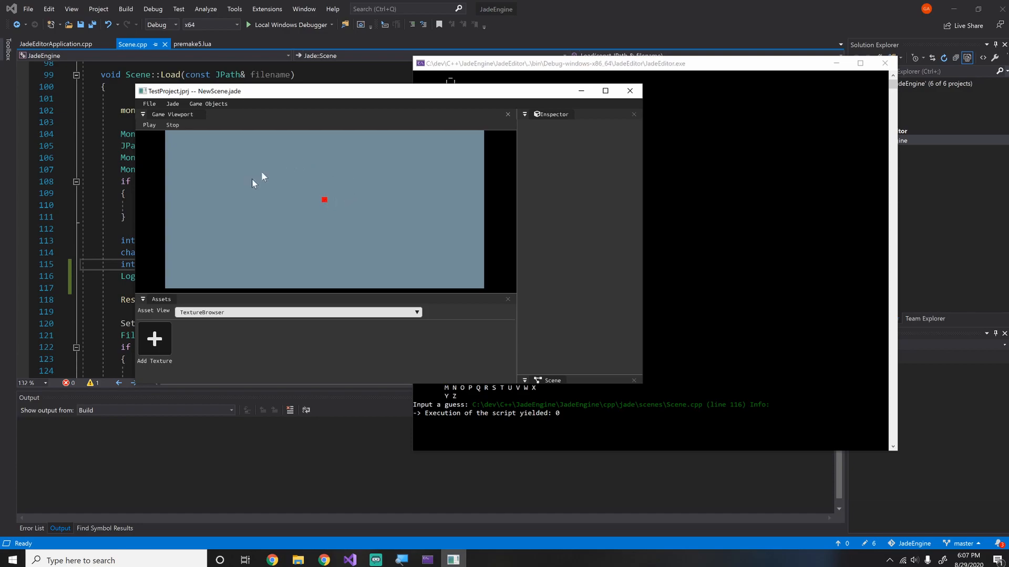
mouse_move(343, 195)
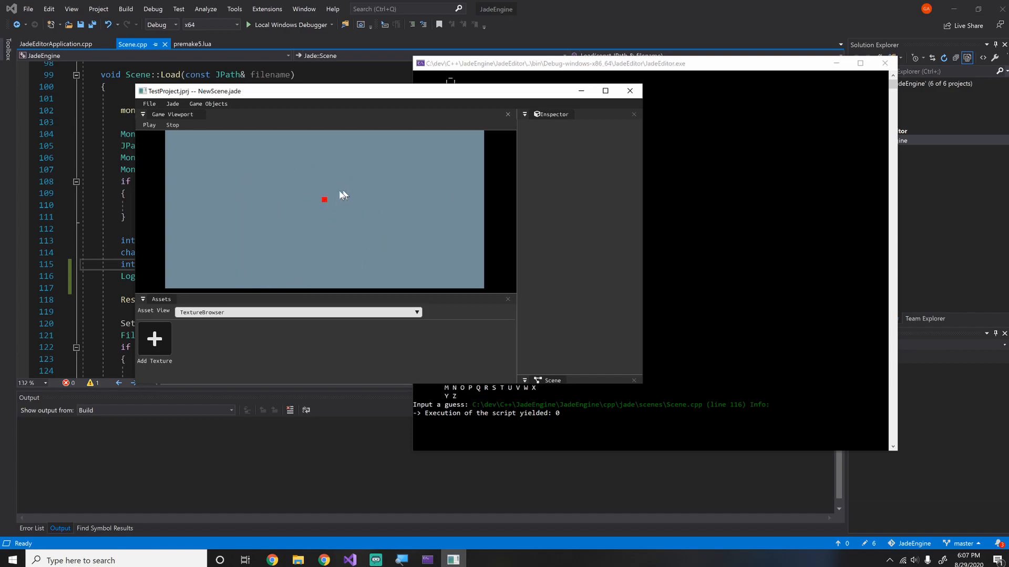
mouse_move(335, 174)
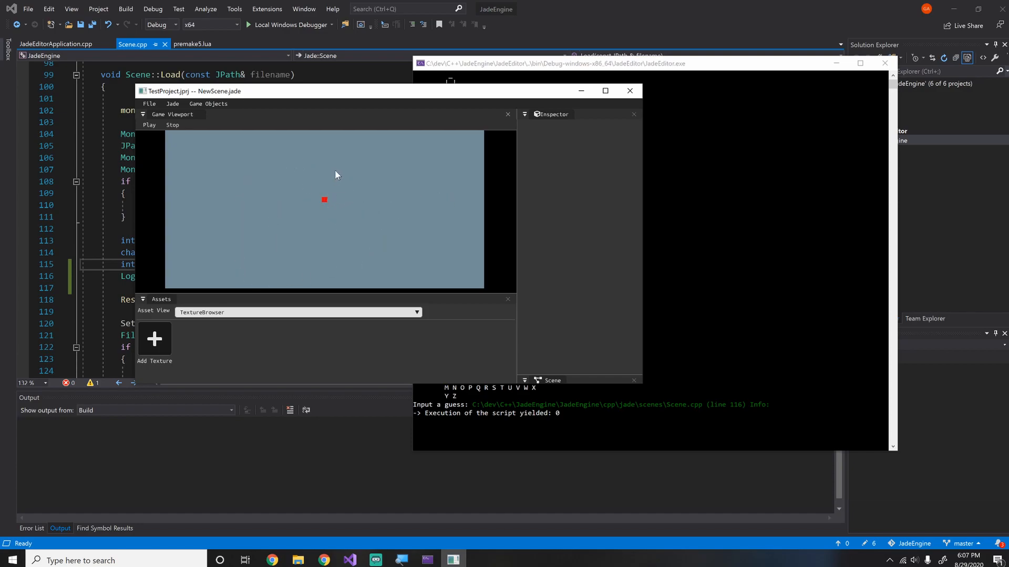
mouse_move(340, 177)
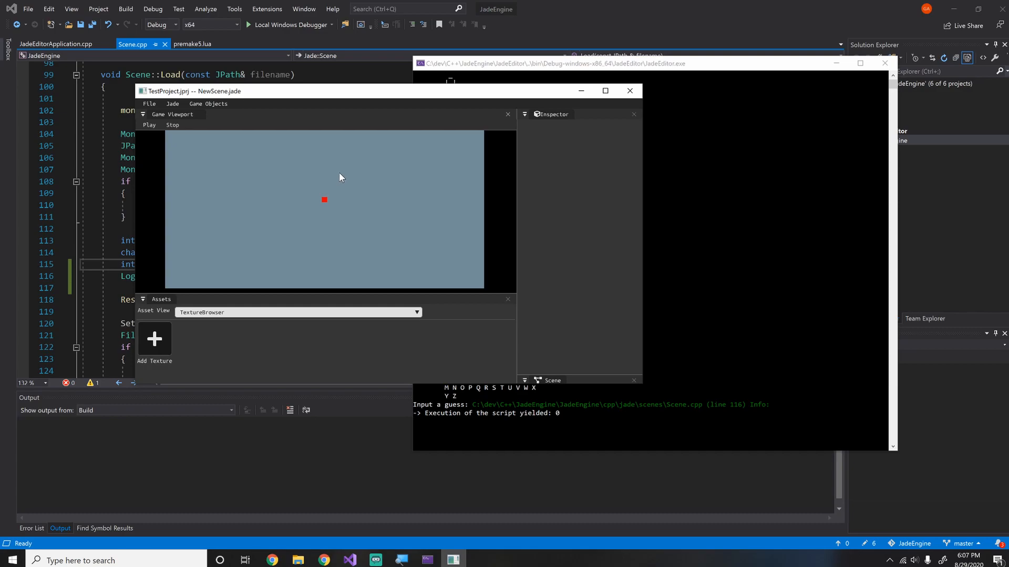
Drag the red square sprite up and left to roughly (-45, 40).
left_click(323, 200)
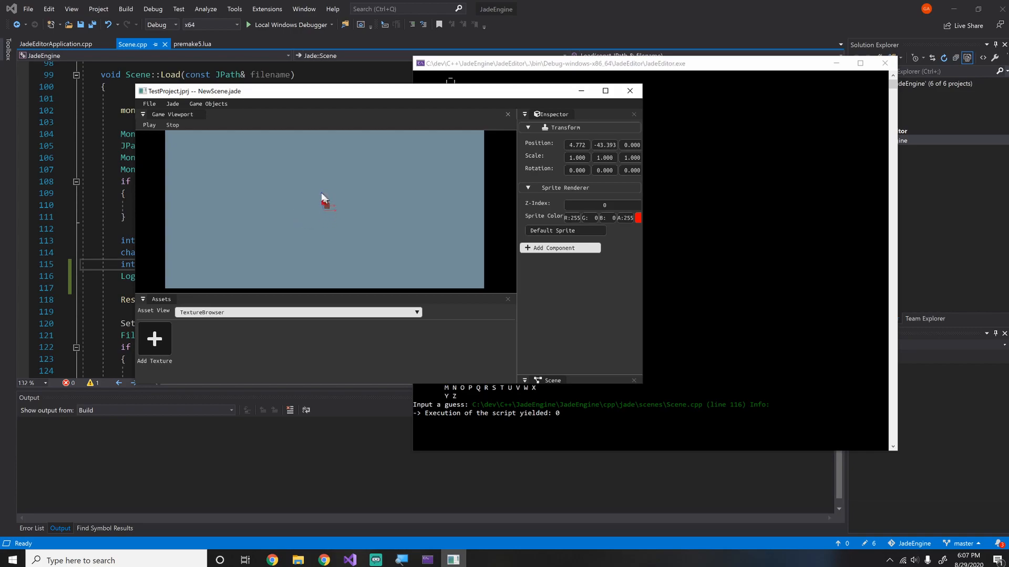
left_click_drag(325, 199, 319, 193)
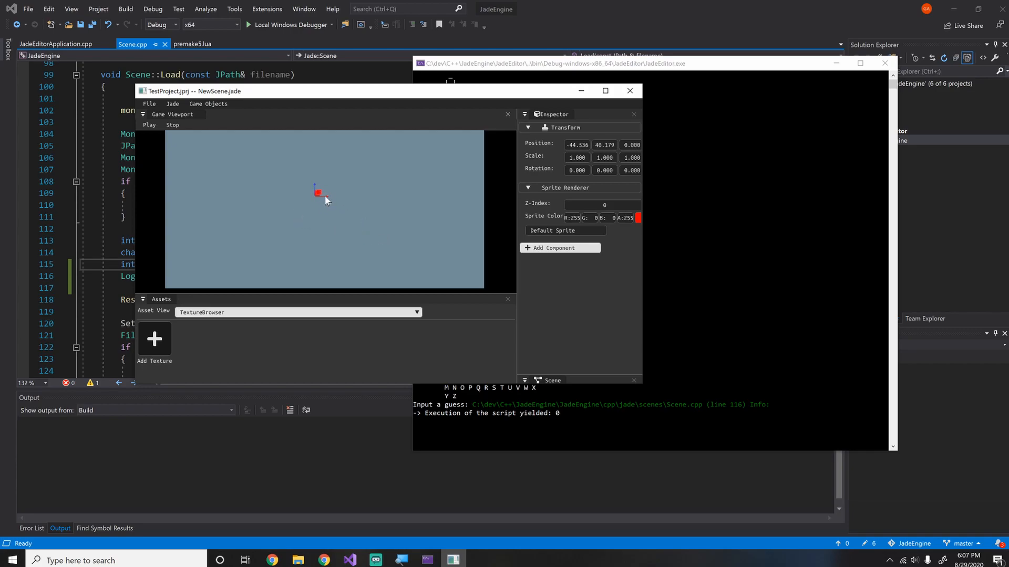